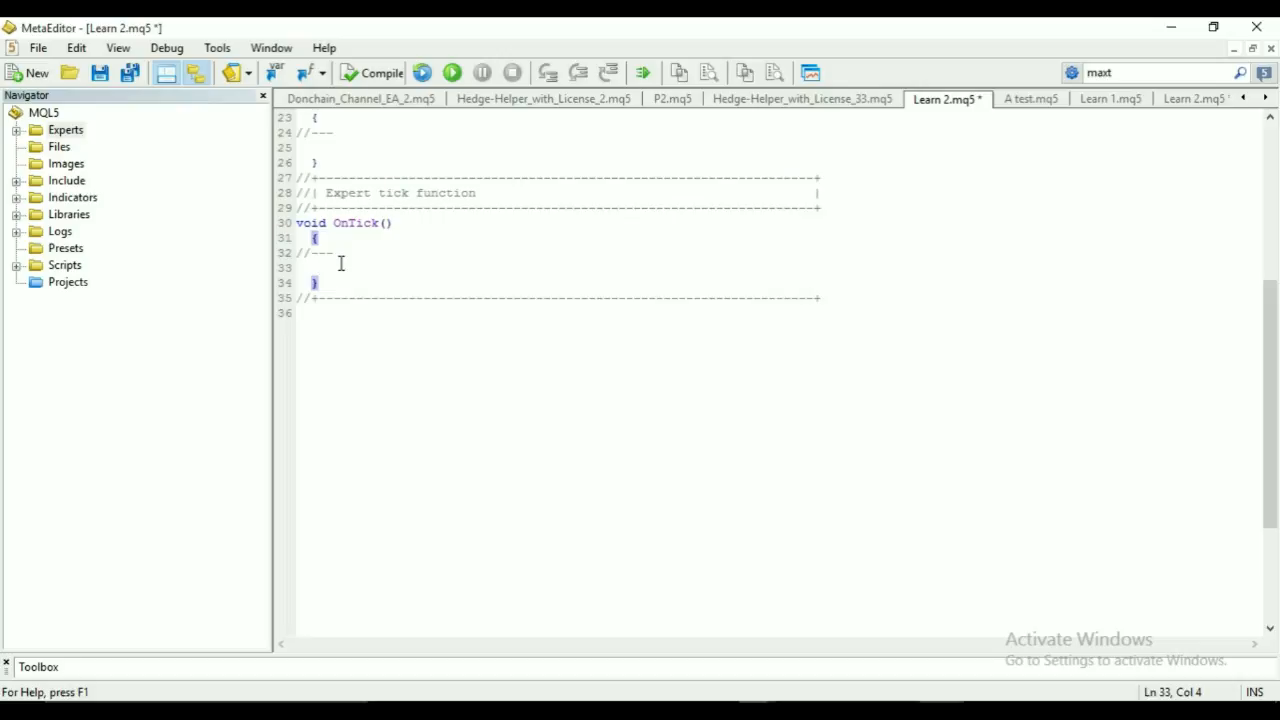
Write 'for' inside OnTick and look it up in the MQL5 Reference with F1
text(r)
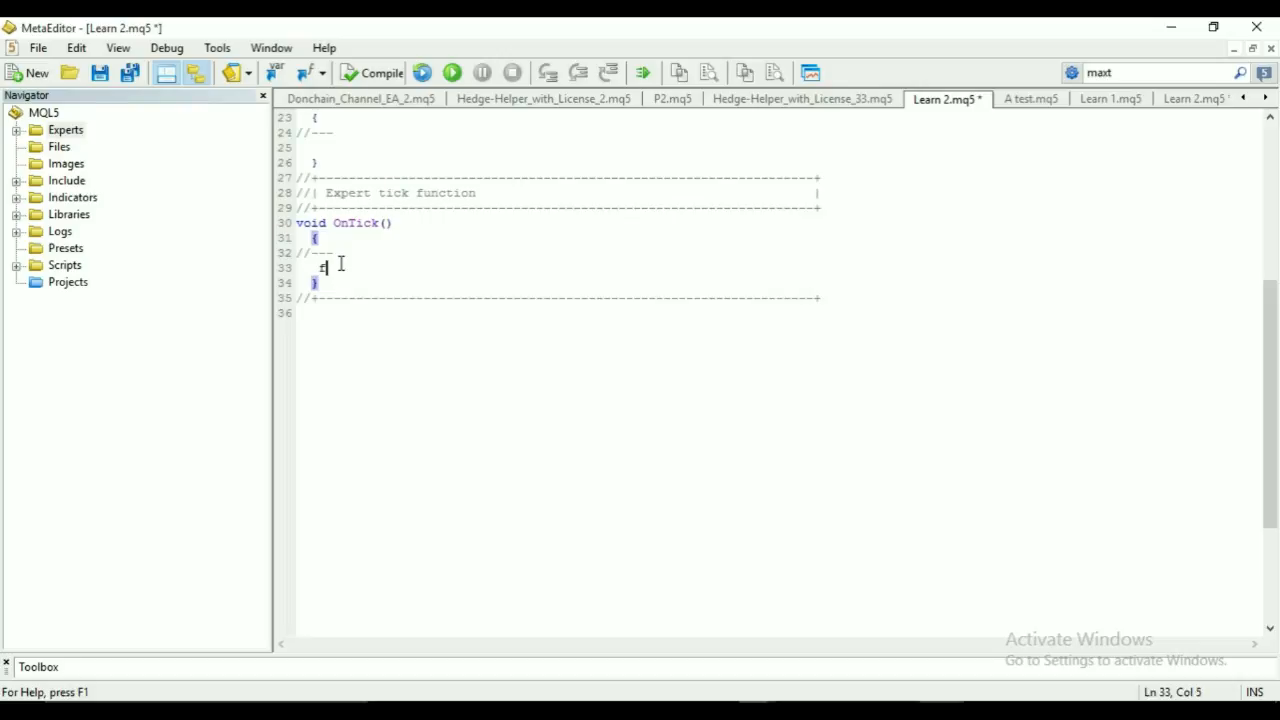
text(or)
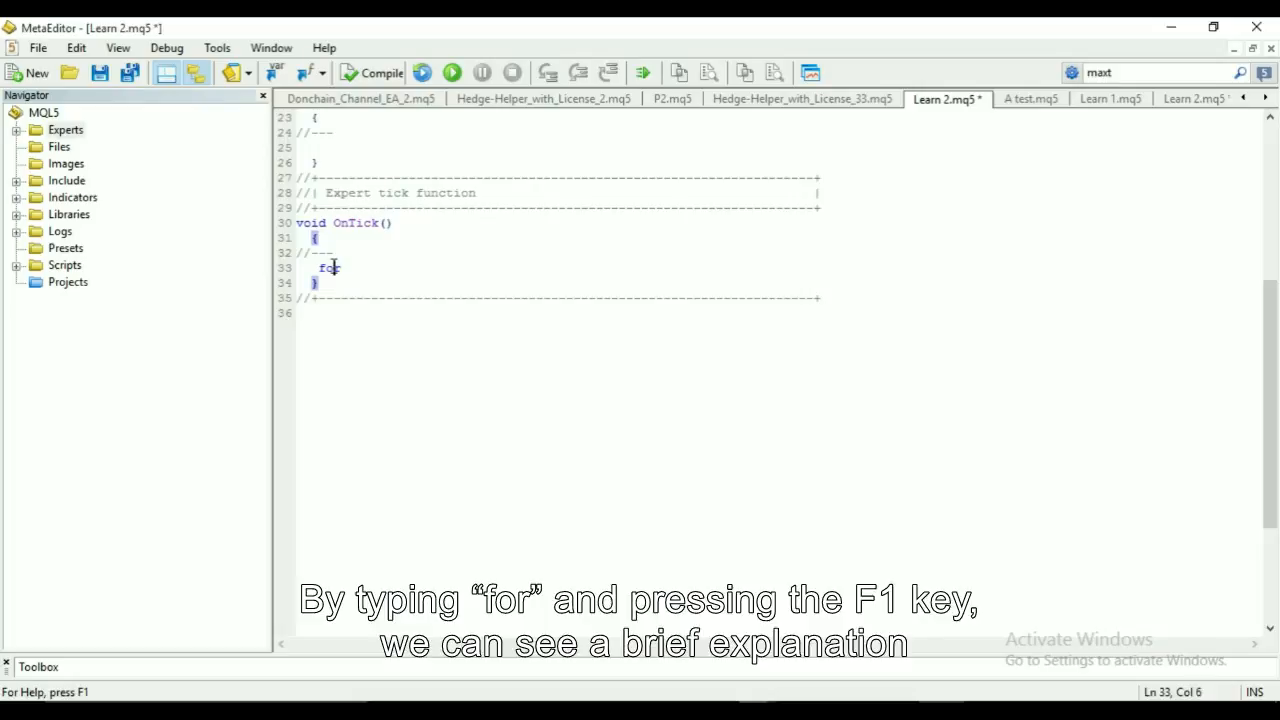
key(f1)
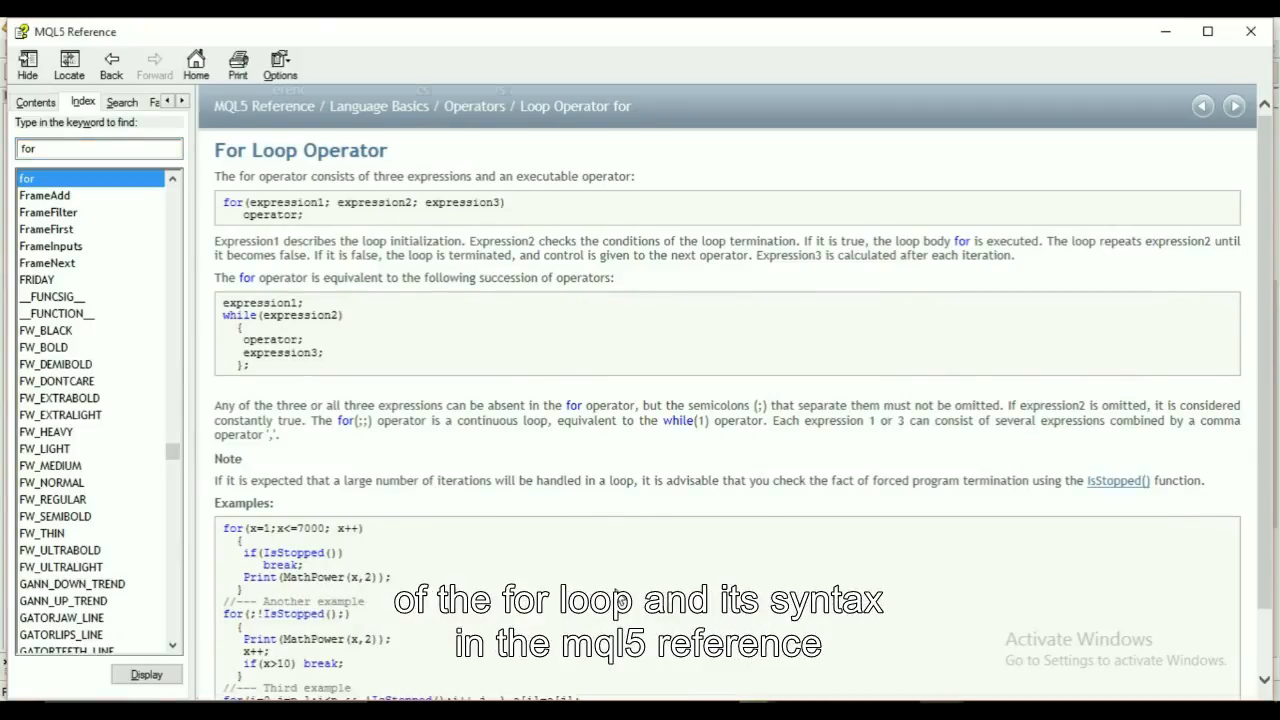
Scroll the For Loop Operator page to read its syntax, notes and examples
scroll(down, 3)
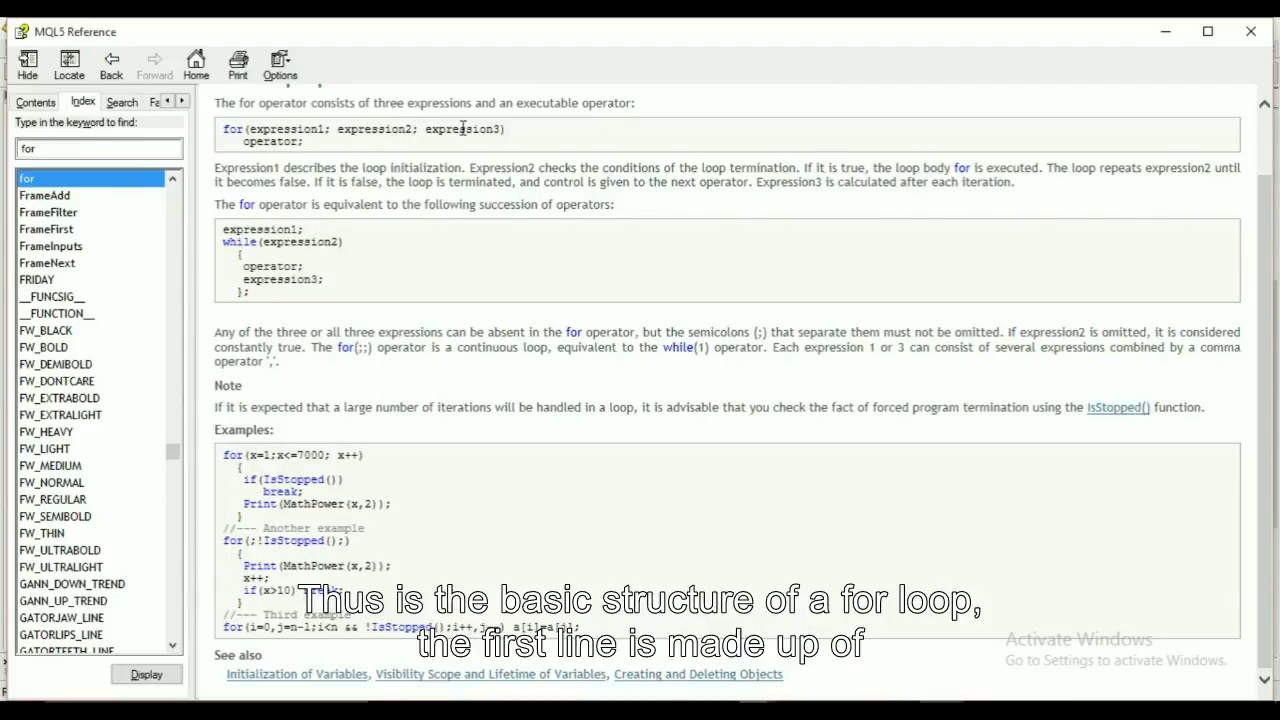
mouse_move(304, 472)
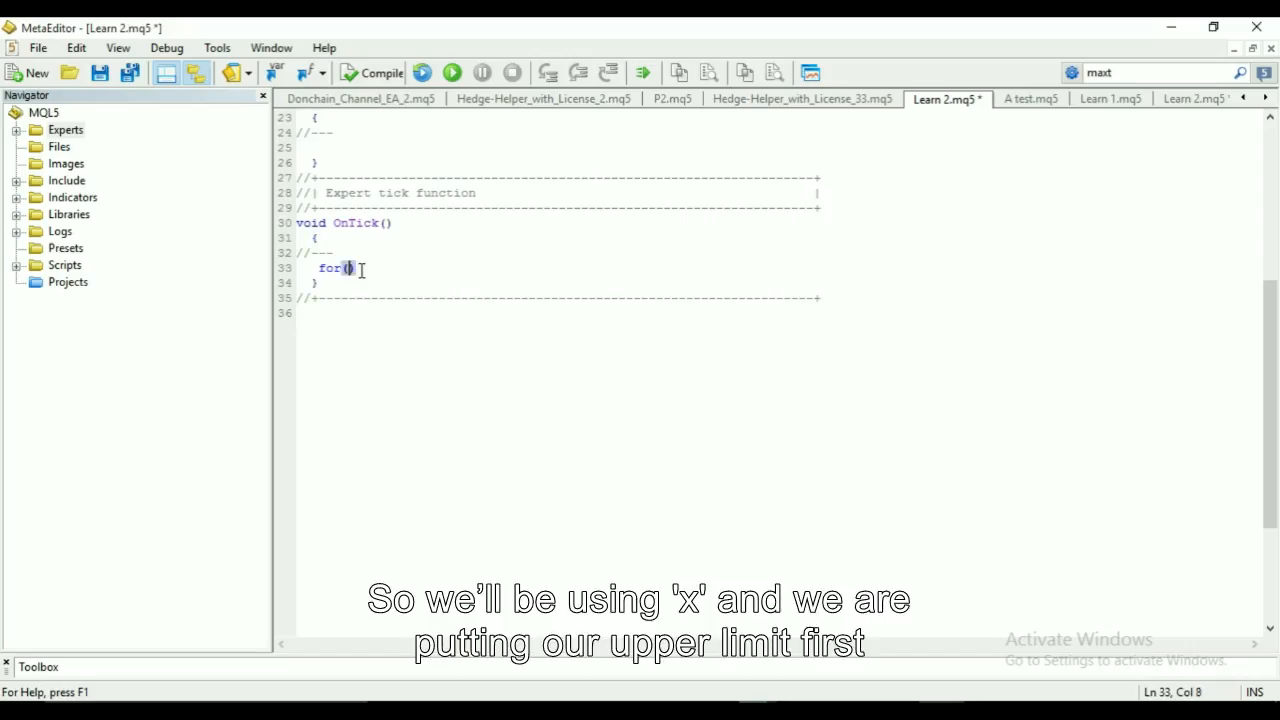
Write the loop header for(int x=PositionsTotal(); x>=0; x--){ and move into its body
text(int)
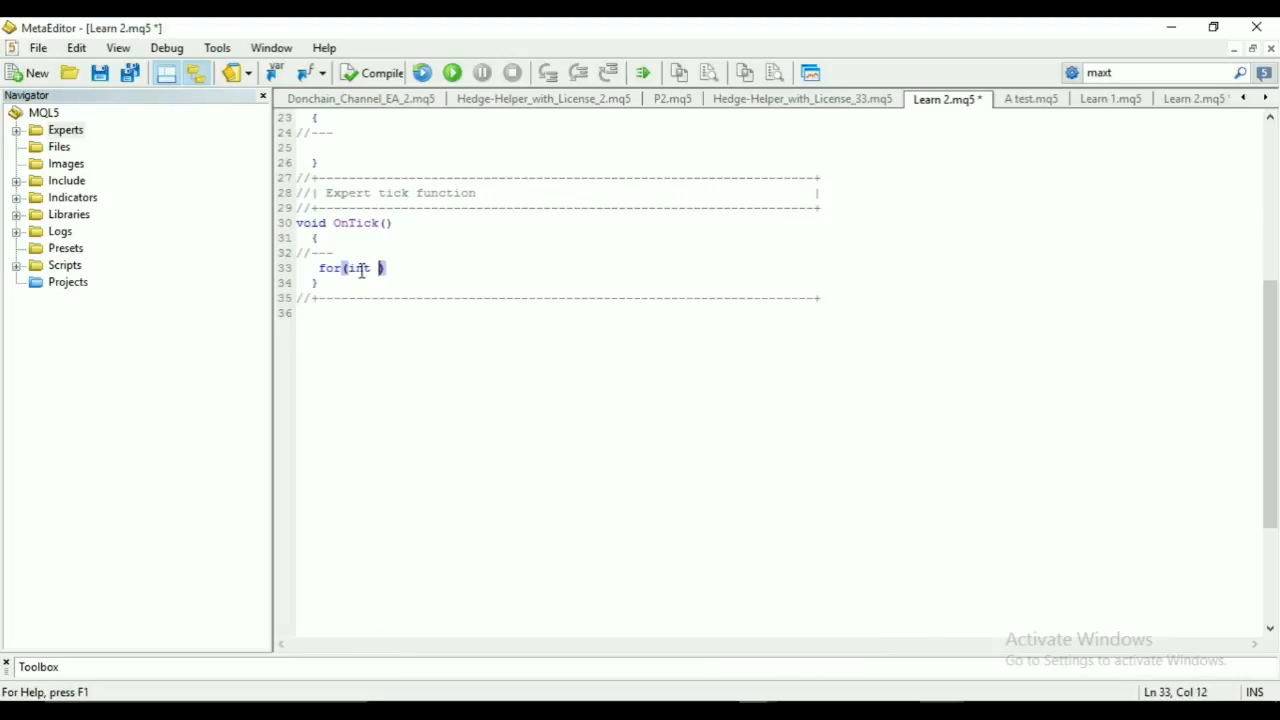
text(x)
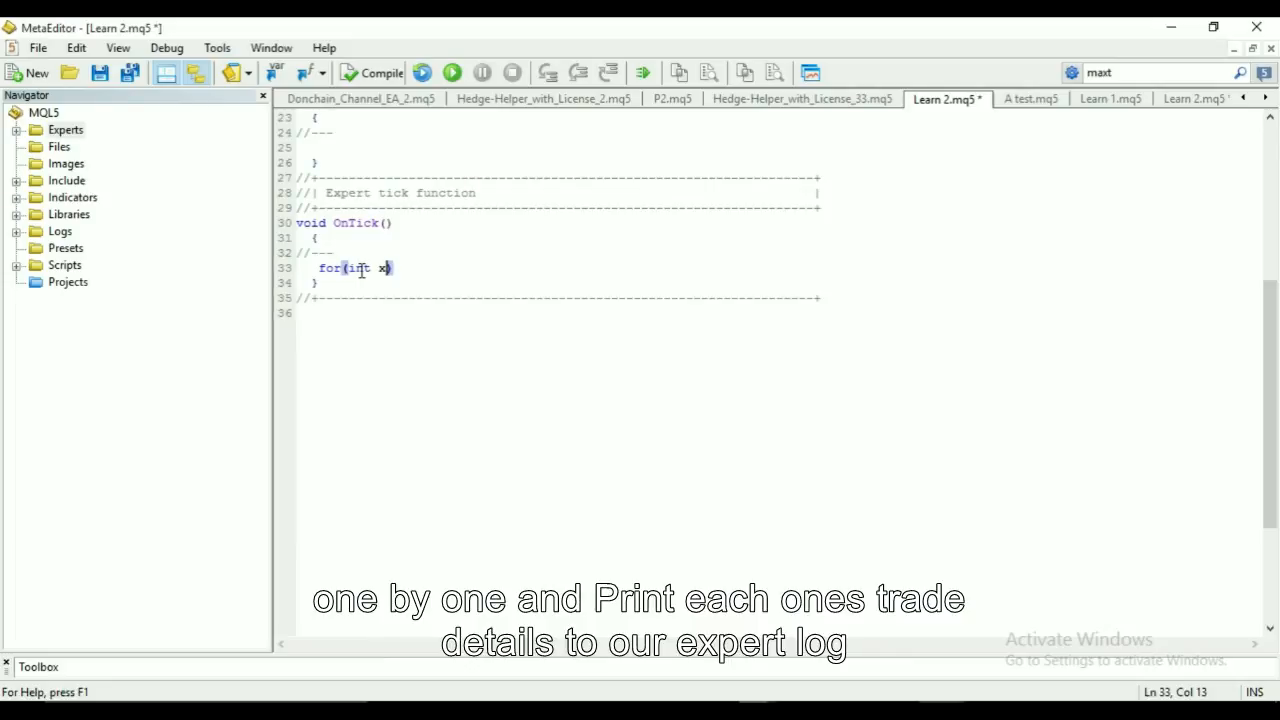
text(=PositionsTotal)
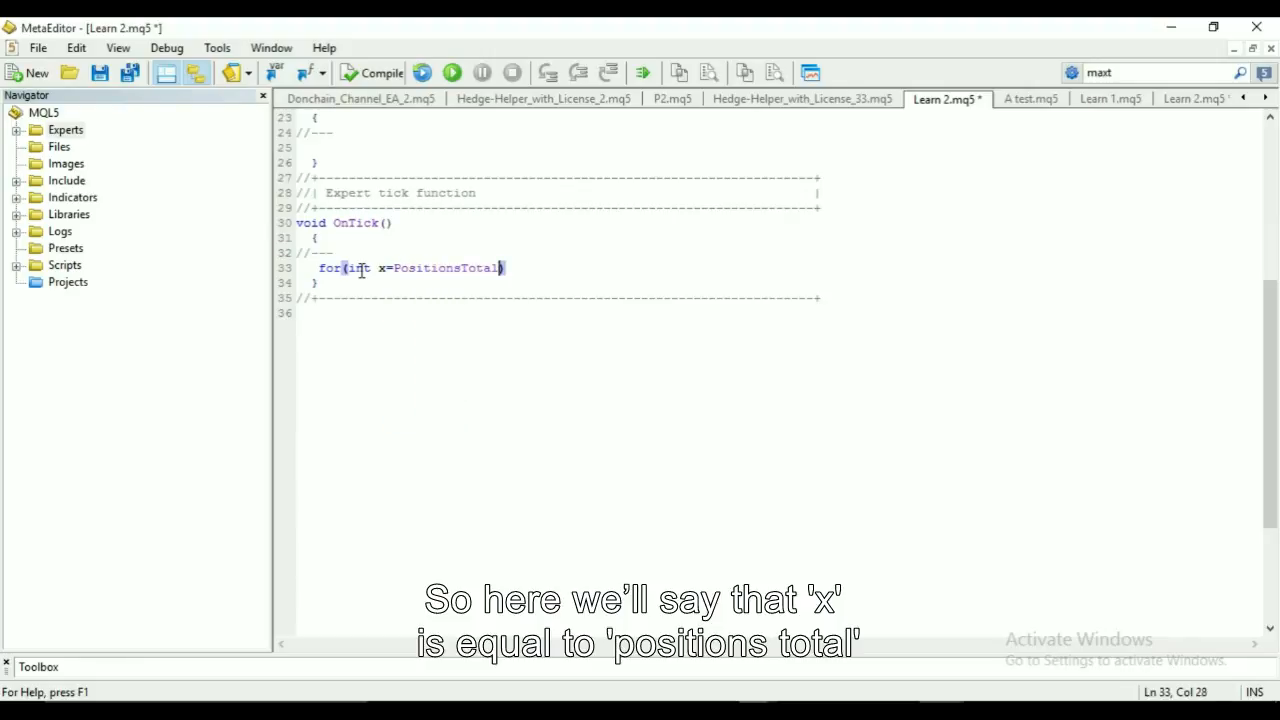
text((); x))
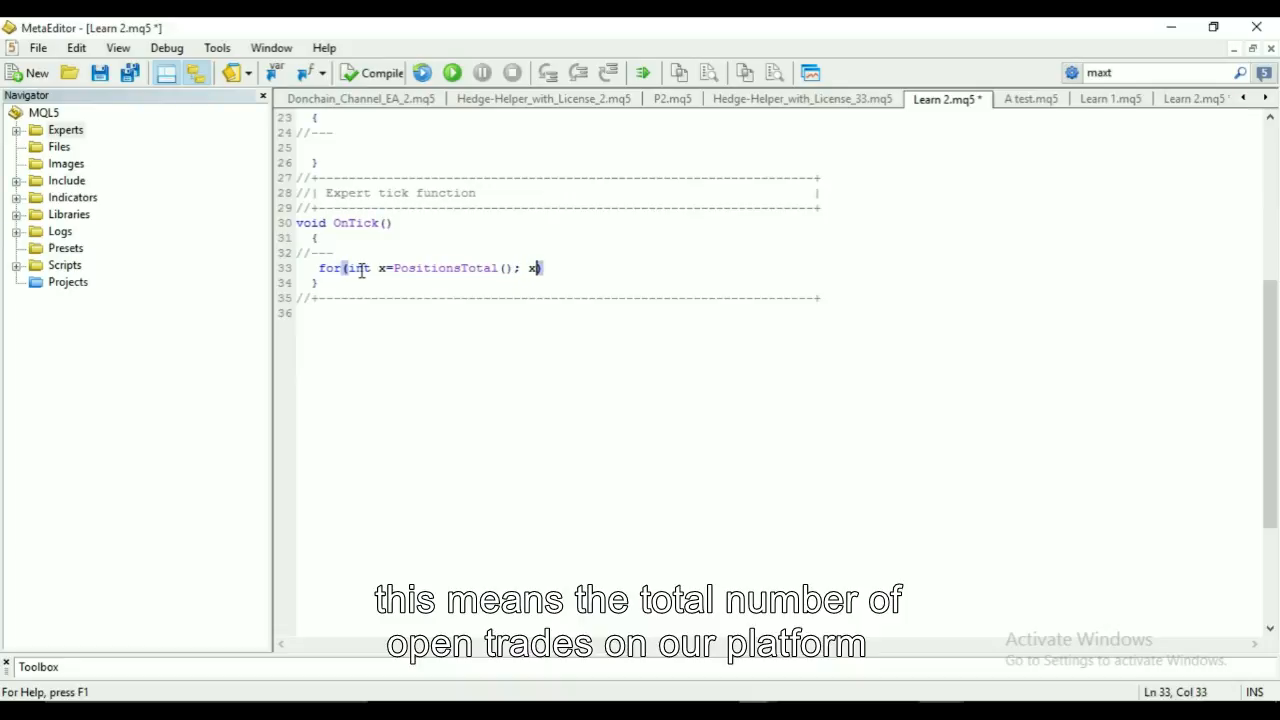
text(>)
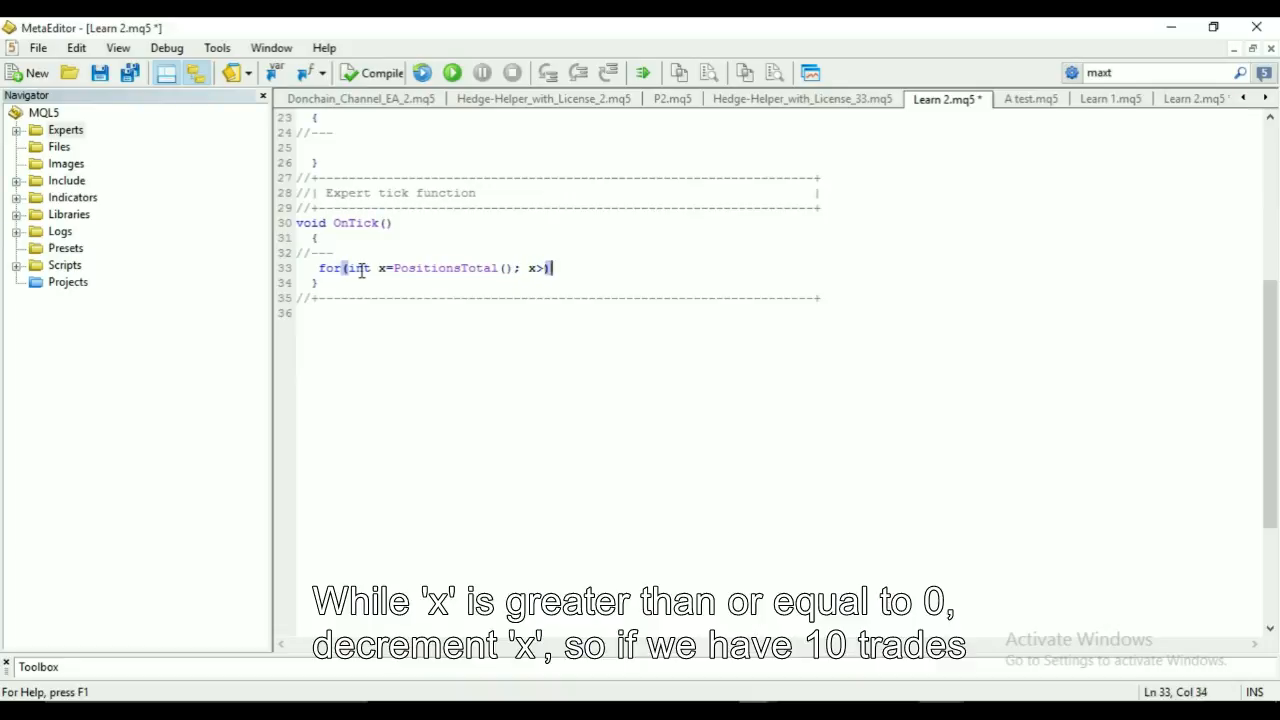
text(=0;)
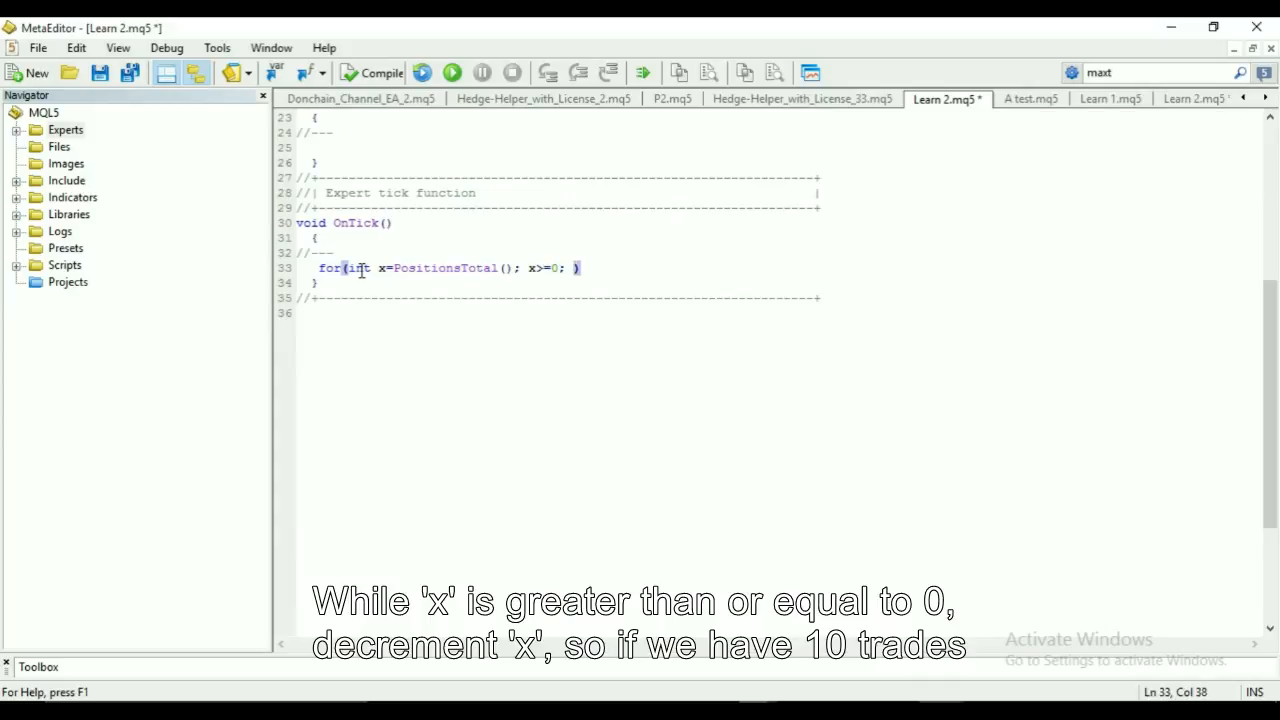
text(x)
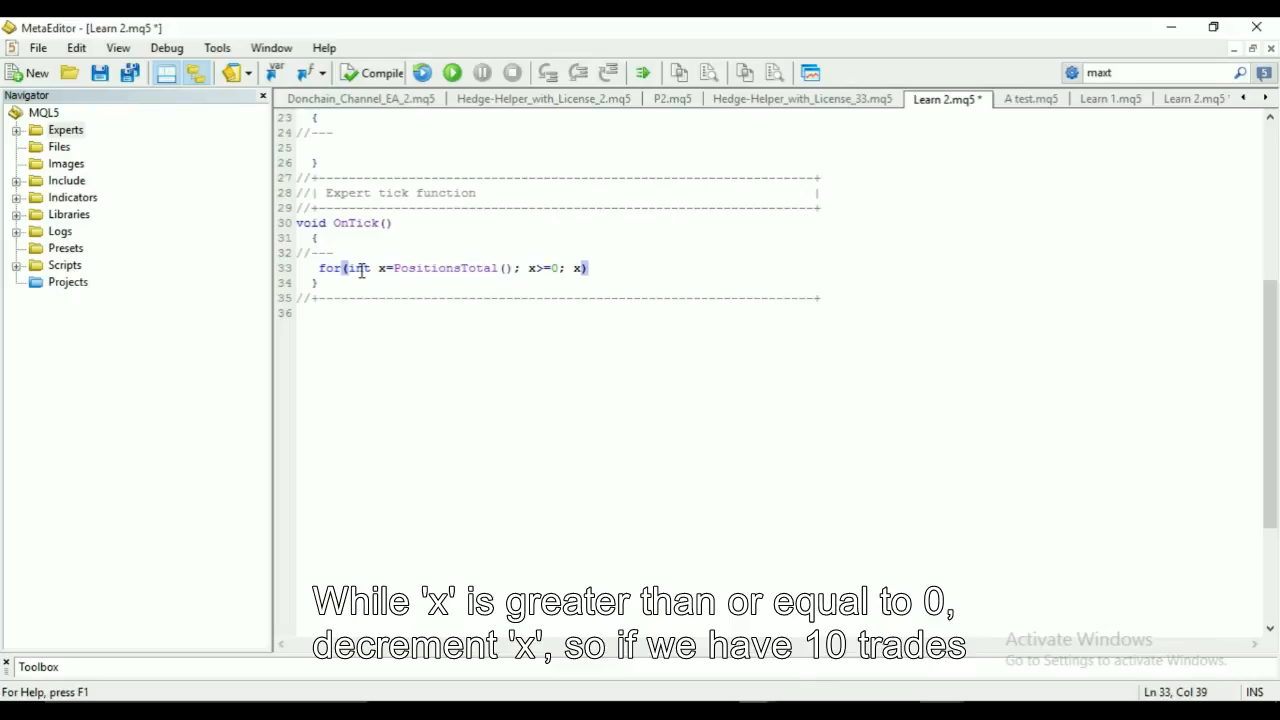
text(--){)
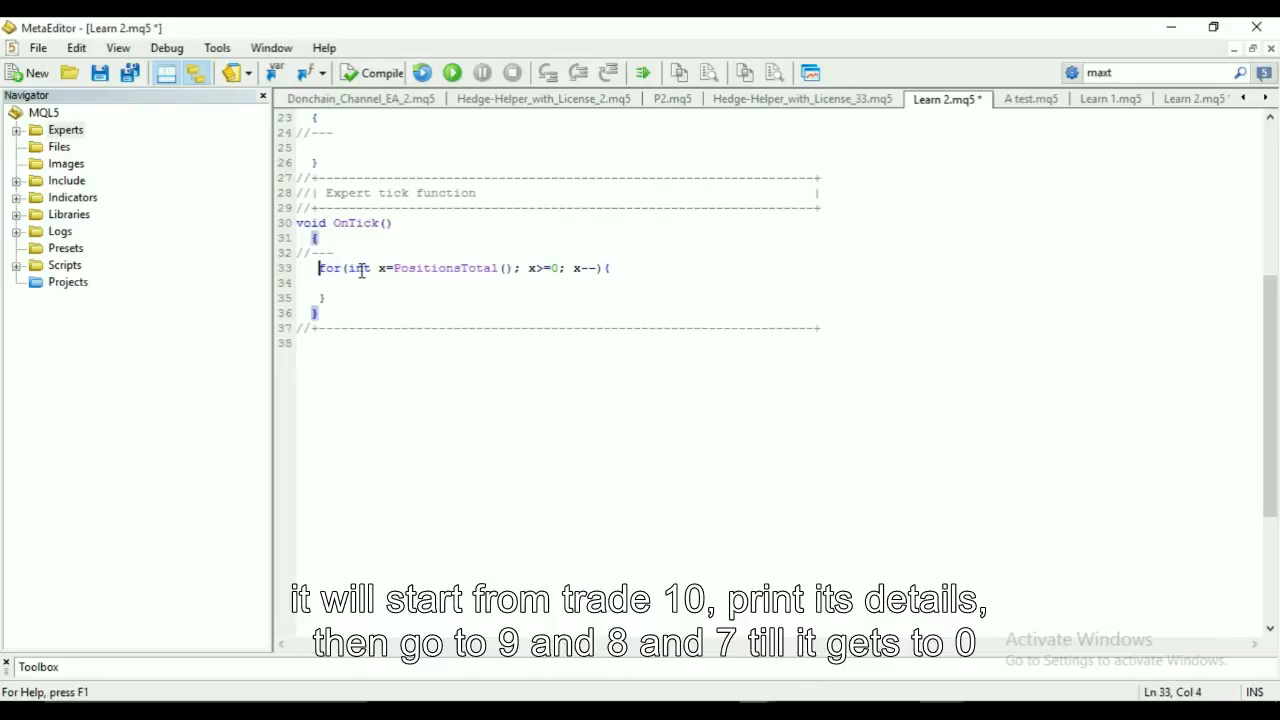
click(344, 282)
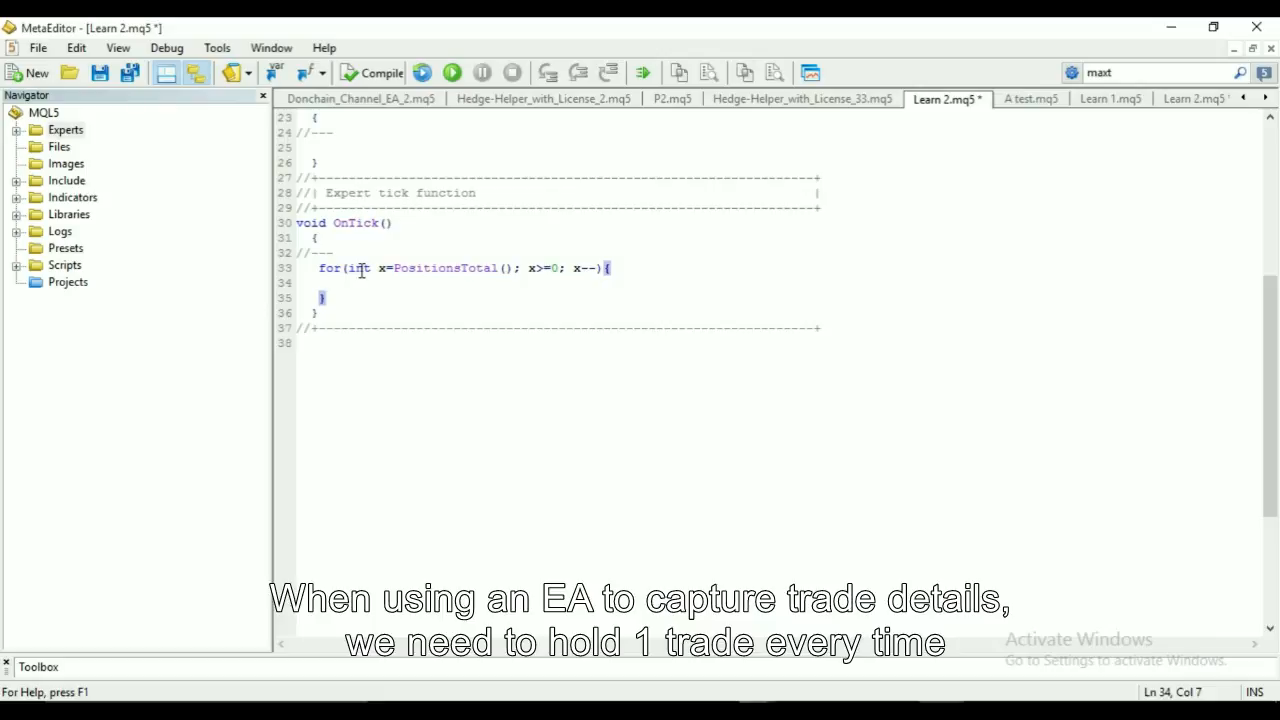
Add ulong ticket = PositionGetTicket(x); inside the loop, followed by blank lines
text(Po)
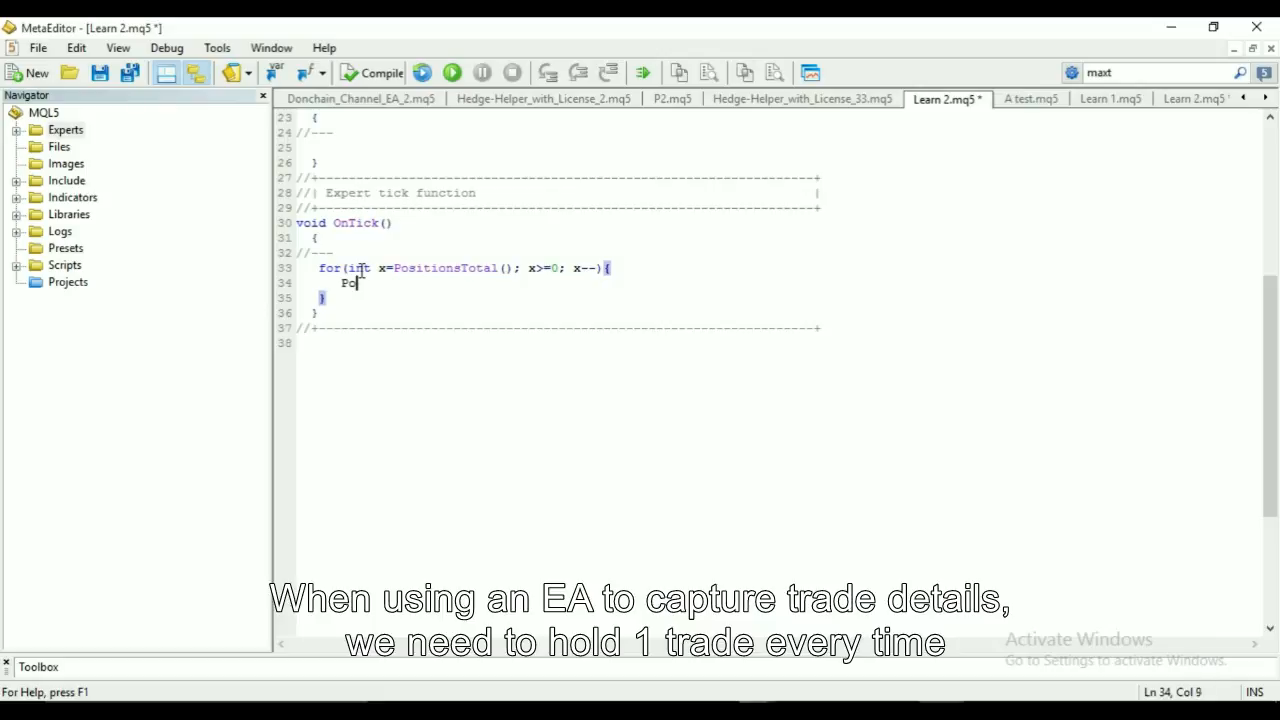
text(ulong)
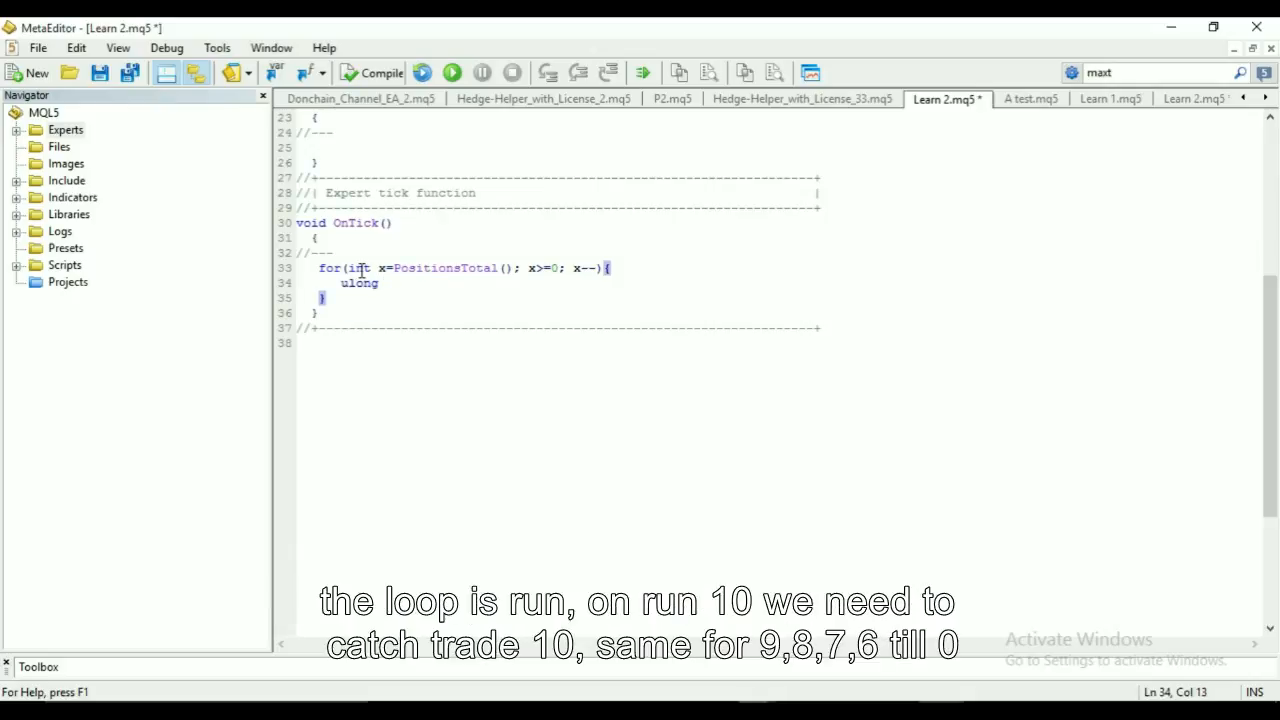
text(tick)
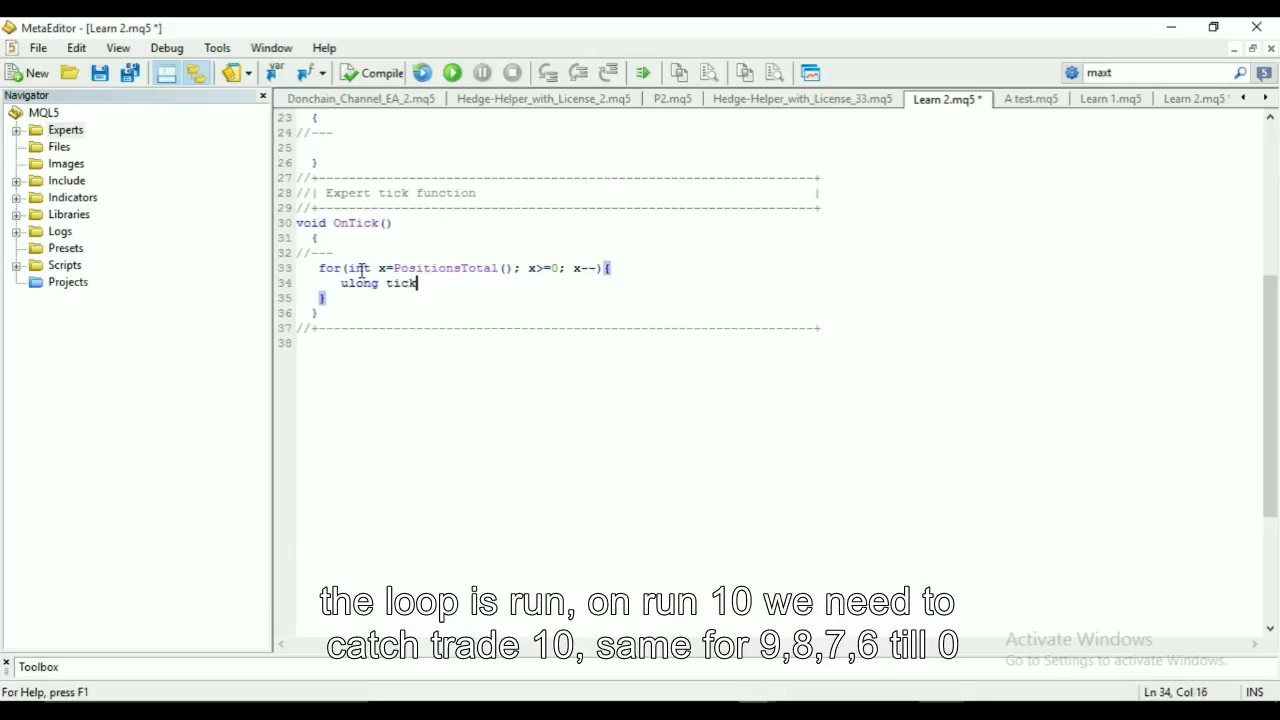
text(et)
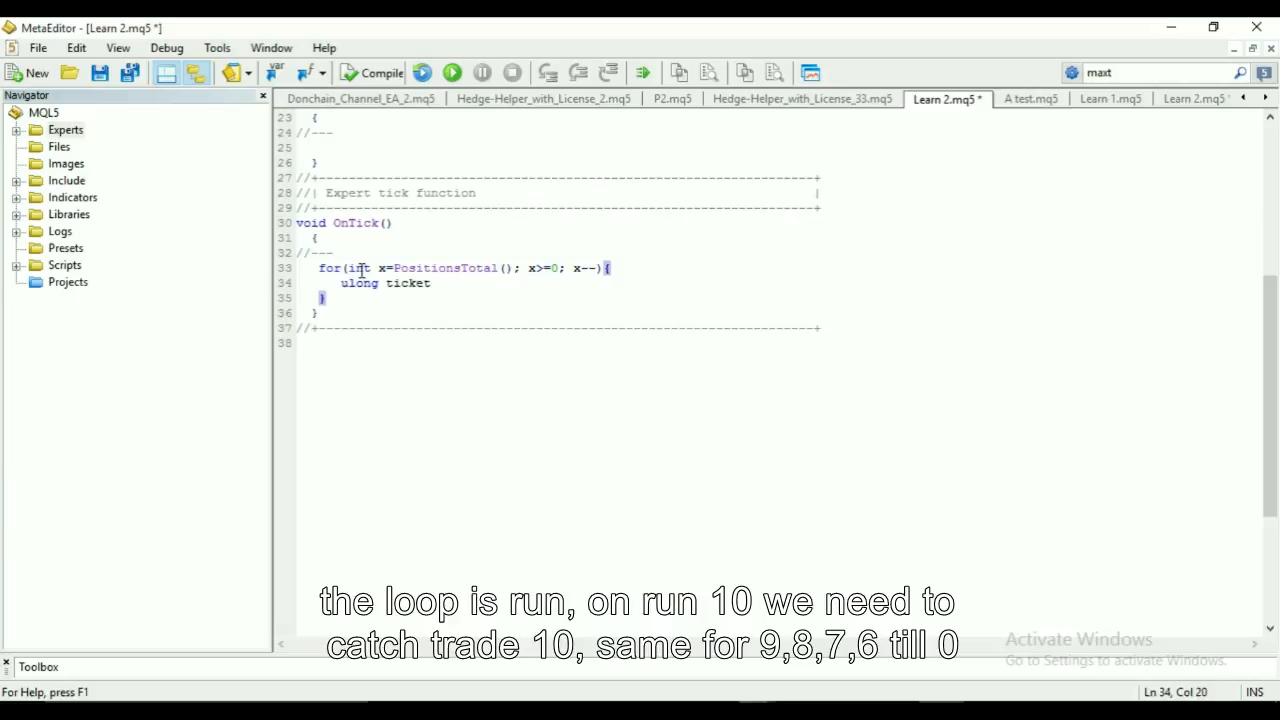
text(= Posi)
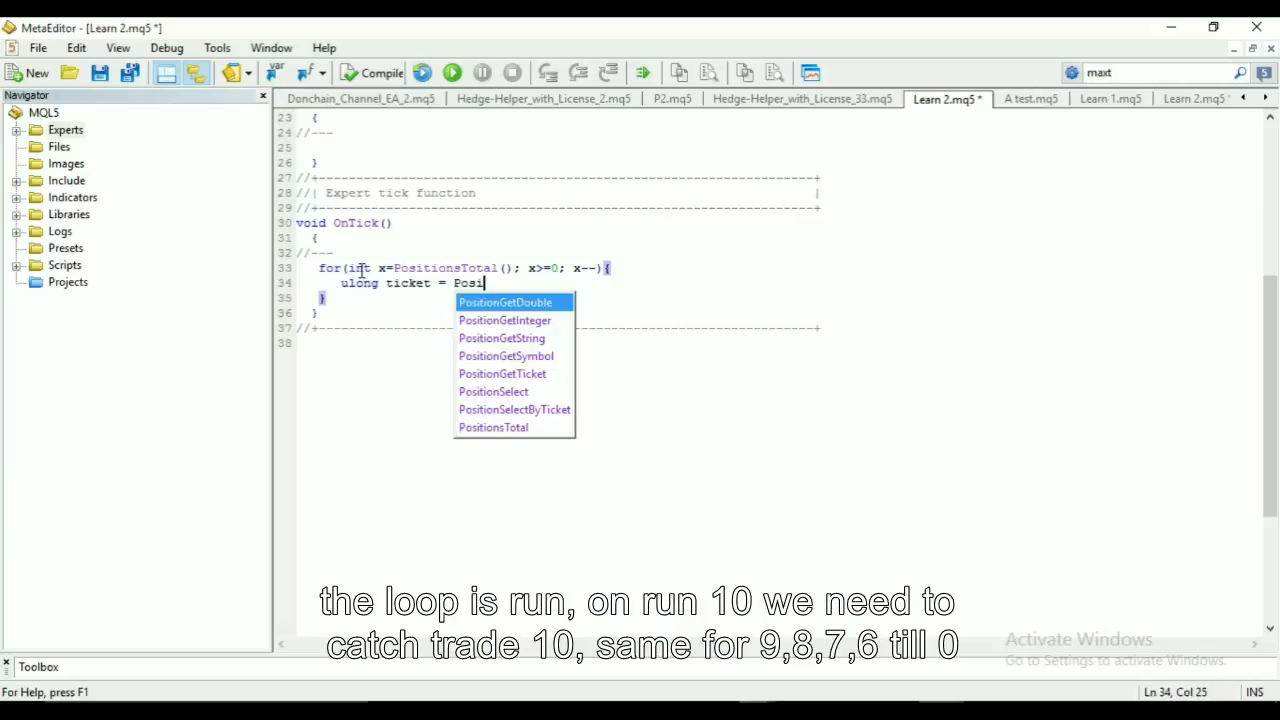
text(tionGetTicket)
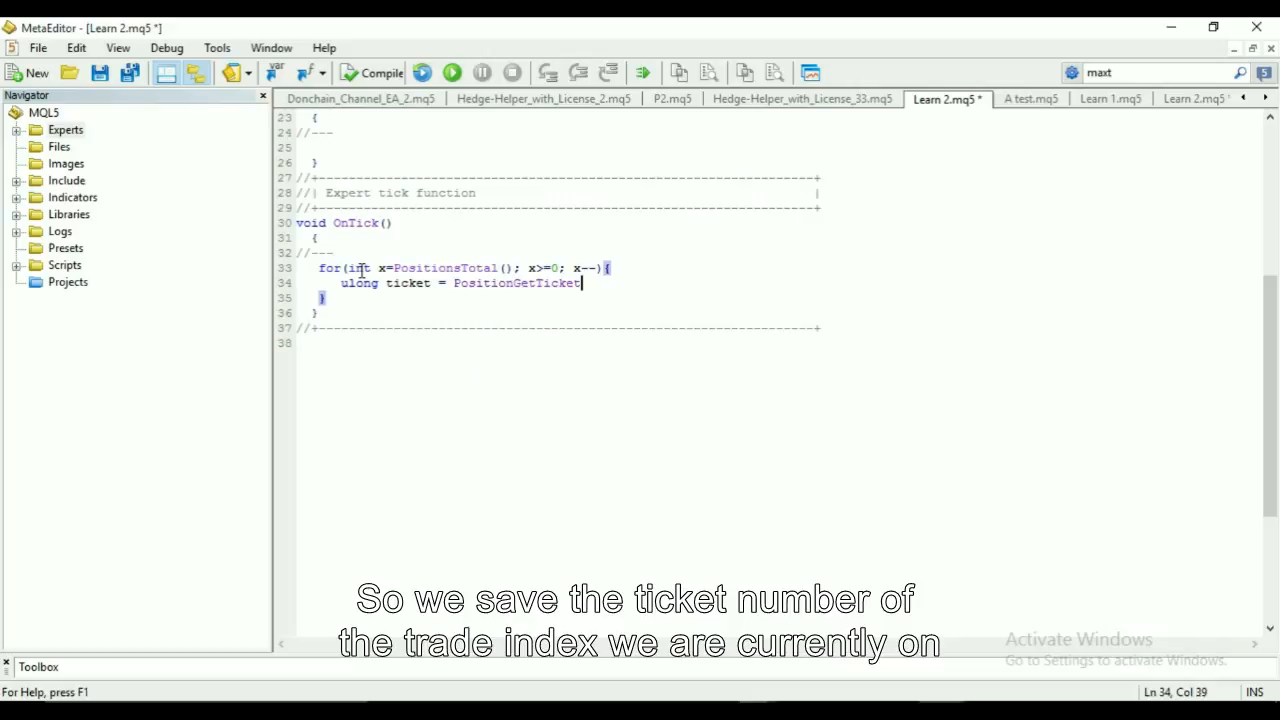
text(())
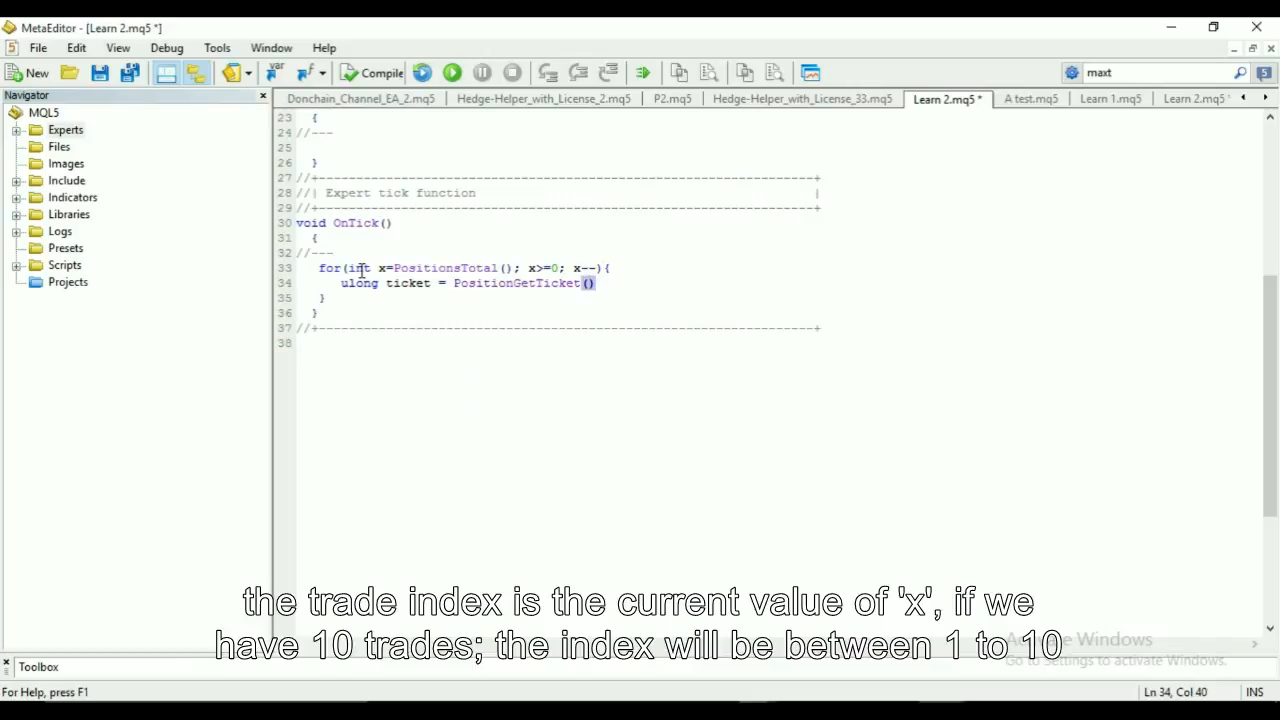
text(x)
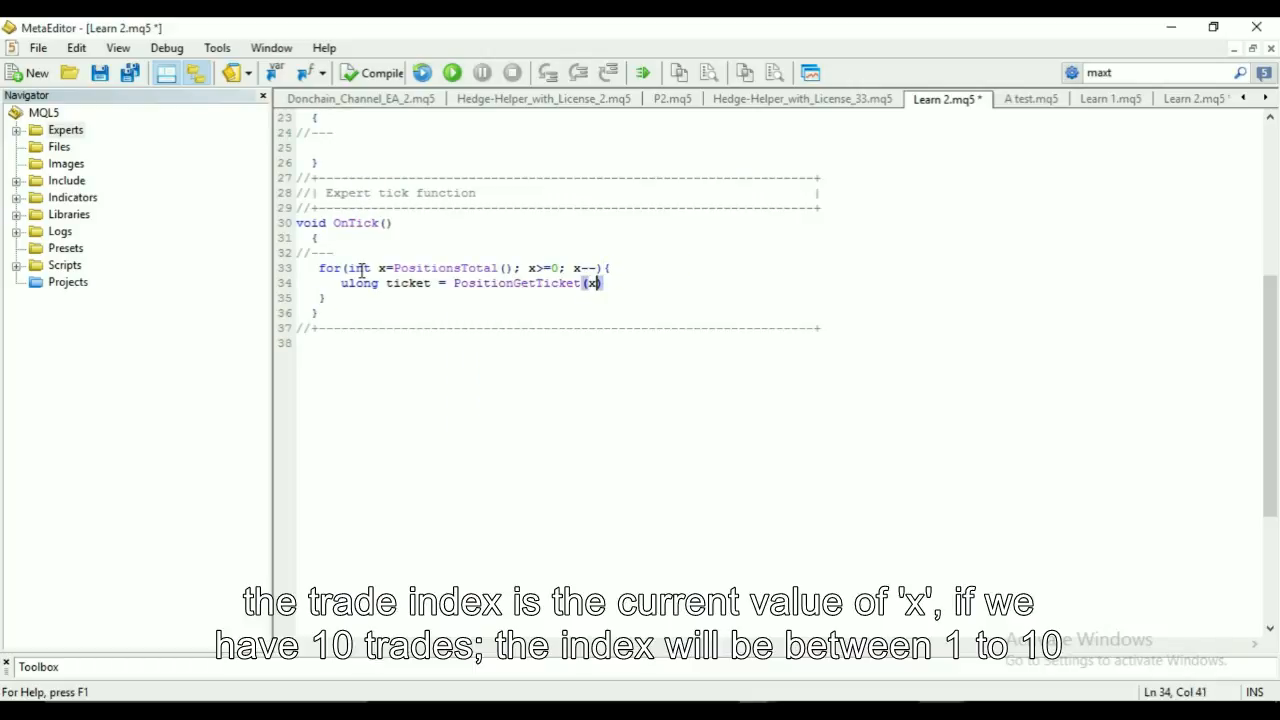
text(;)
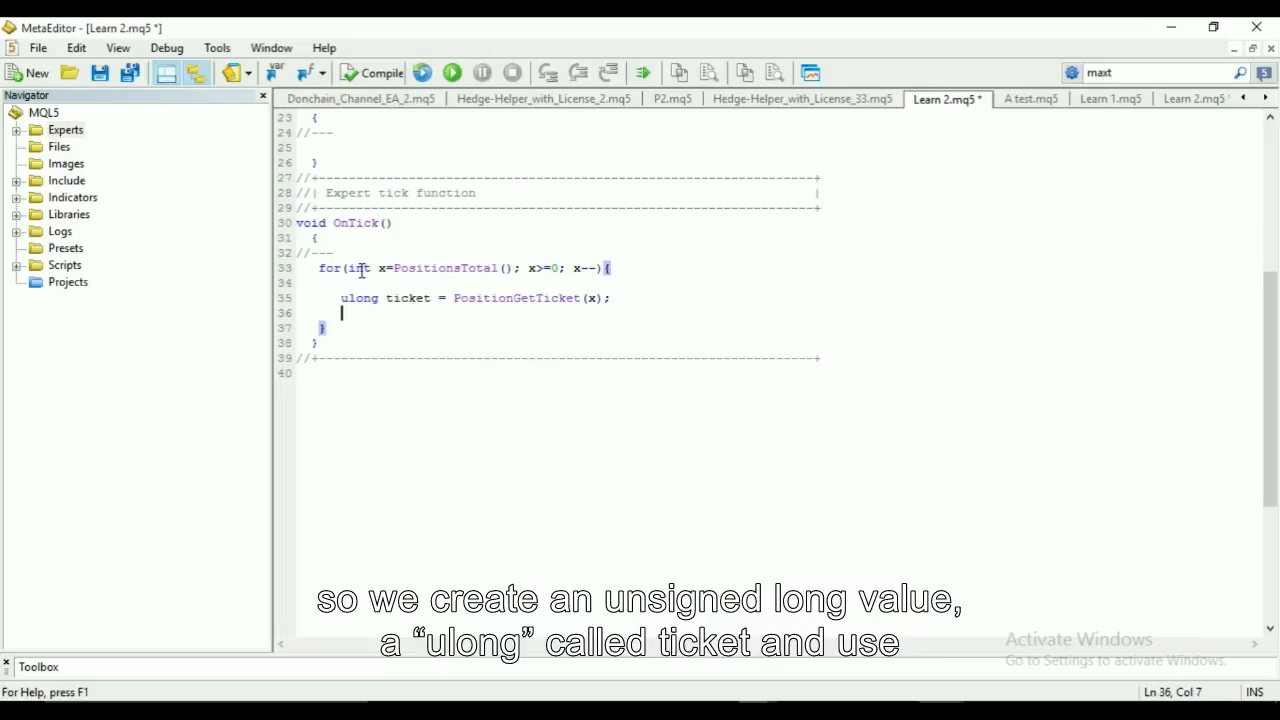
key(Return)
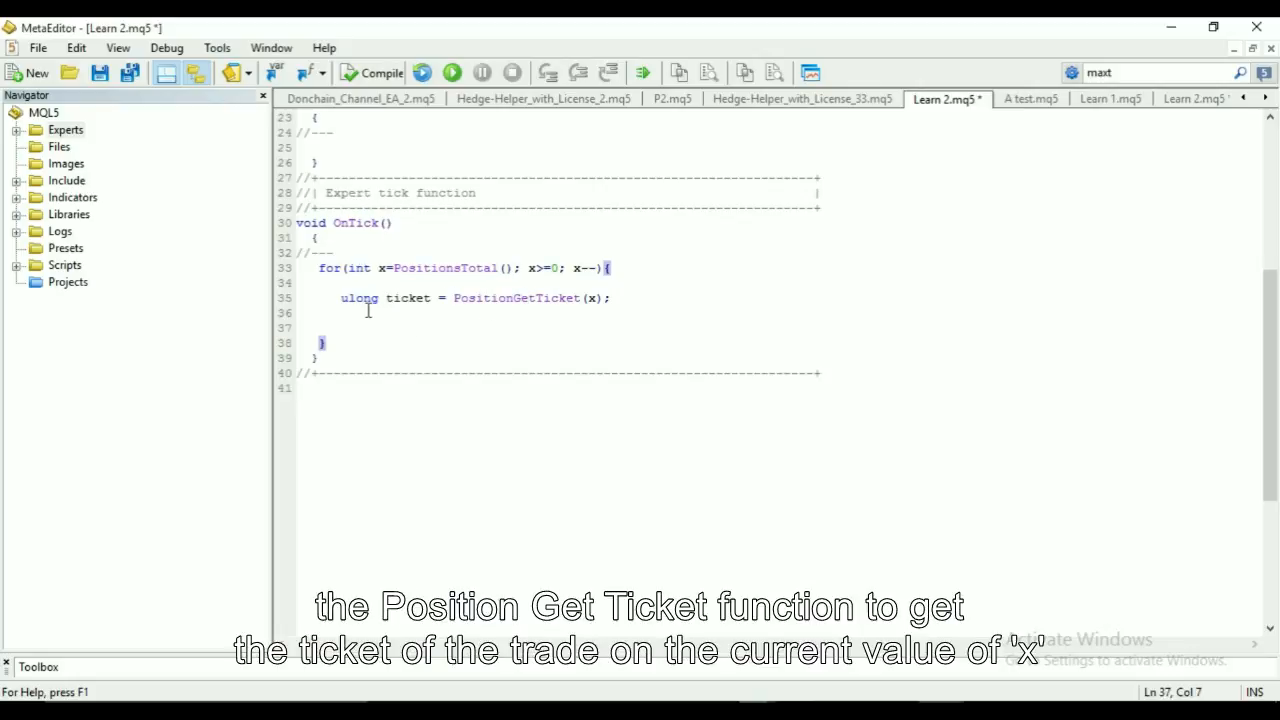
key(enter)
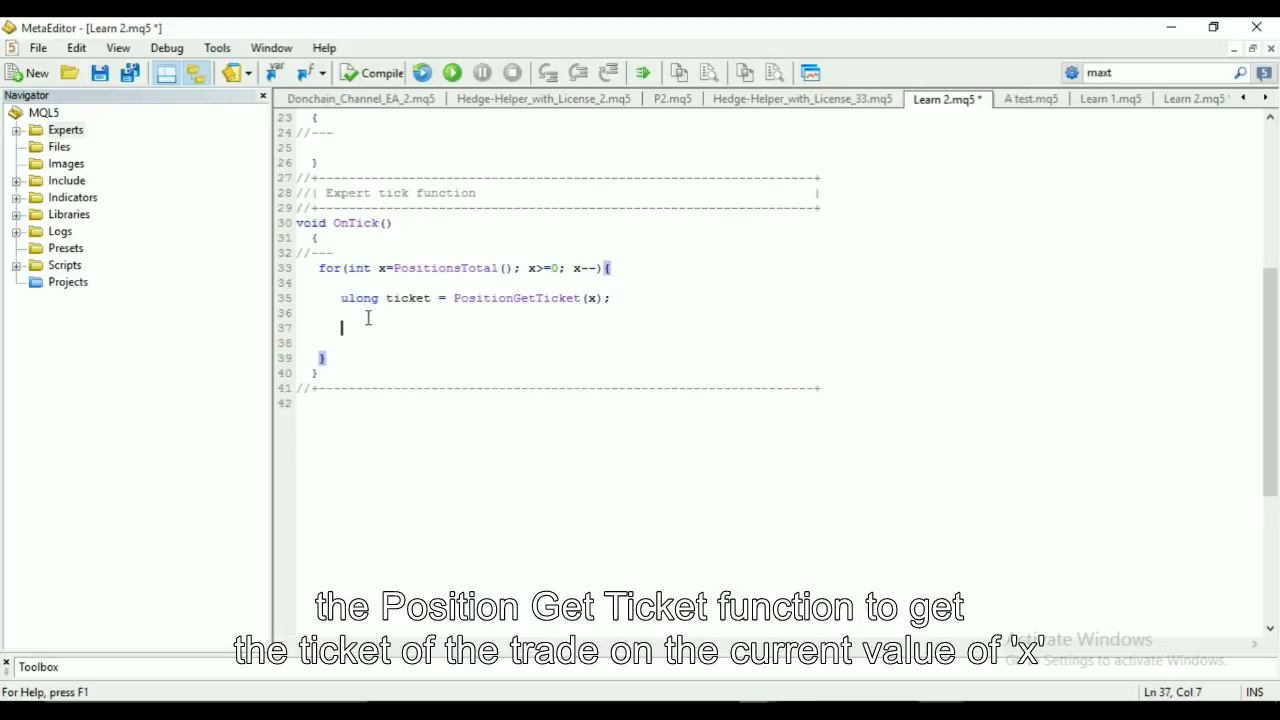
Add if(PositionSelectByTicket(ticket)){ } inside the loop and begin its body
text(if()
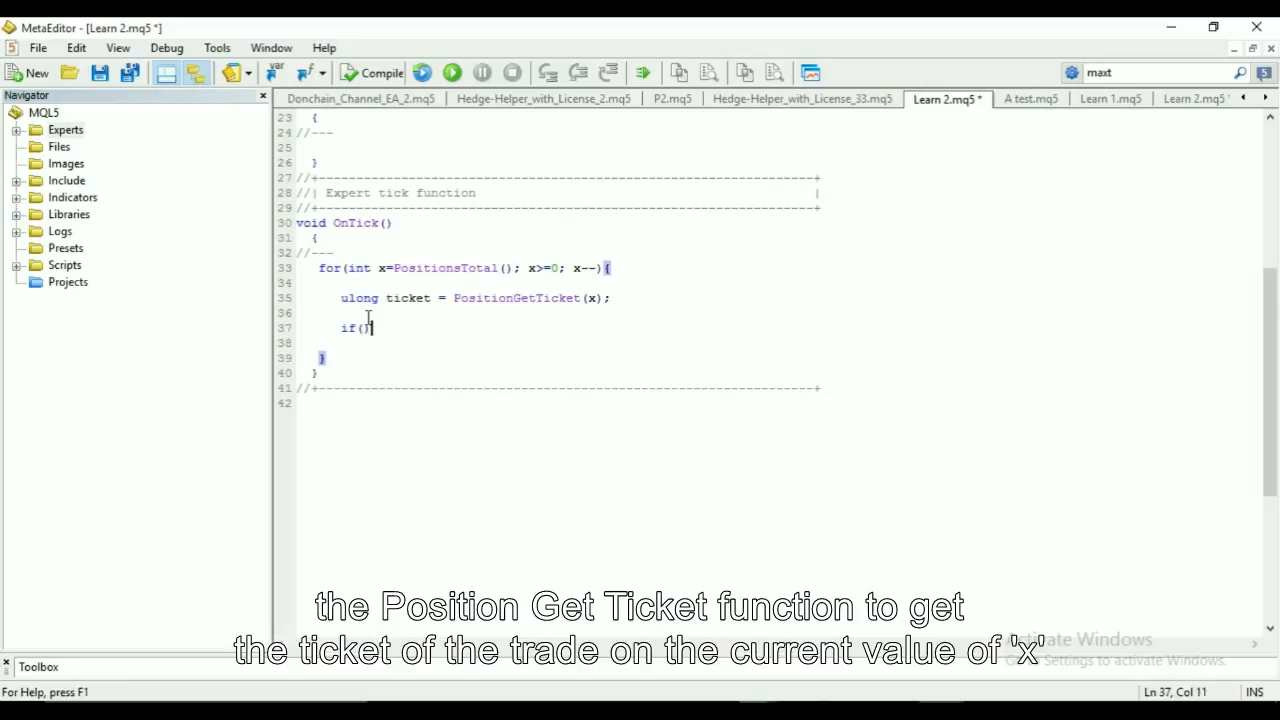
text(Po)
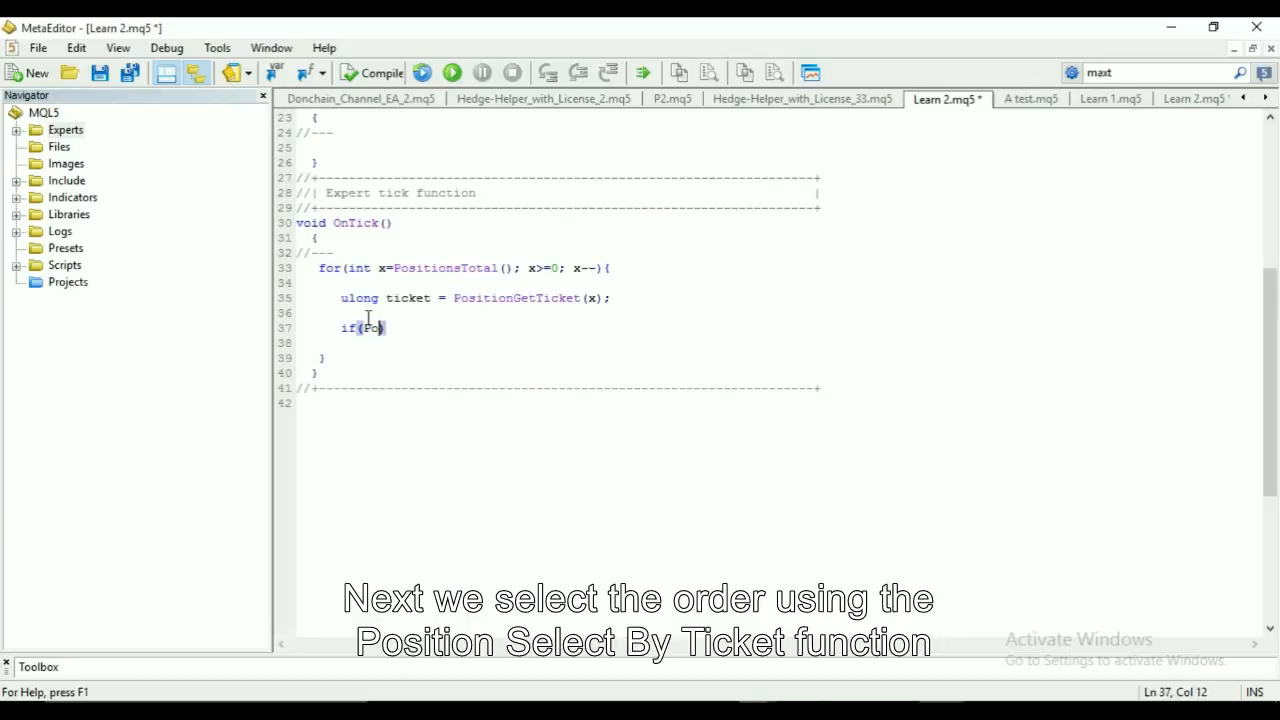
text(ositionSelectByTicket)
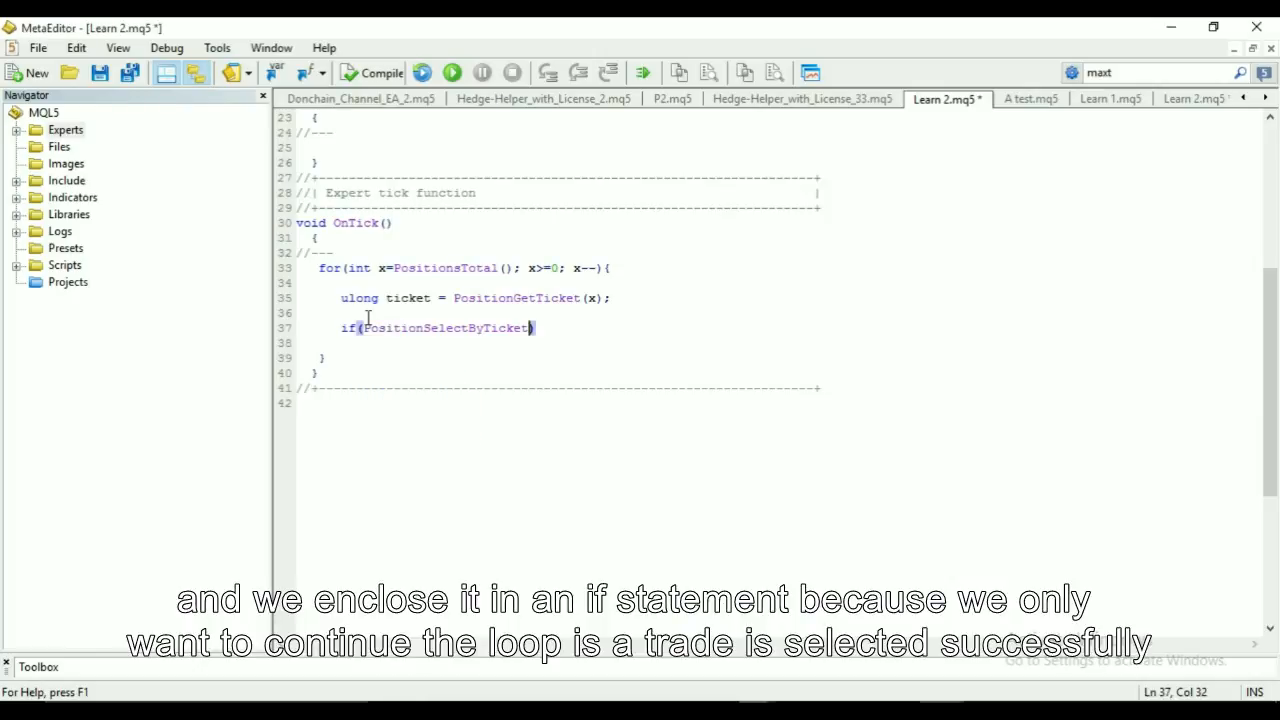
text(()
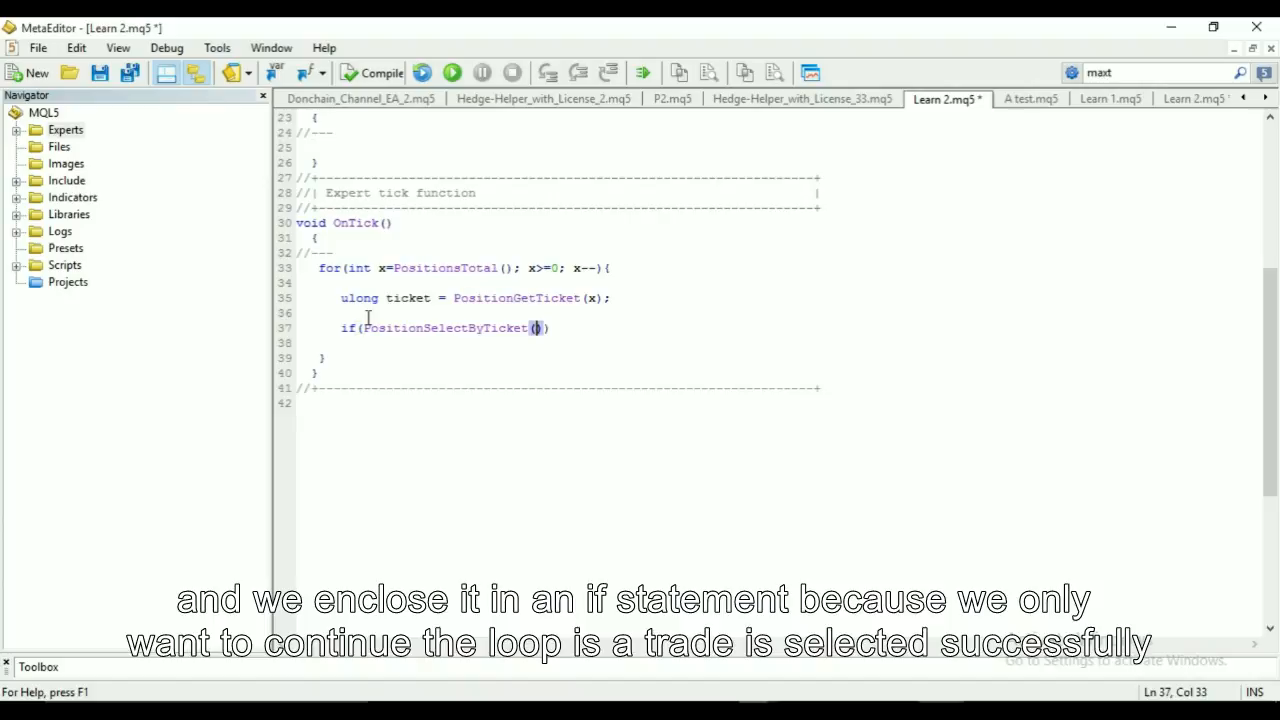
text(ticket)
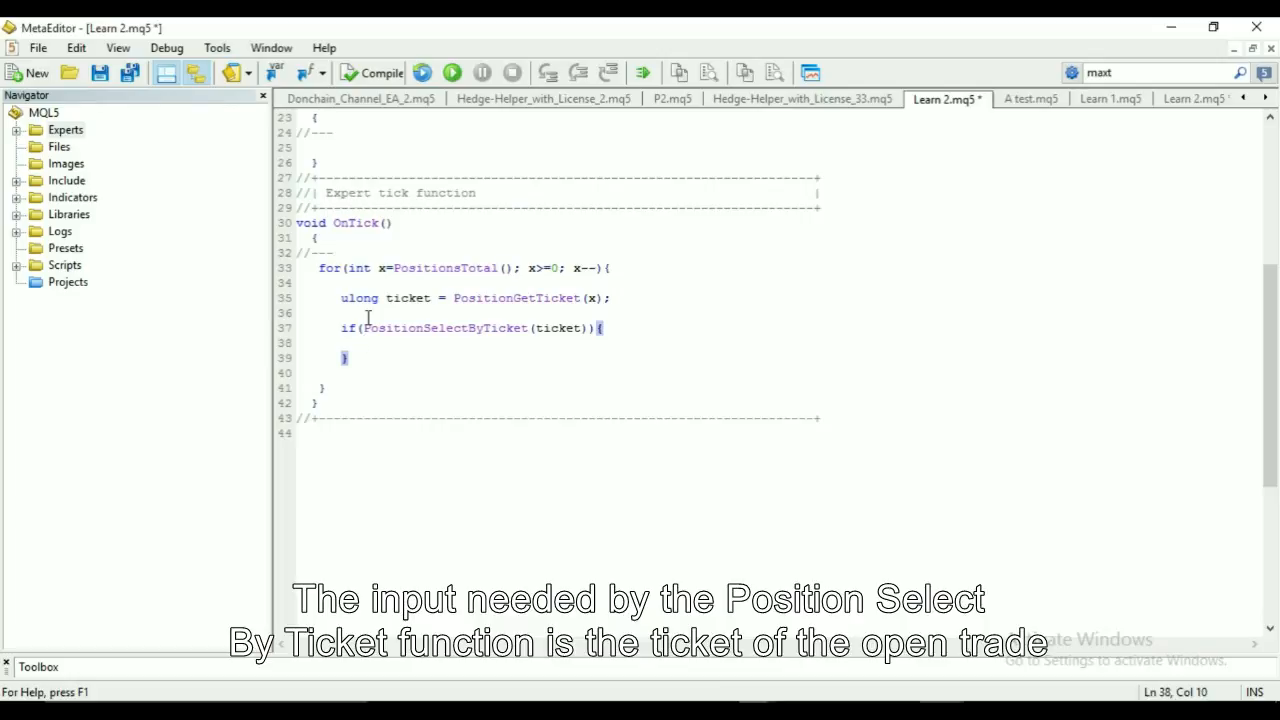
text(P)
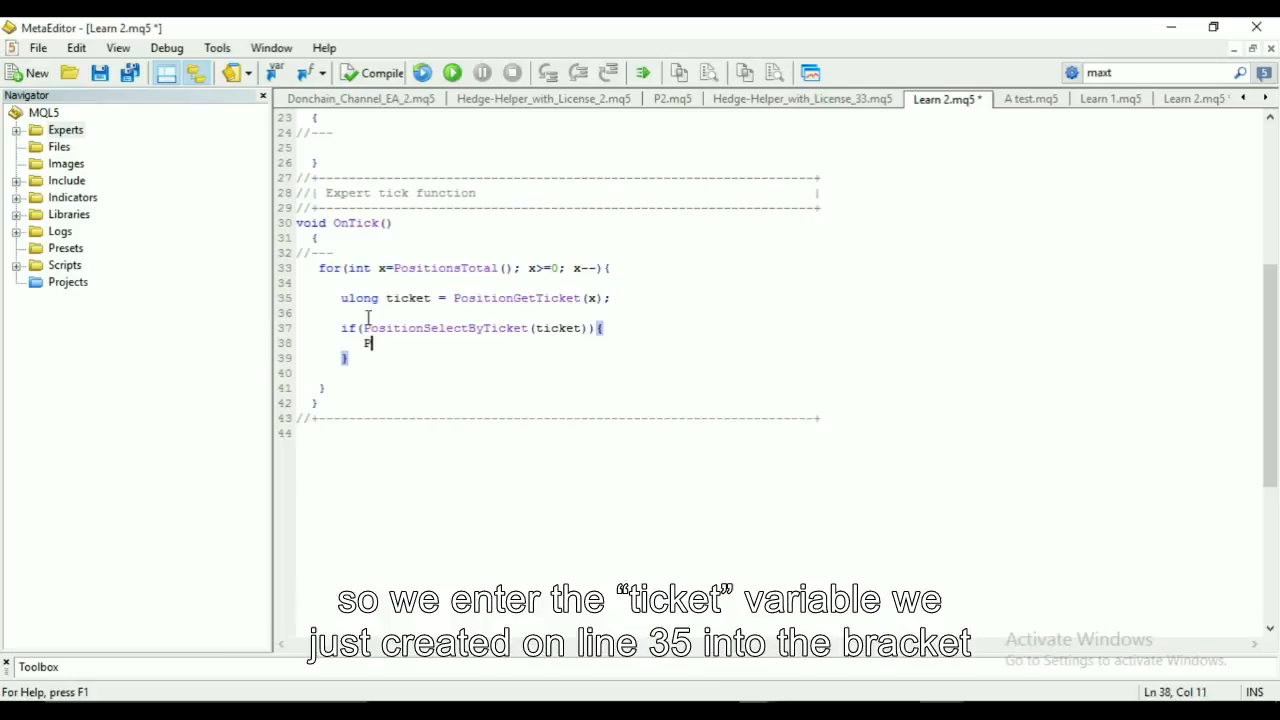
Start a Print call outputting x and PositionGetString(POSITION_SYMBOL)
text(rint)
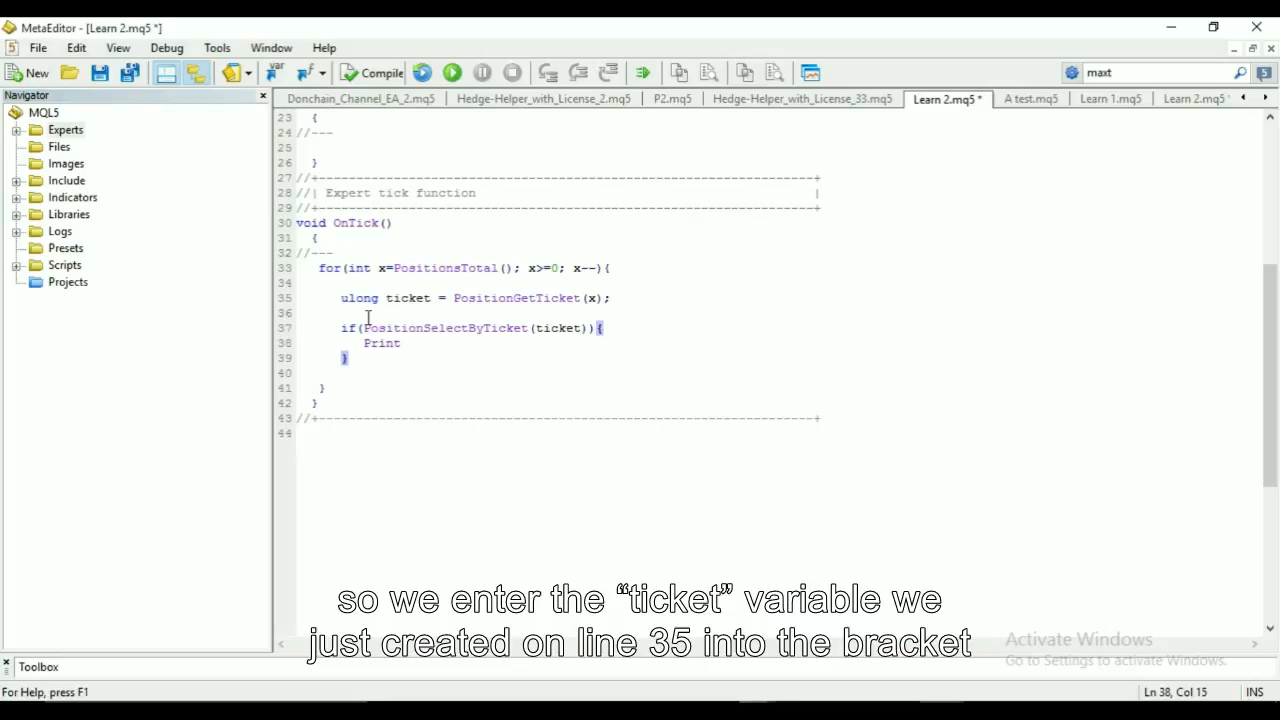
text(())
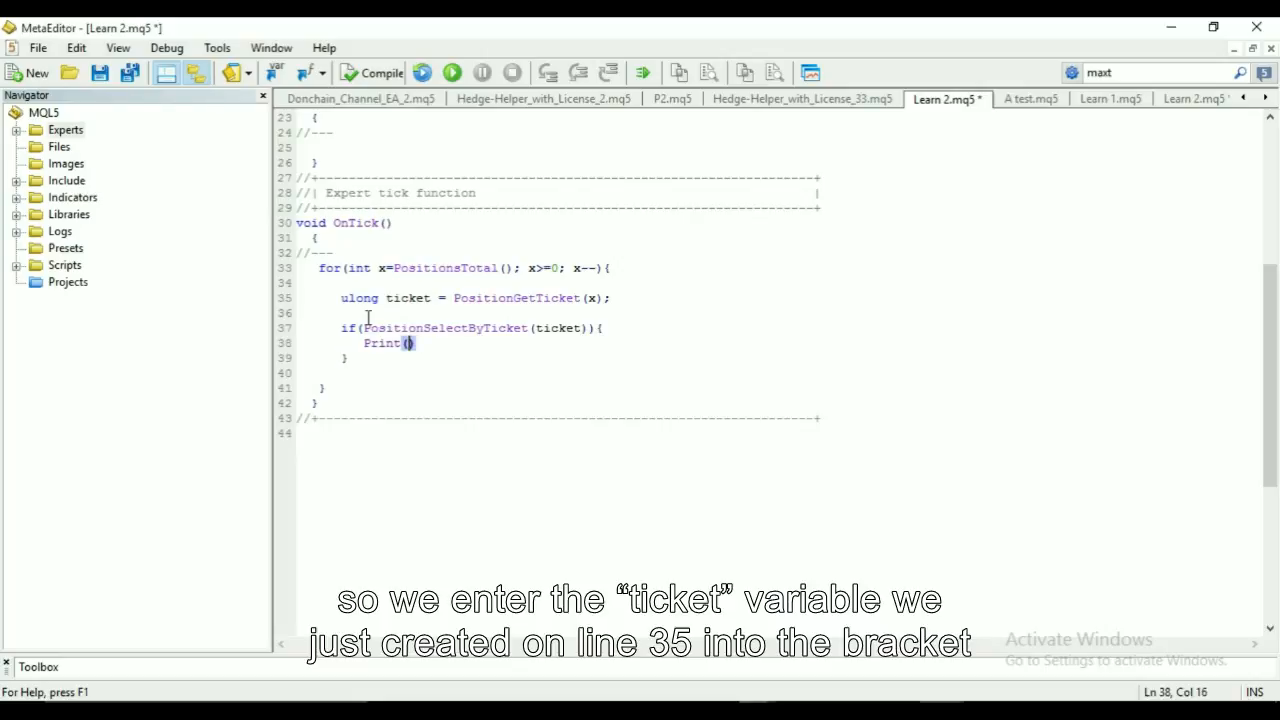
mouse_move(760, 458)
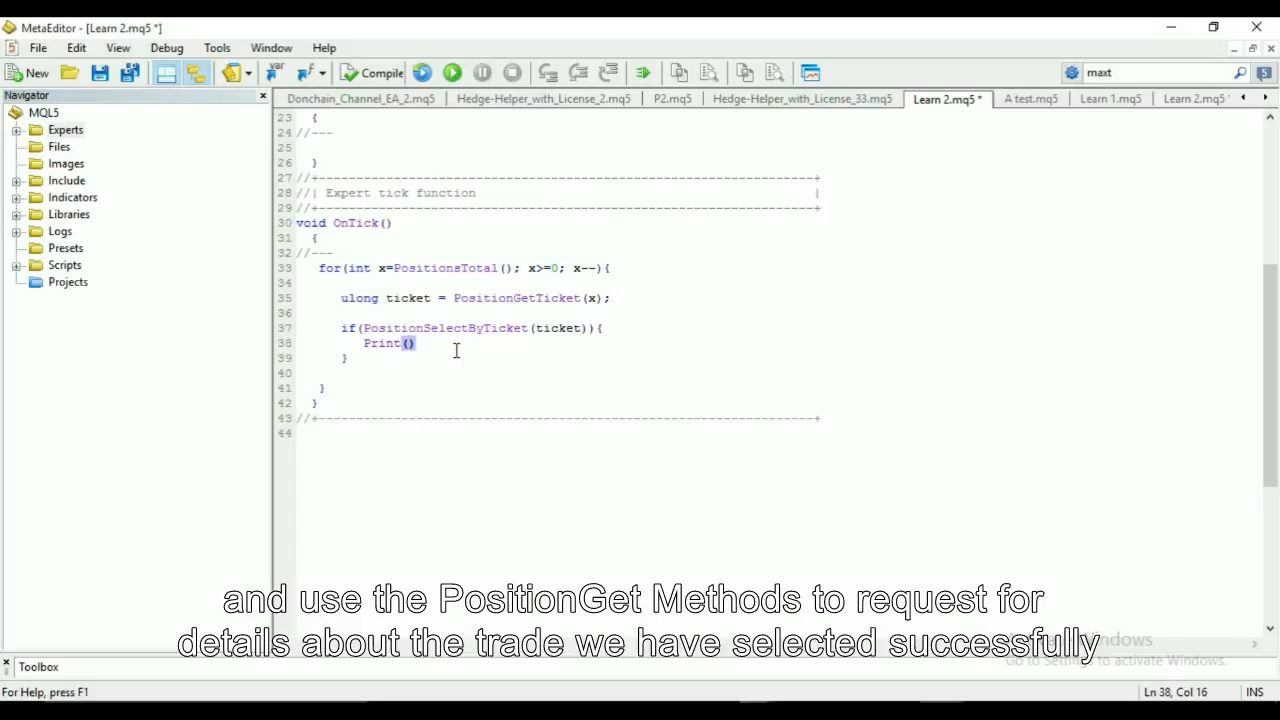
text(PositionGetString)
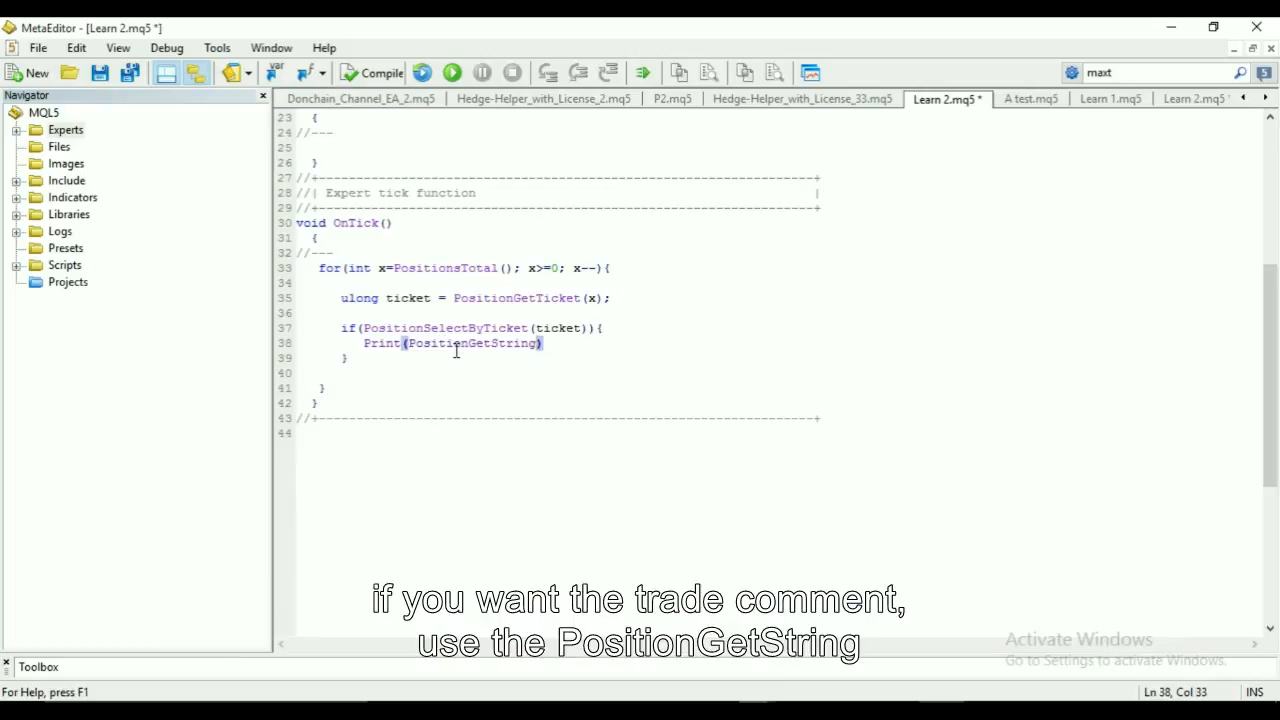
text((POS)
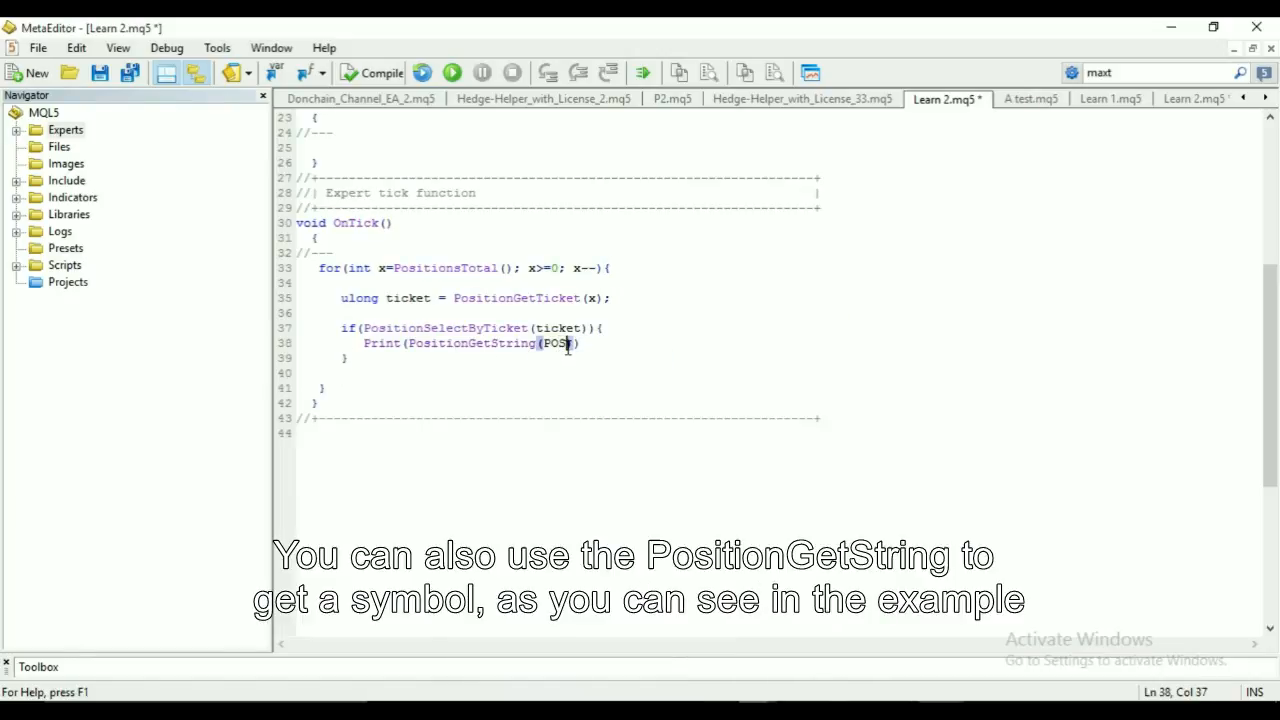
text(ITION_SYMBOL)
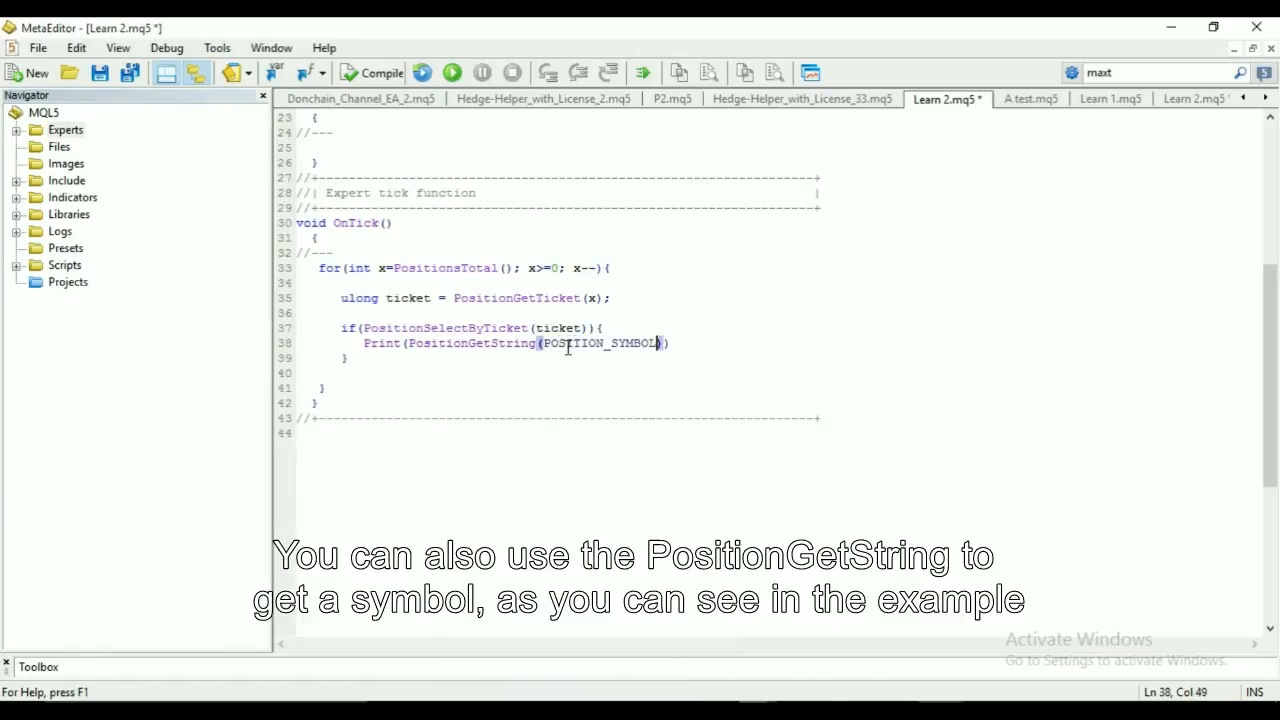
Extend the Print arguments with PositionGetSymbol(x) and " " space separators
text(, PositionGetSymbol()
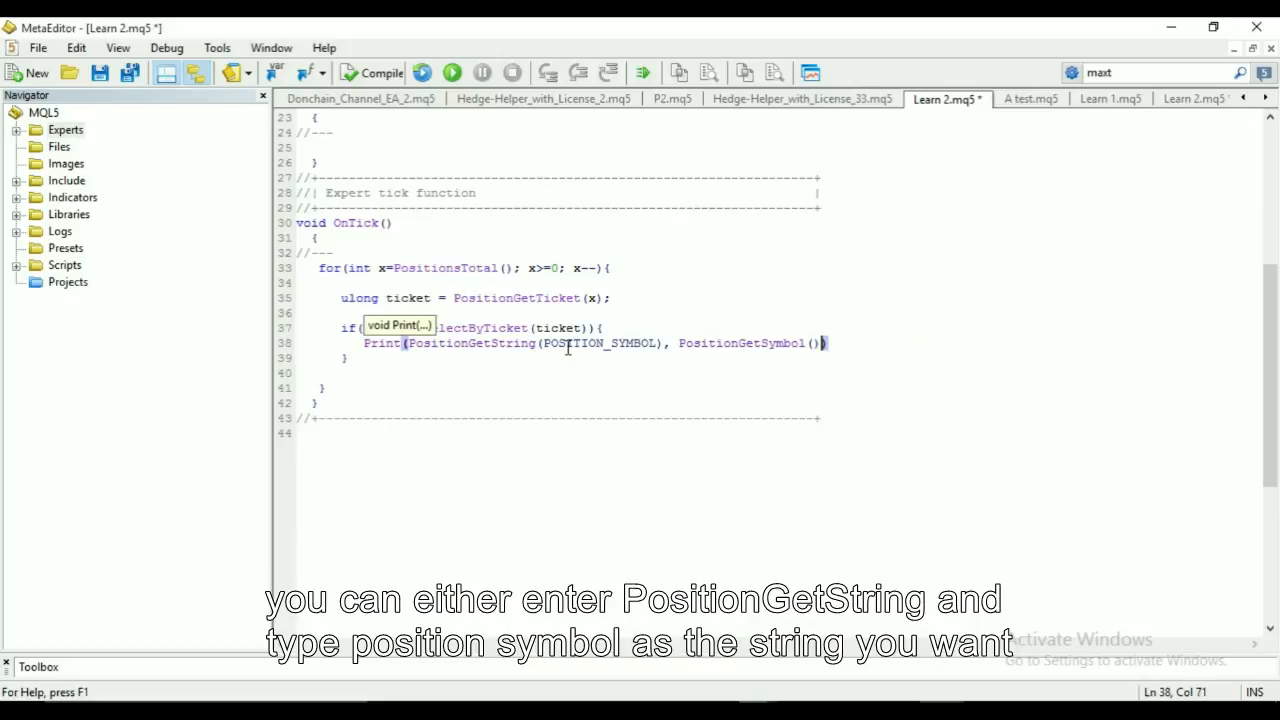
mouse_move(810, 344)
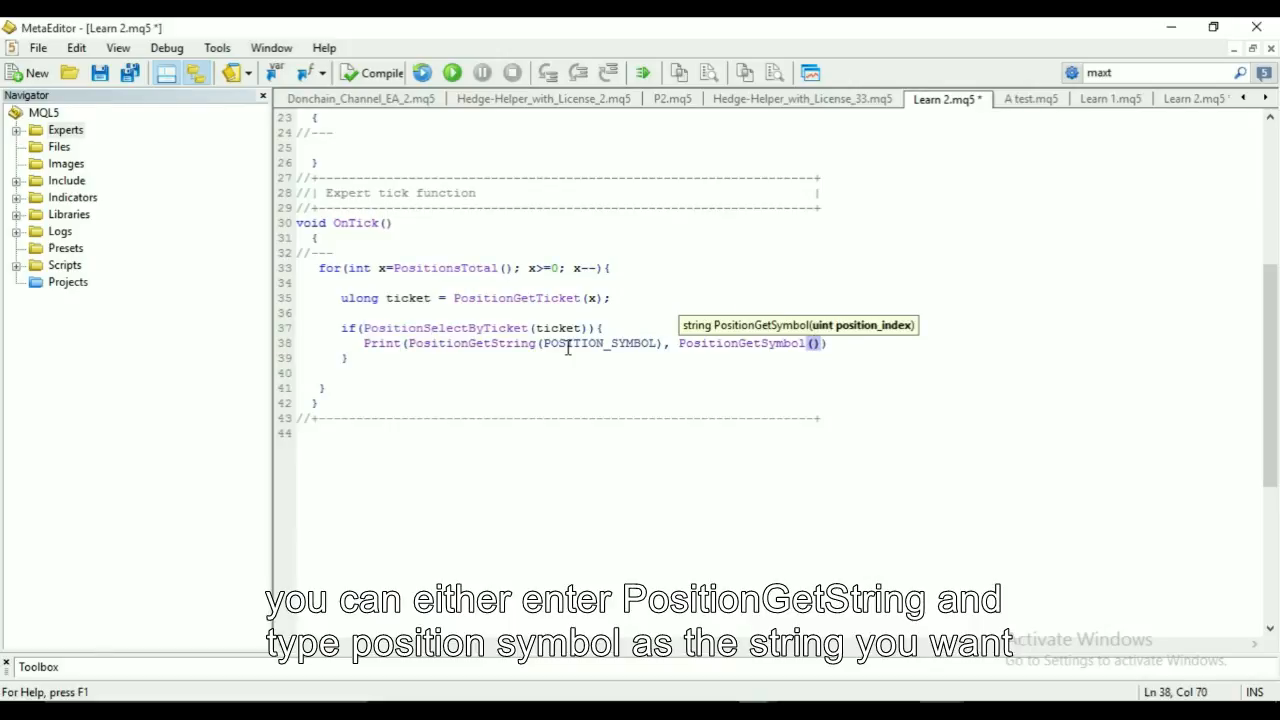
text(x)
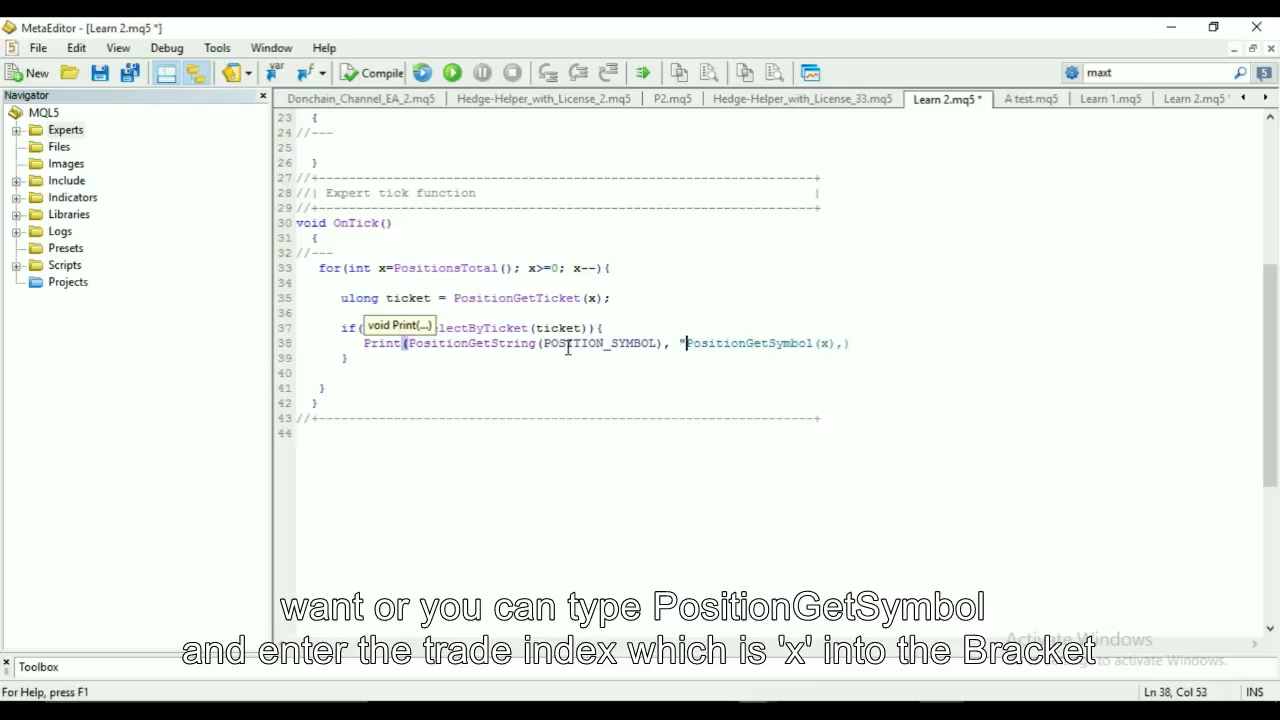
text(" ")
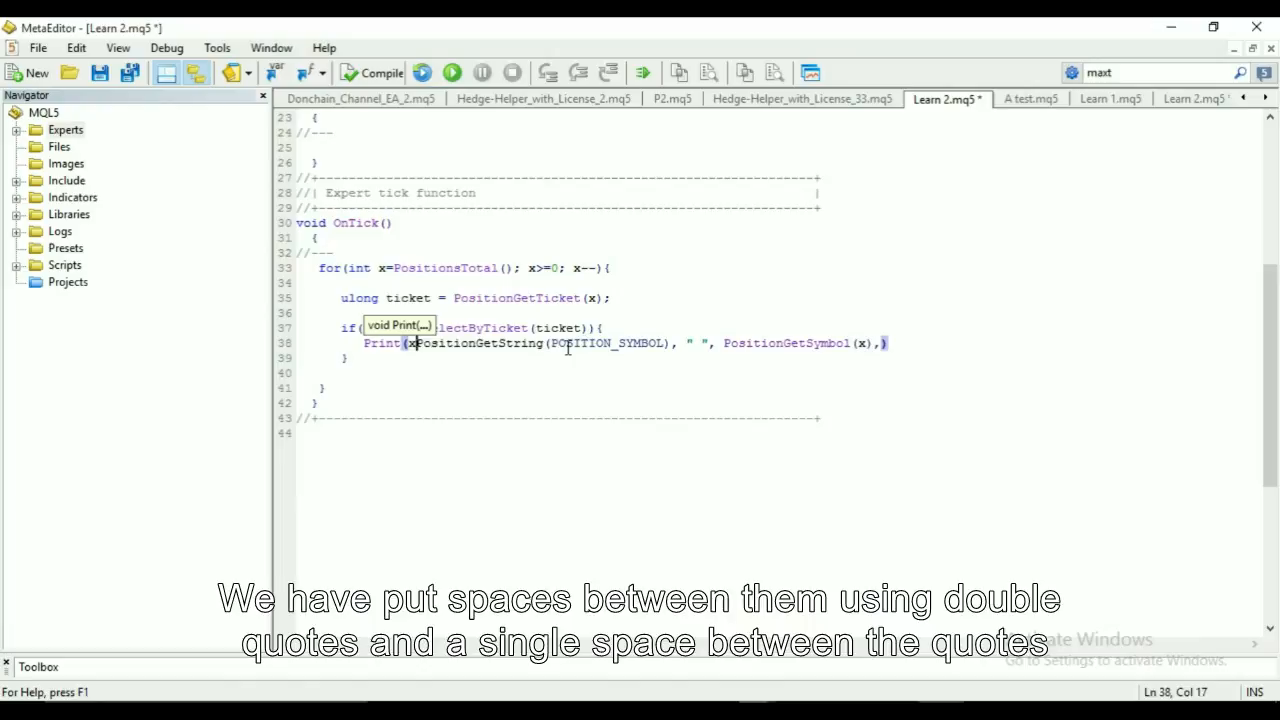
text(,)
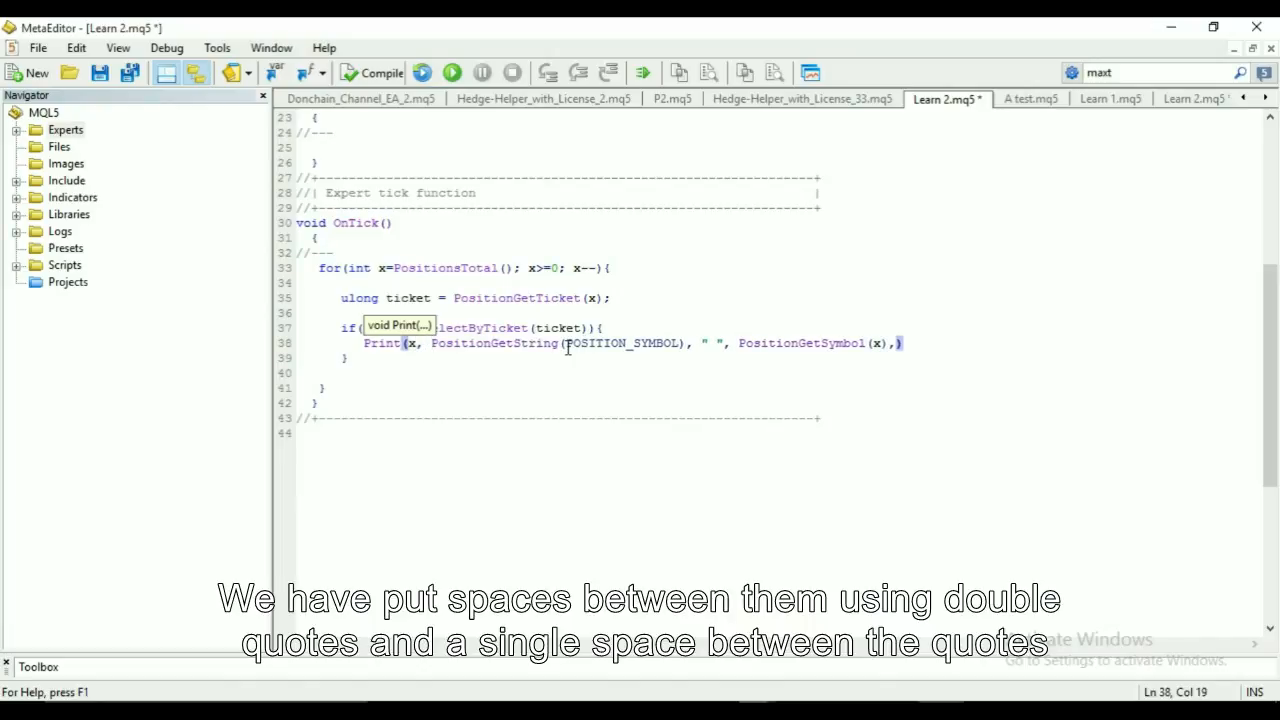
text("")
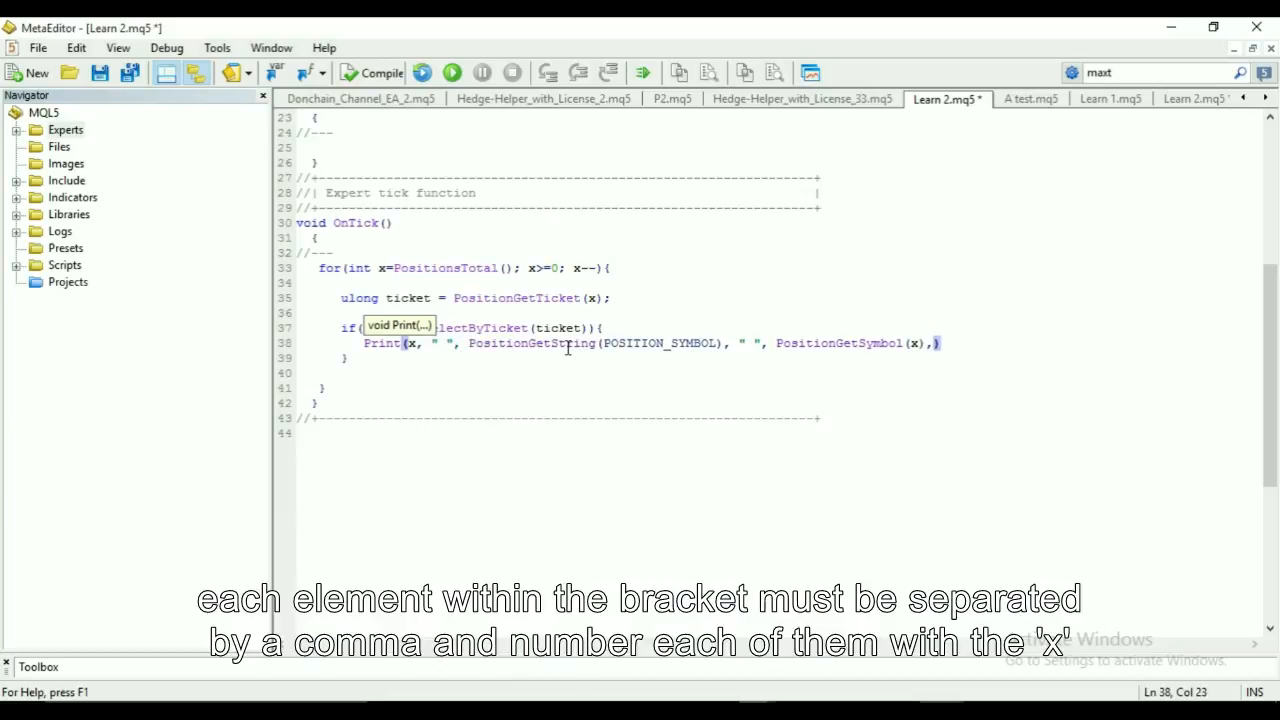
text(PositionGetInteger)
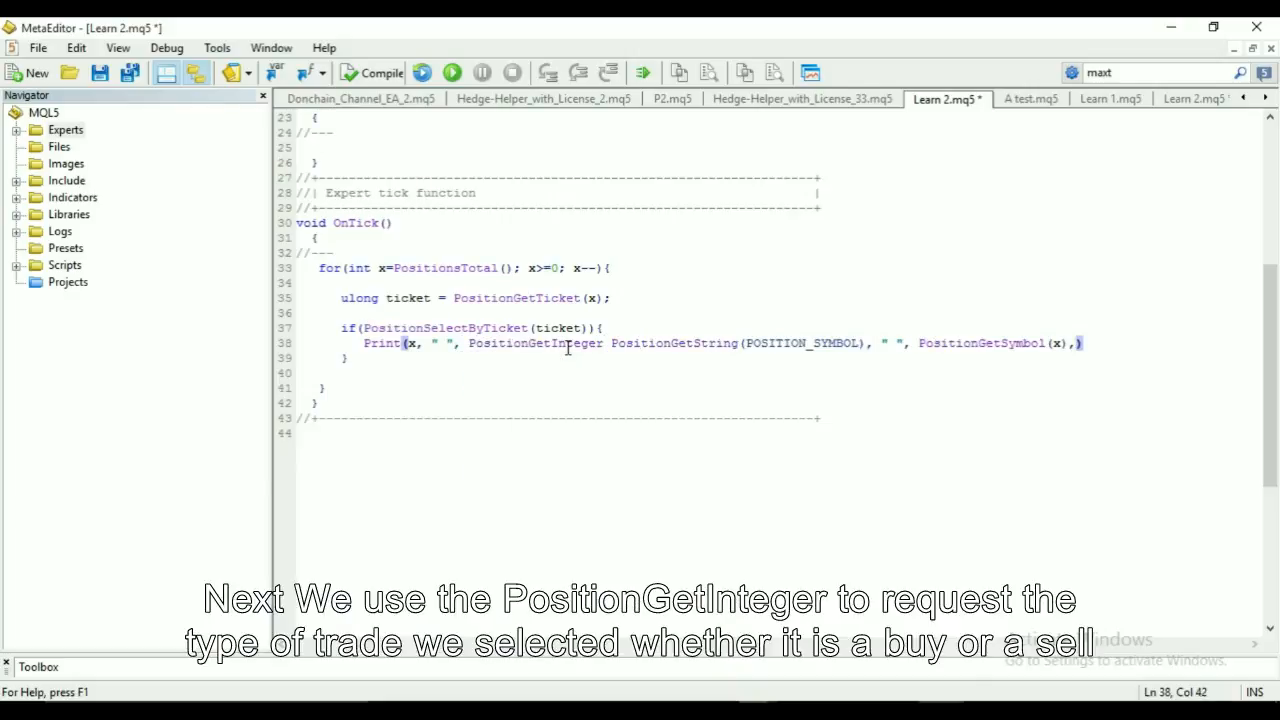
Insert PositionGetInteger( into Print and begin the POS property identifier
text(()
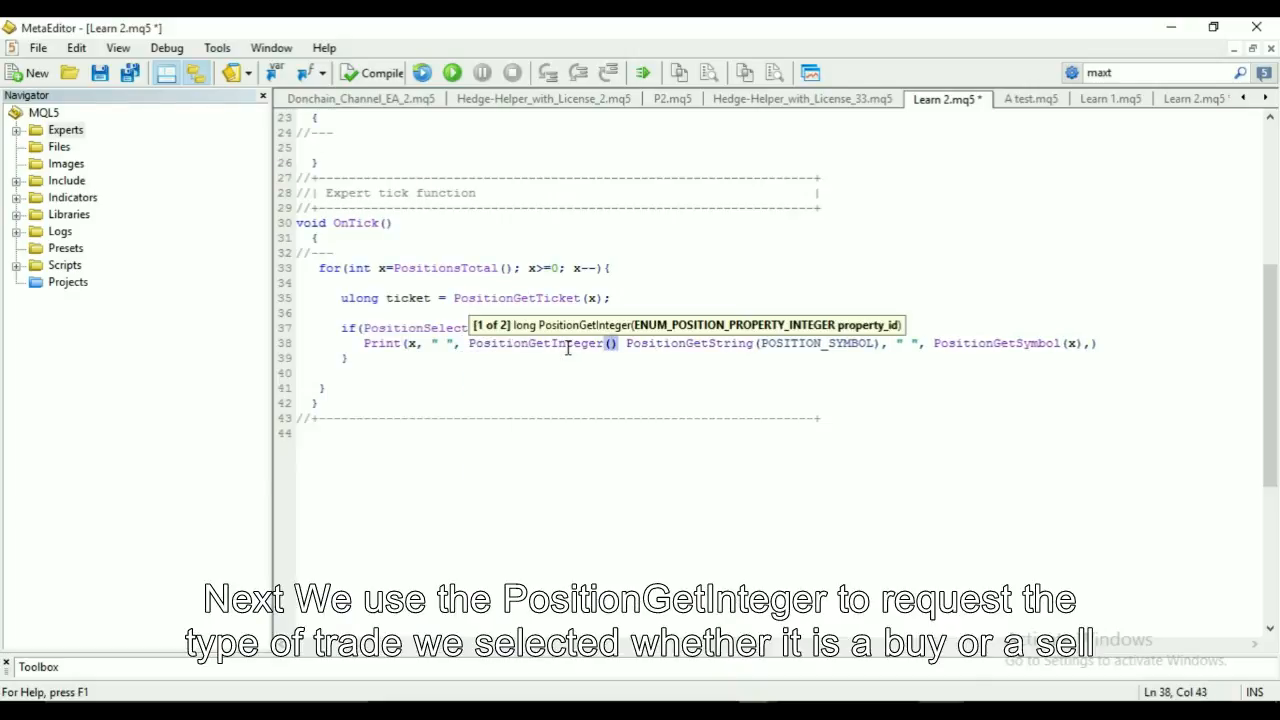
text(POSITION_TYPE)
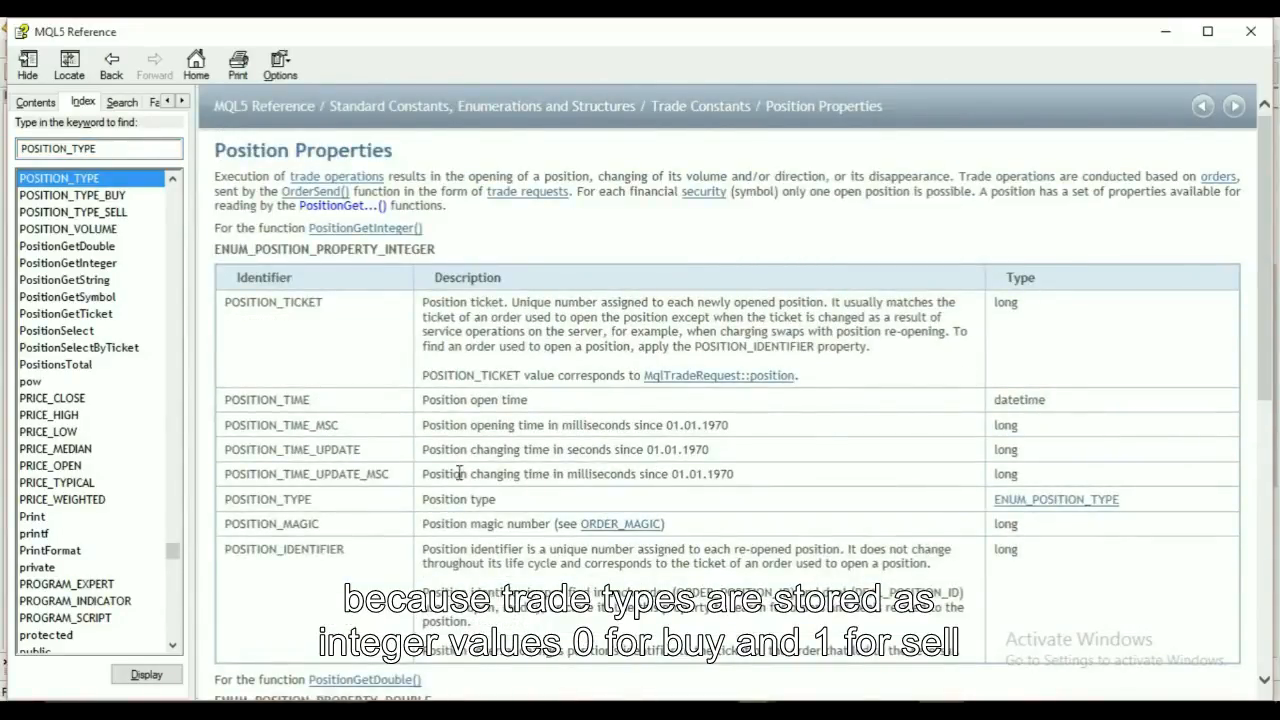
mouse_move(1030, 500)
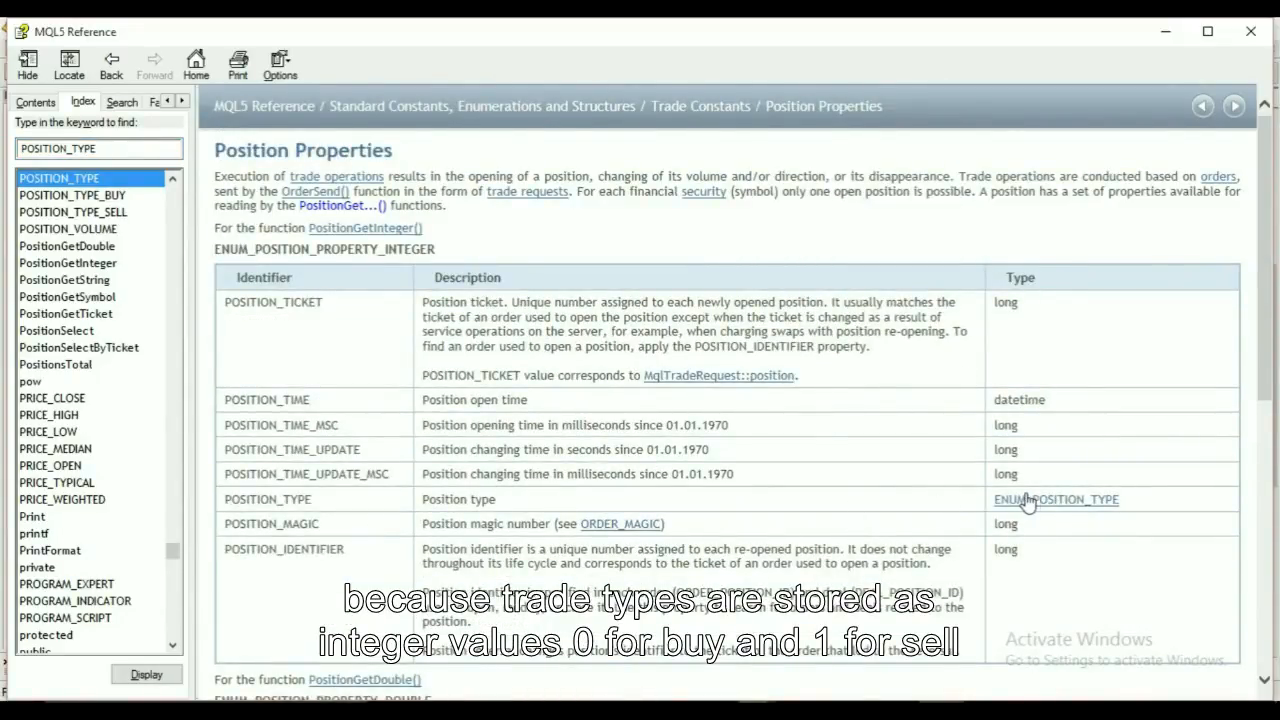
Browse the reference and go to the PositionGetInteger page
scroll(down, 3)
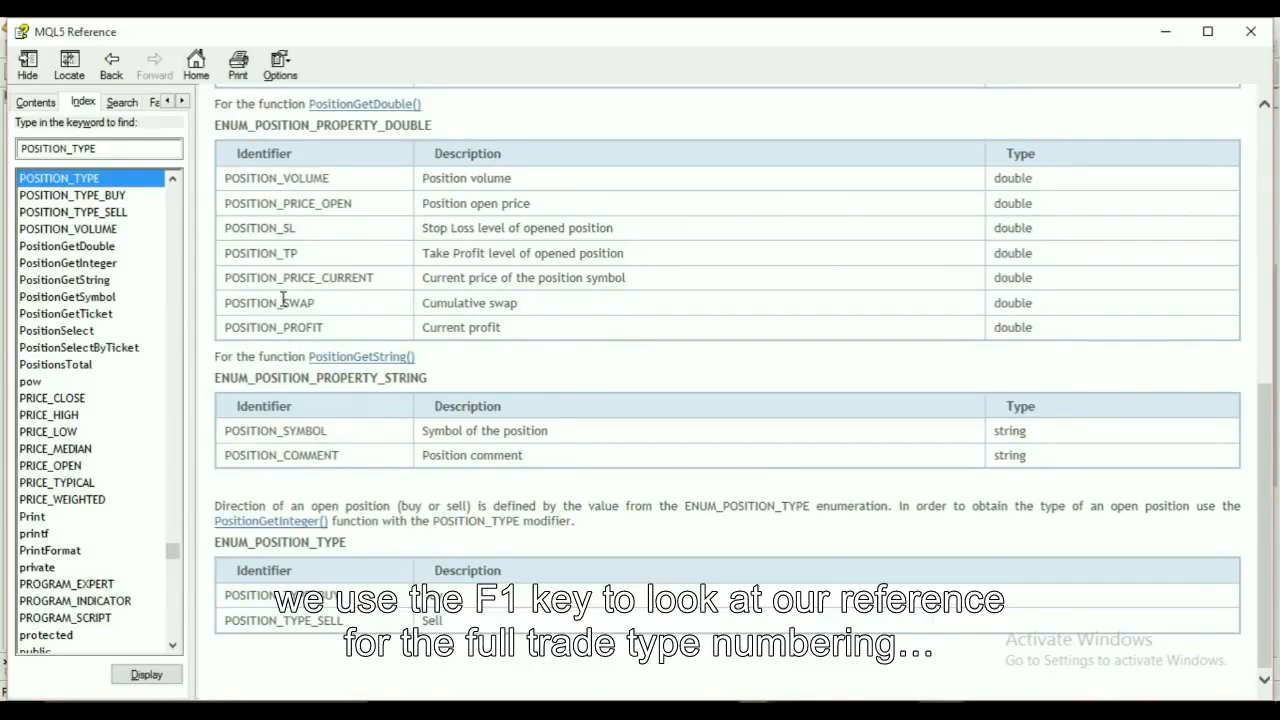
mouse_move(410, 232)
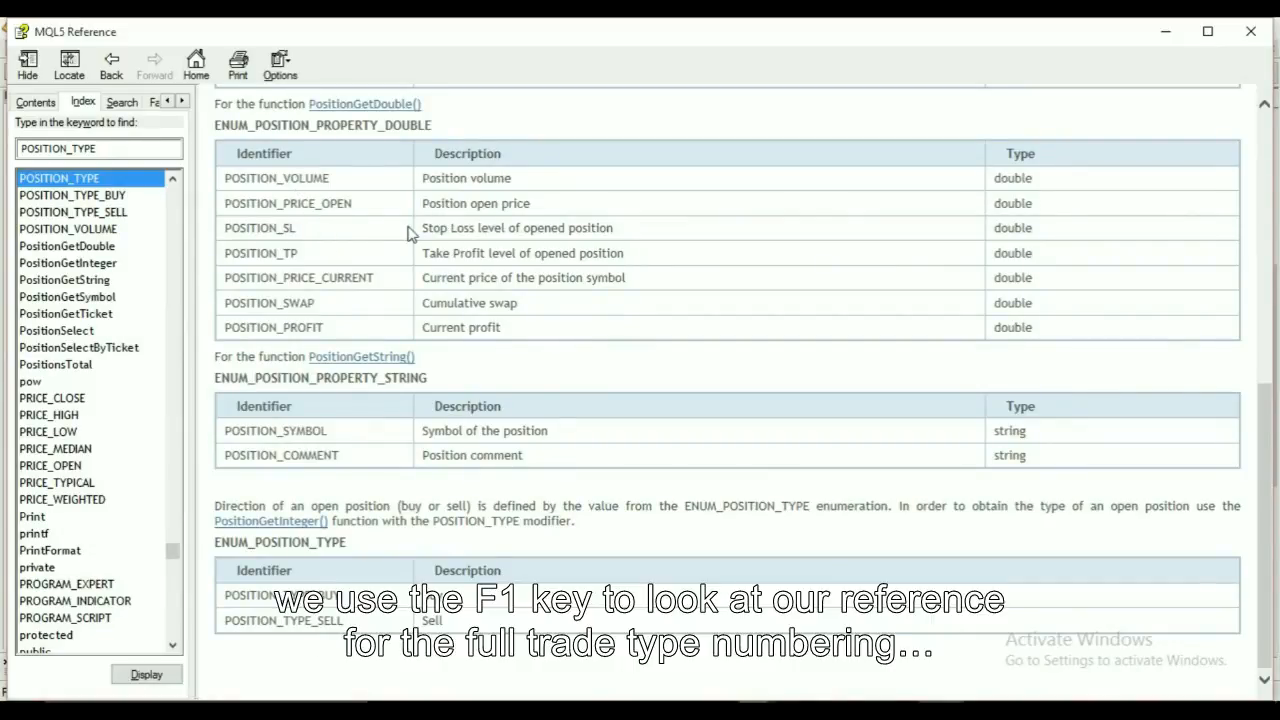
scroll(up, 3)
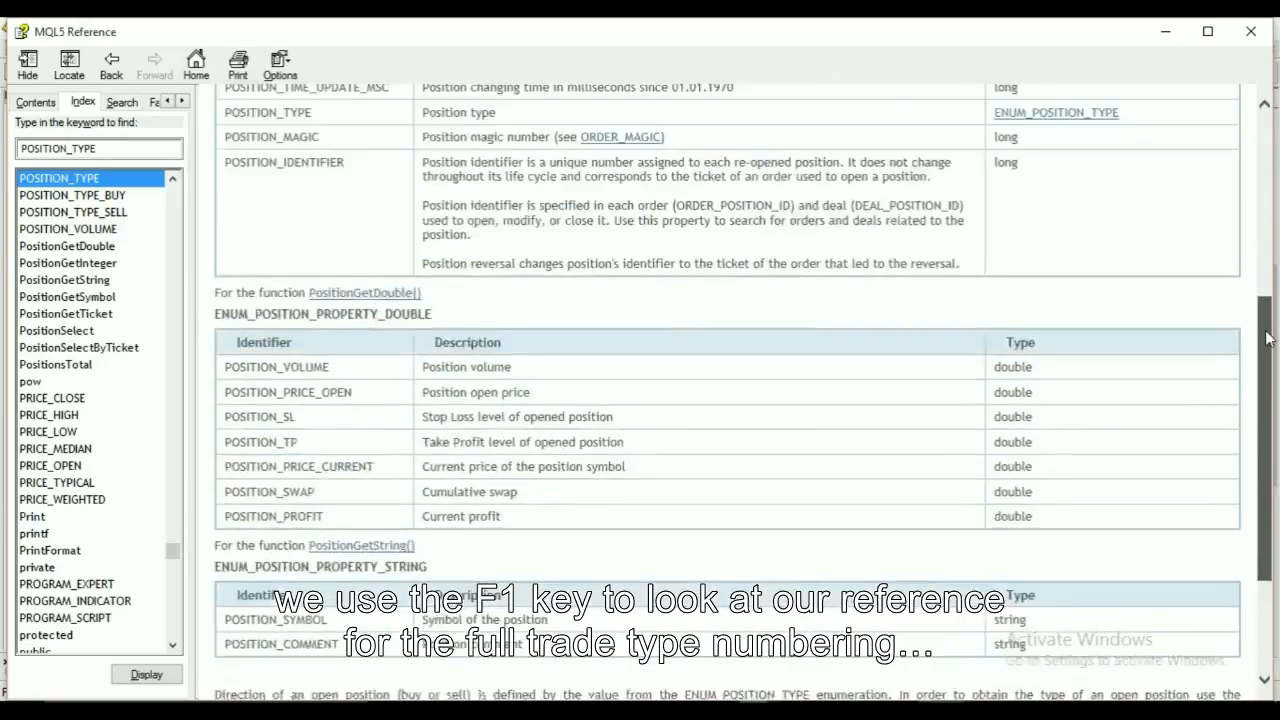
scroll(up, 3)
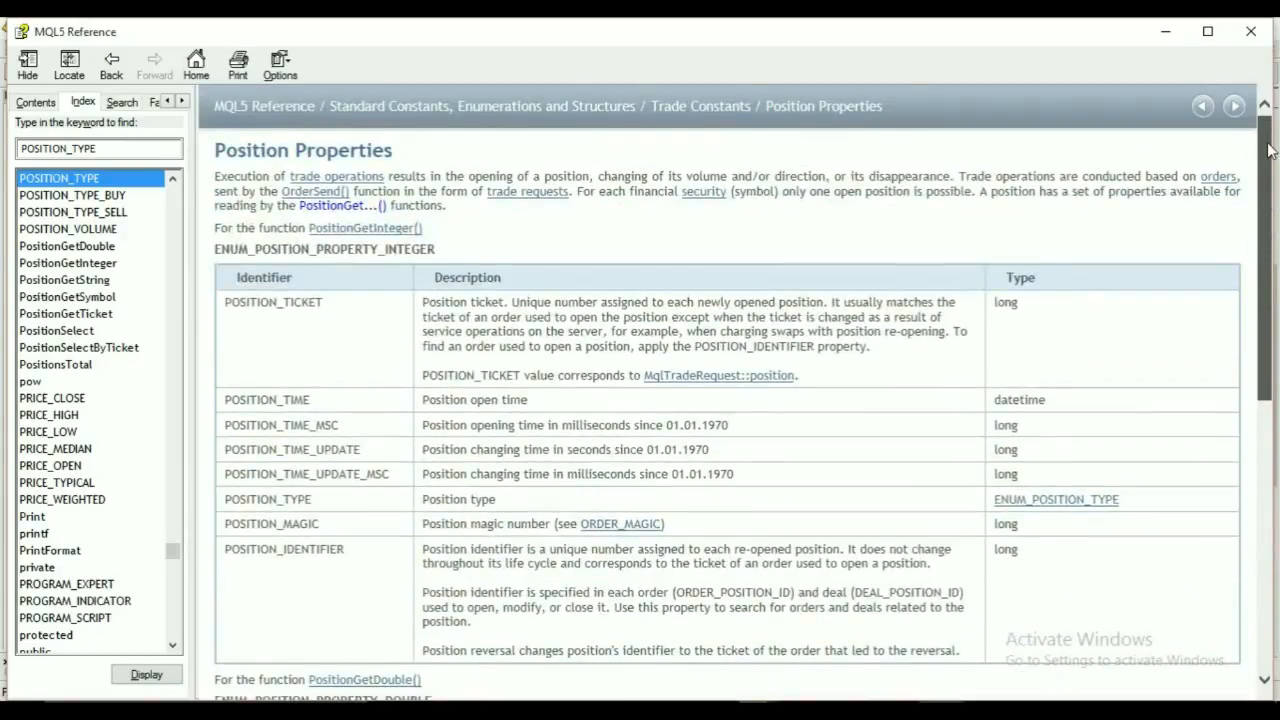
scroll(down, 3)
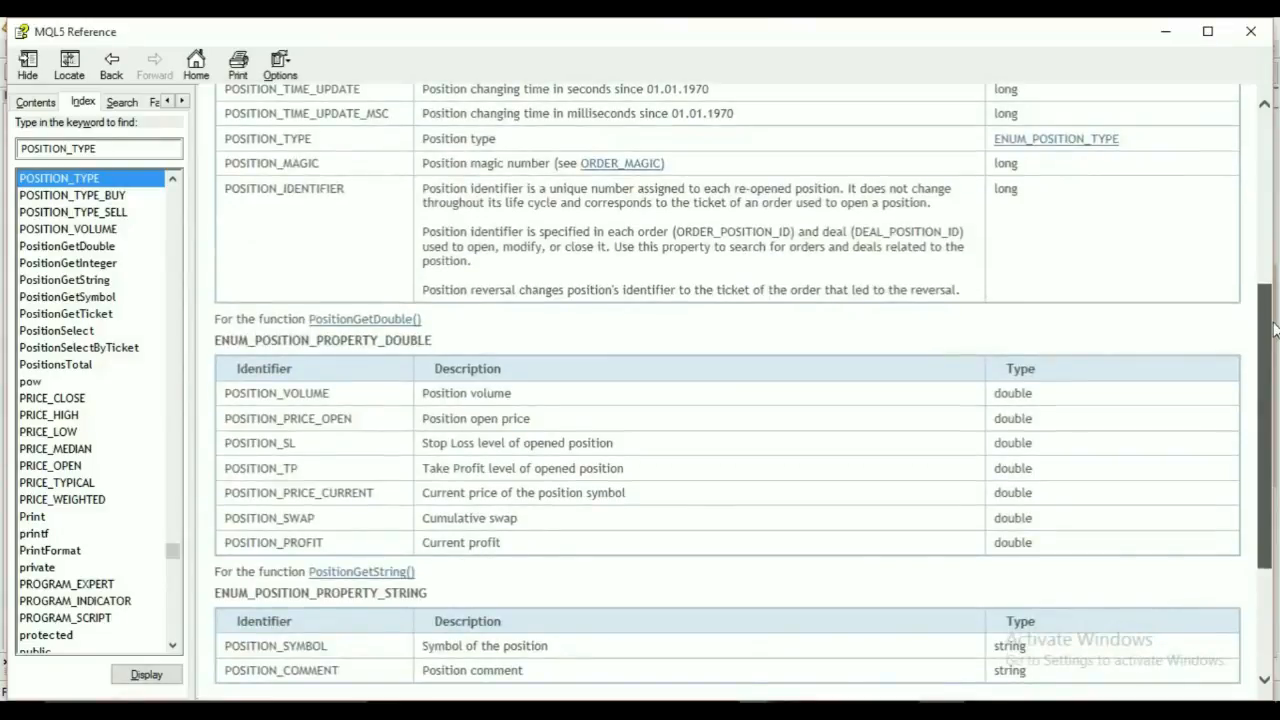
scroll(down, 3)
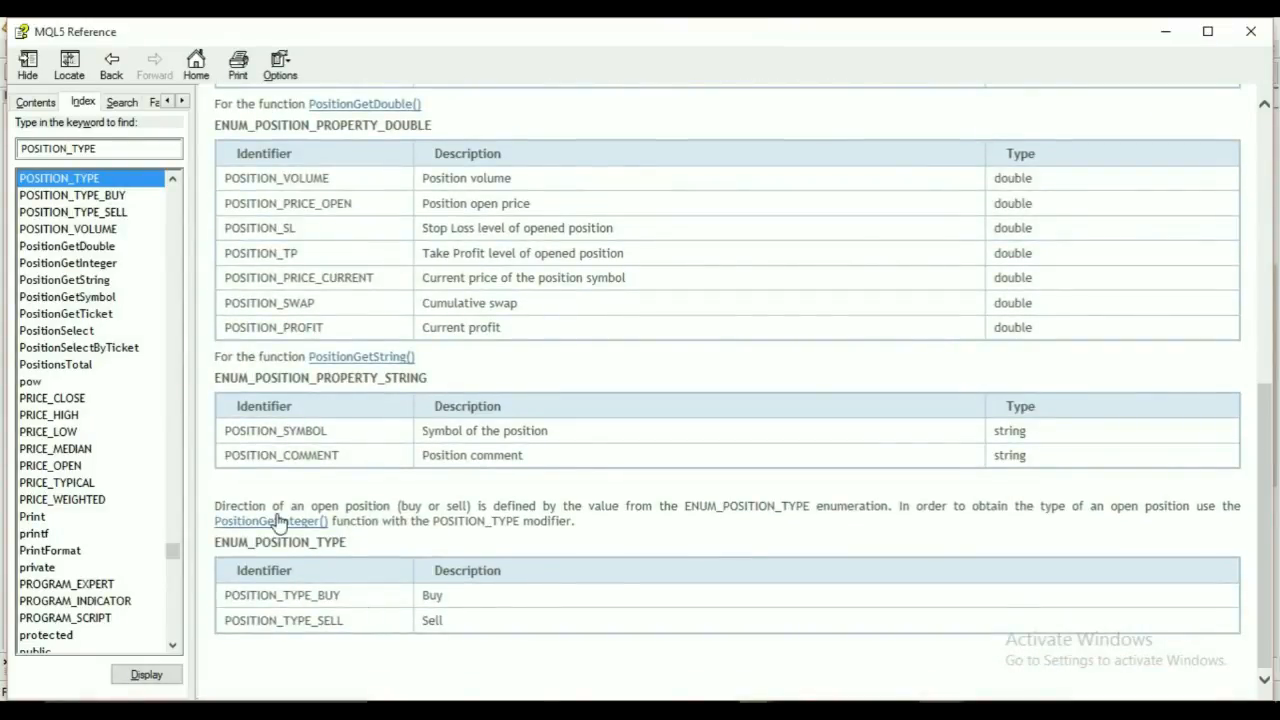
click(272, 520)
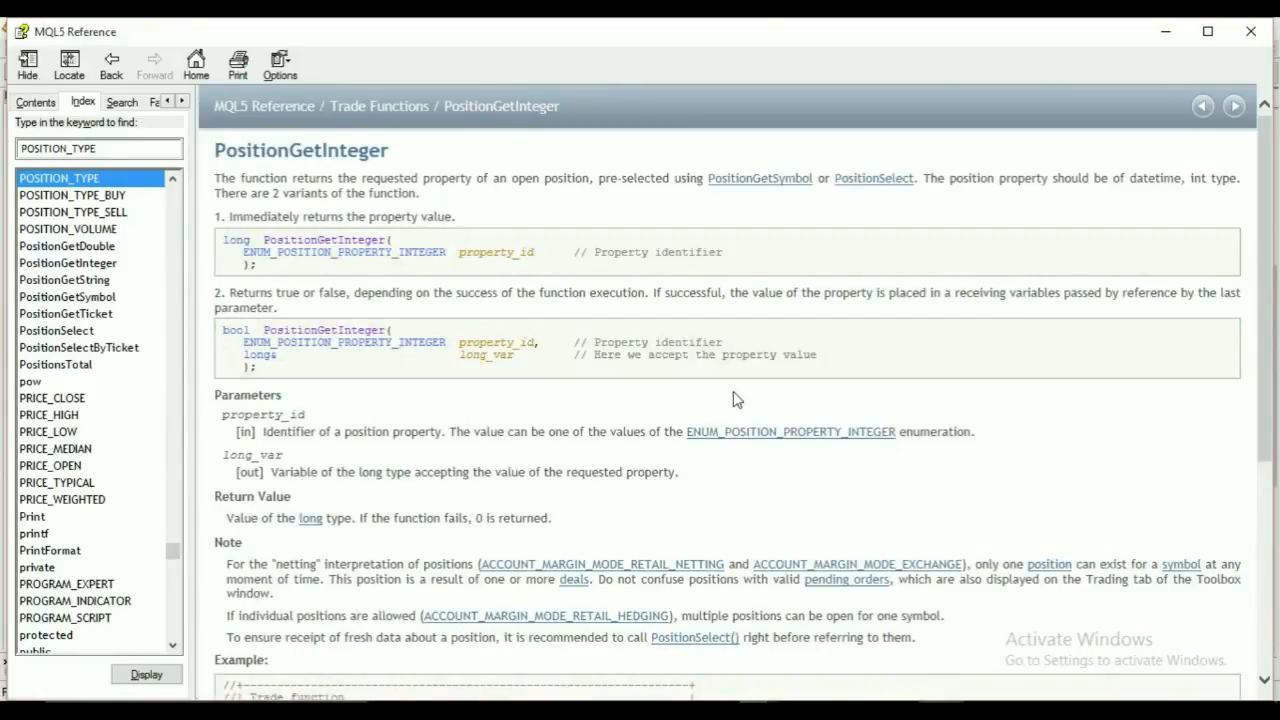
mouse_move(780, 436)
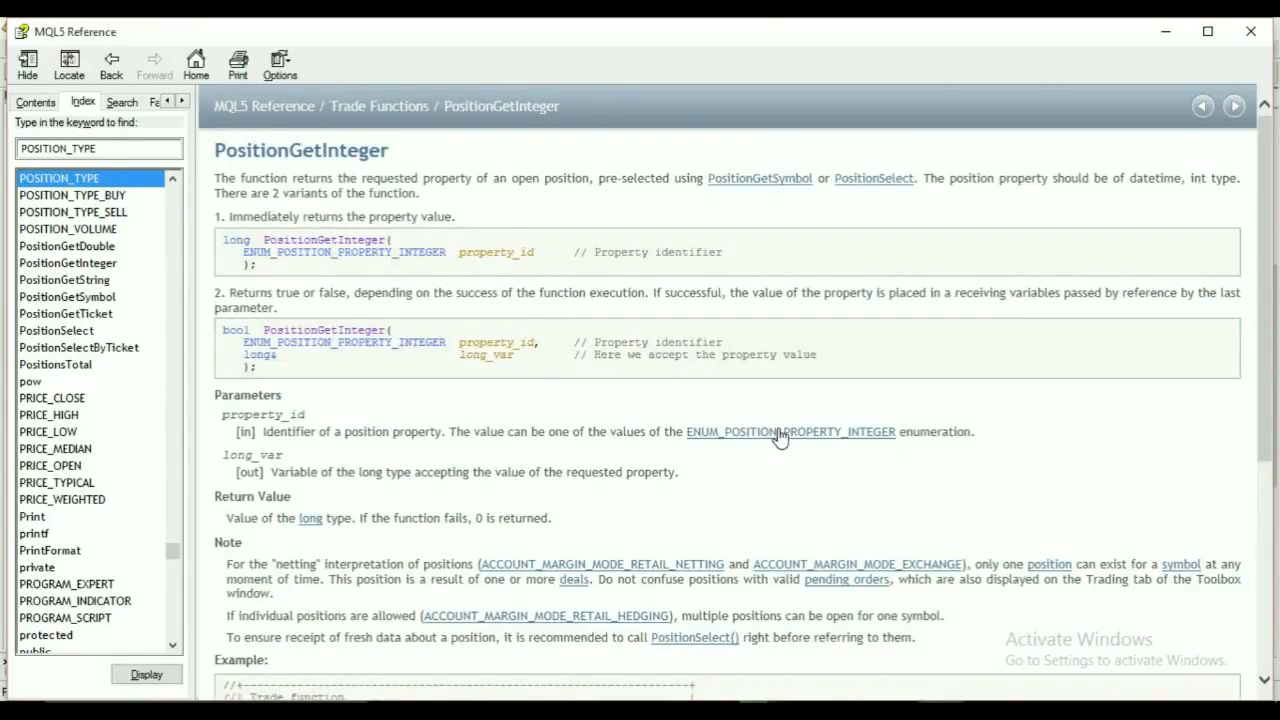
mouse_move(808, 204)
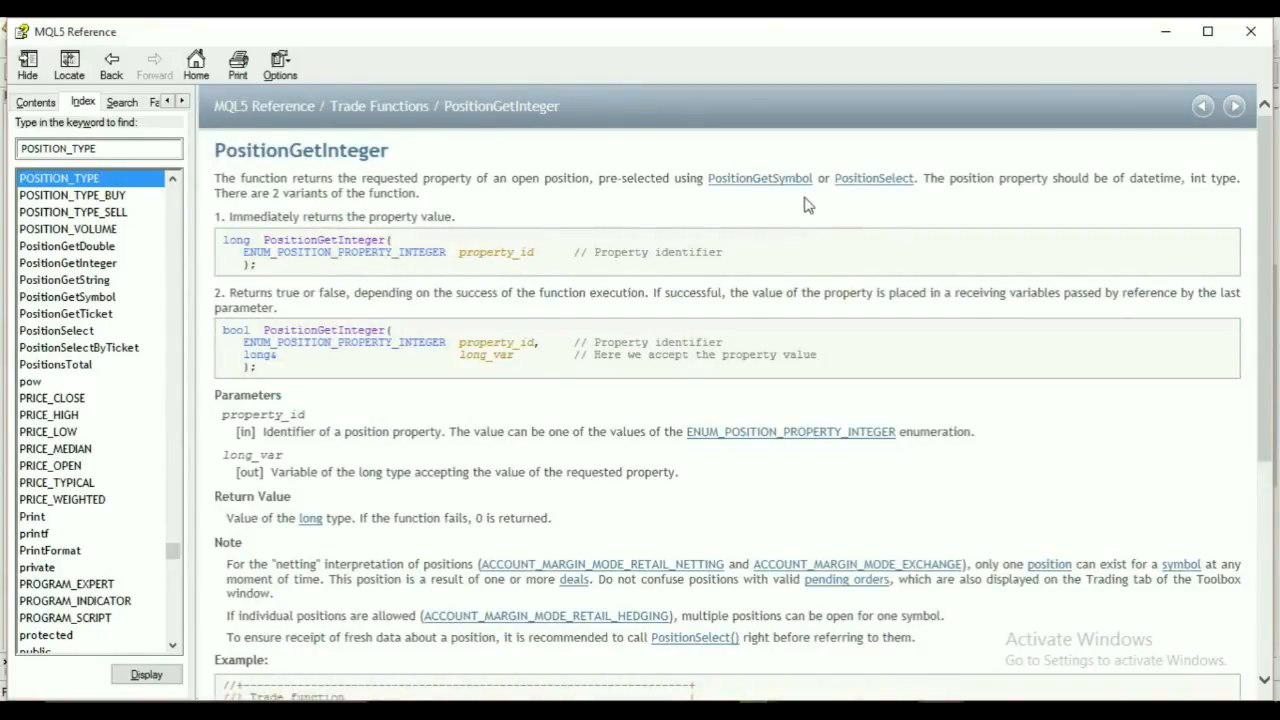
Read the PositionGetInteger example and follow its Note link to Order Properties
scroll(down, 3)
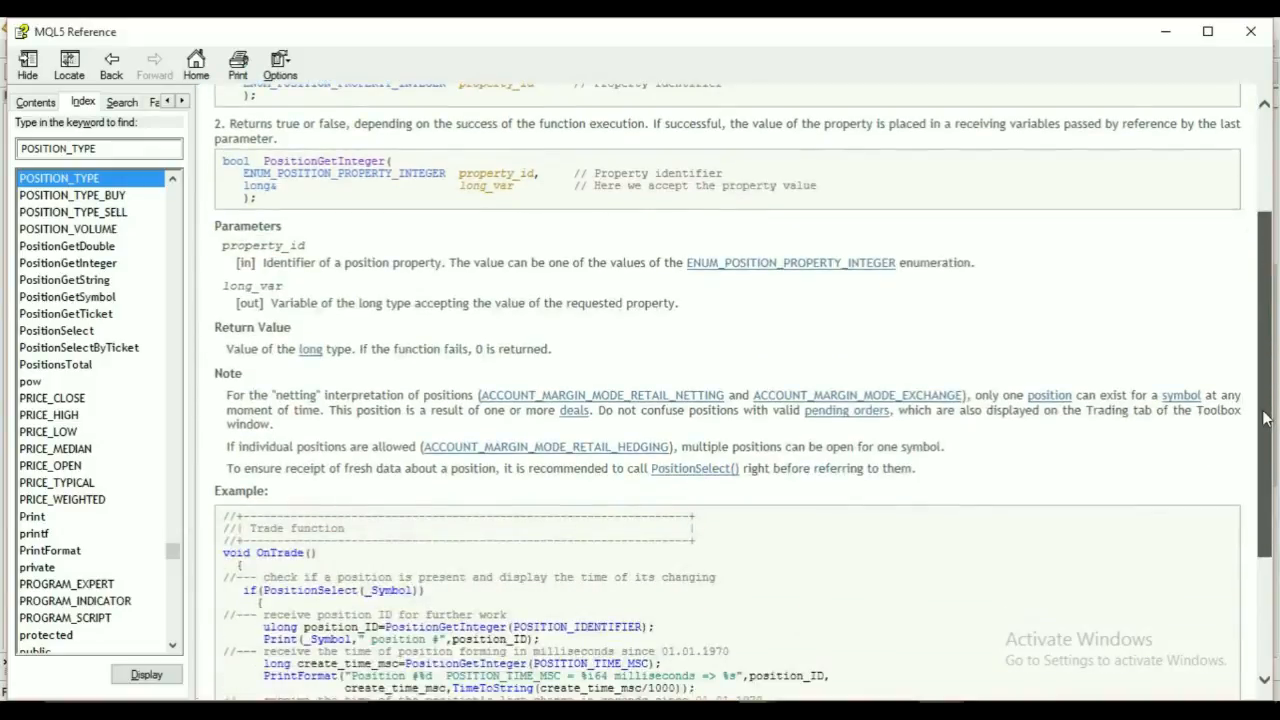
scroll(down, 3)
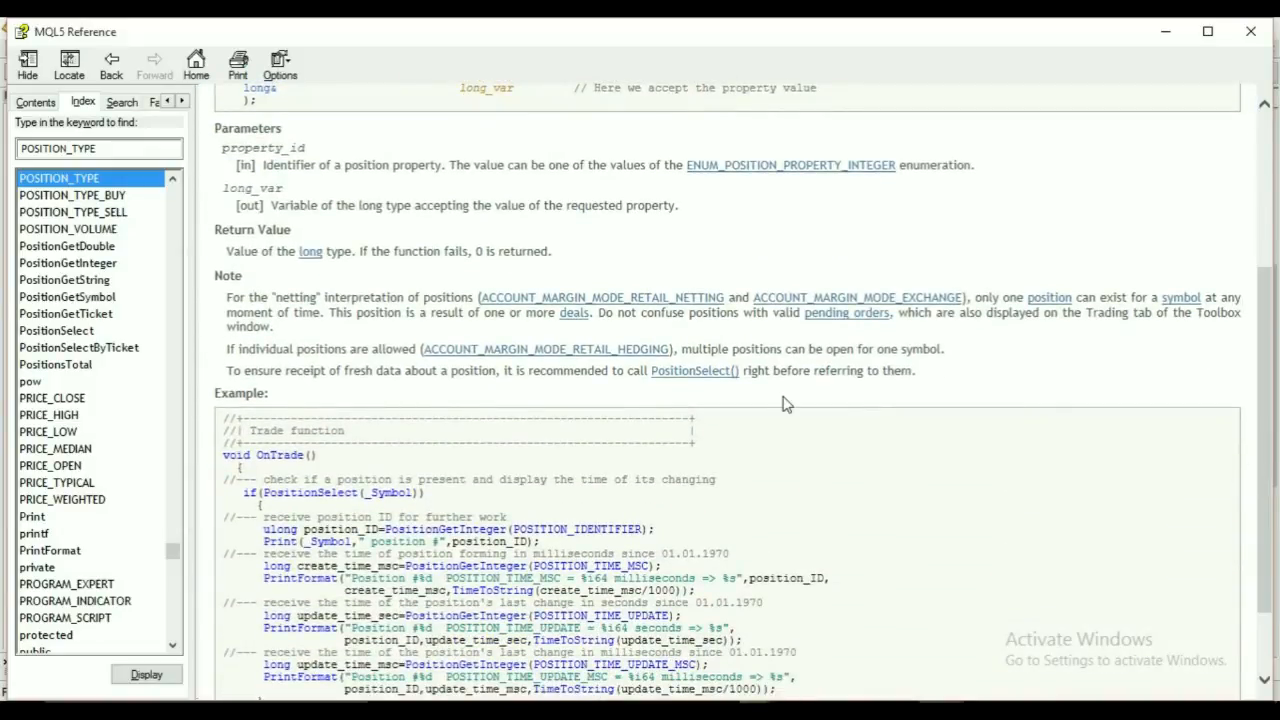
mouse_move(730, 364)
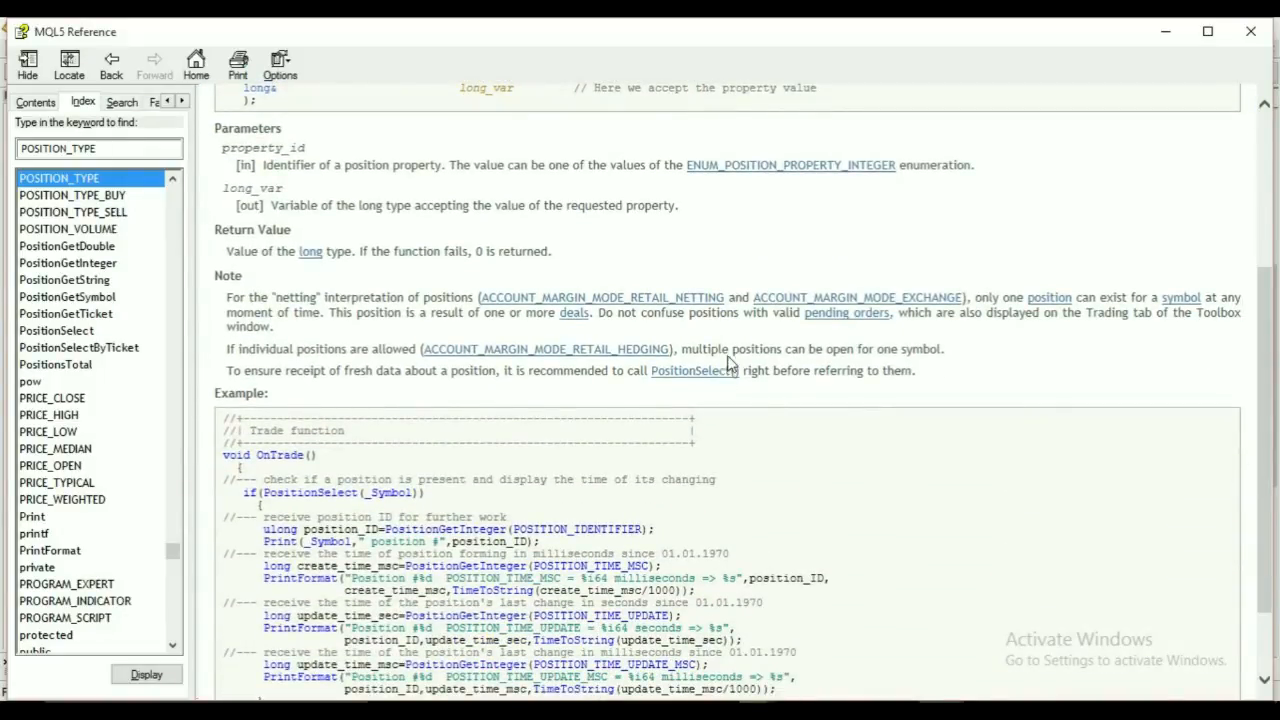
mouse_move(844, 322)
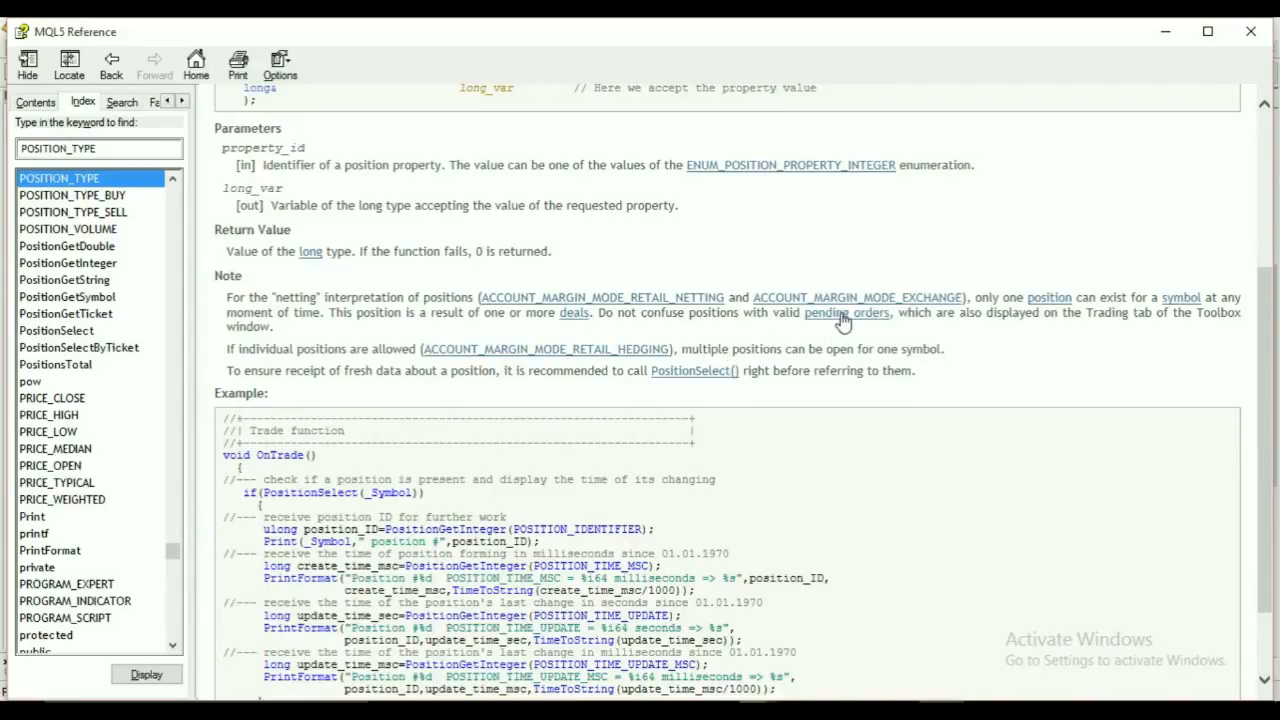
click(846, 312)
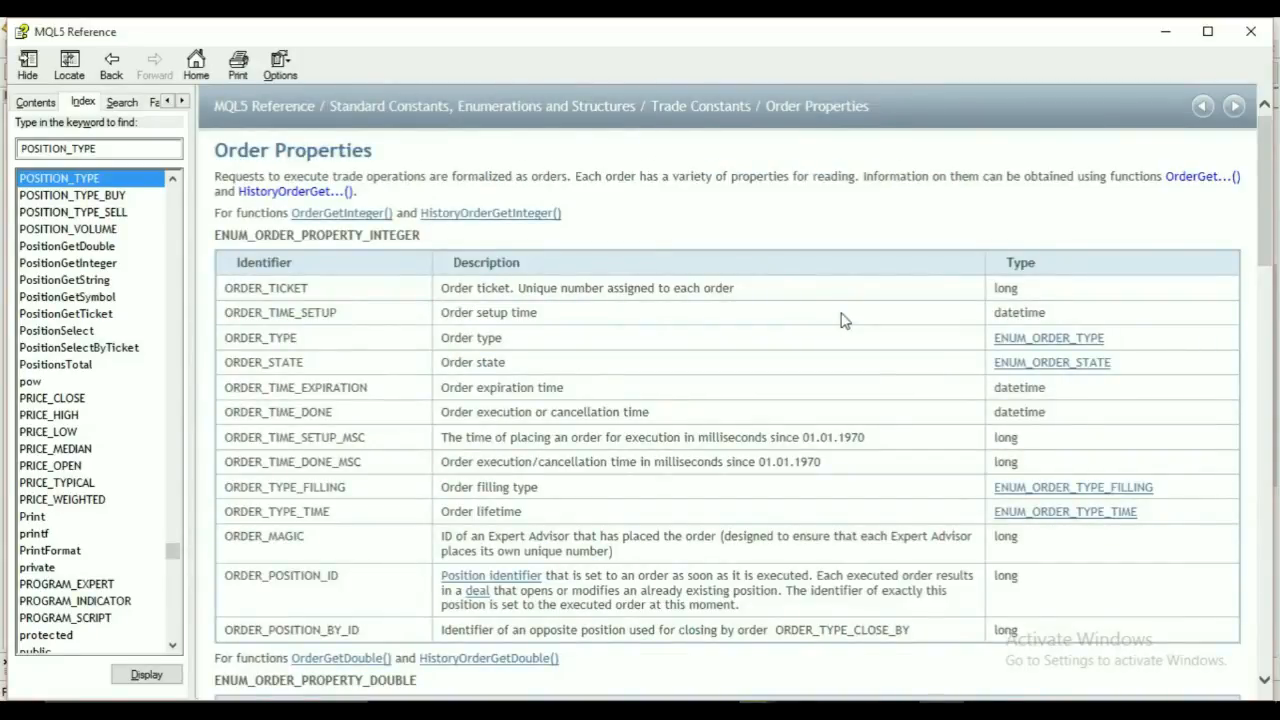
Scroll Order Properties down to the ENUM_ORDER_TYPE table of order types
scroll(down, 3)
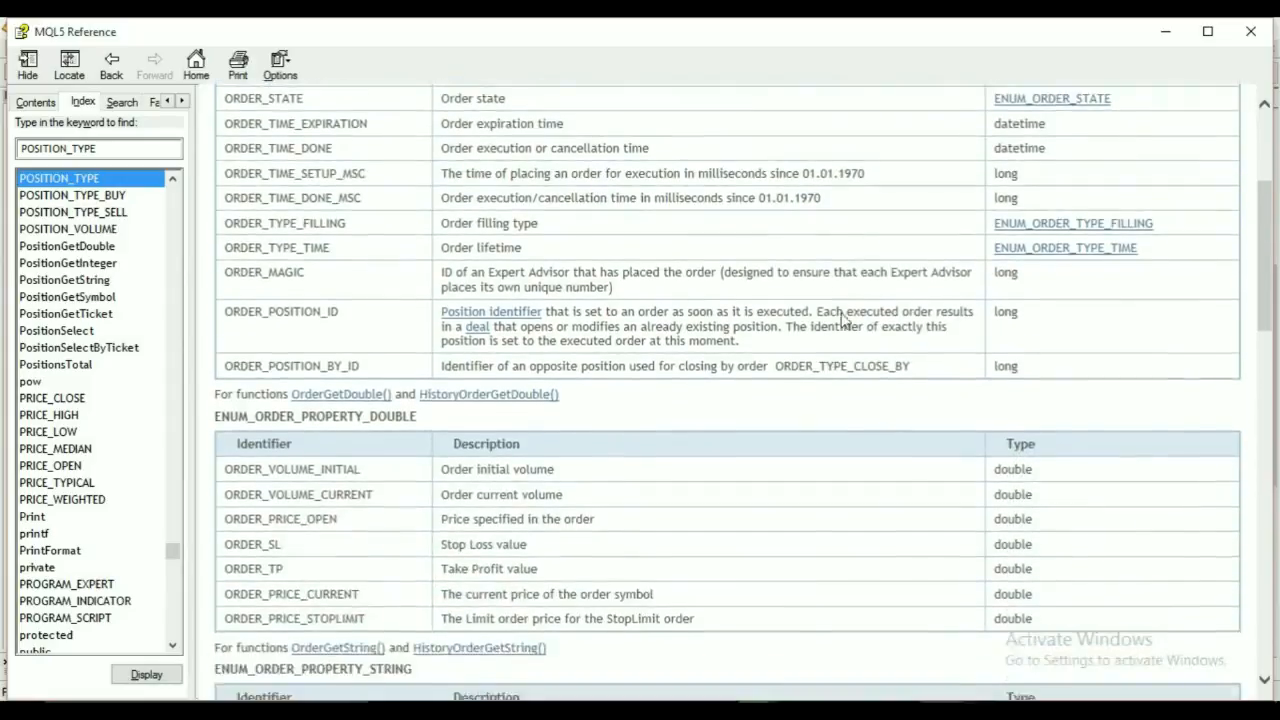
scroll(down, 3)
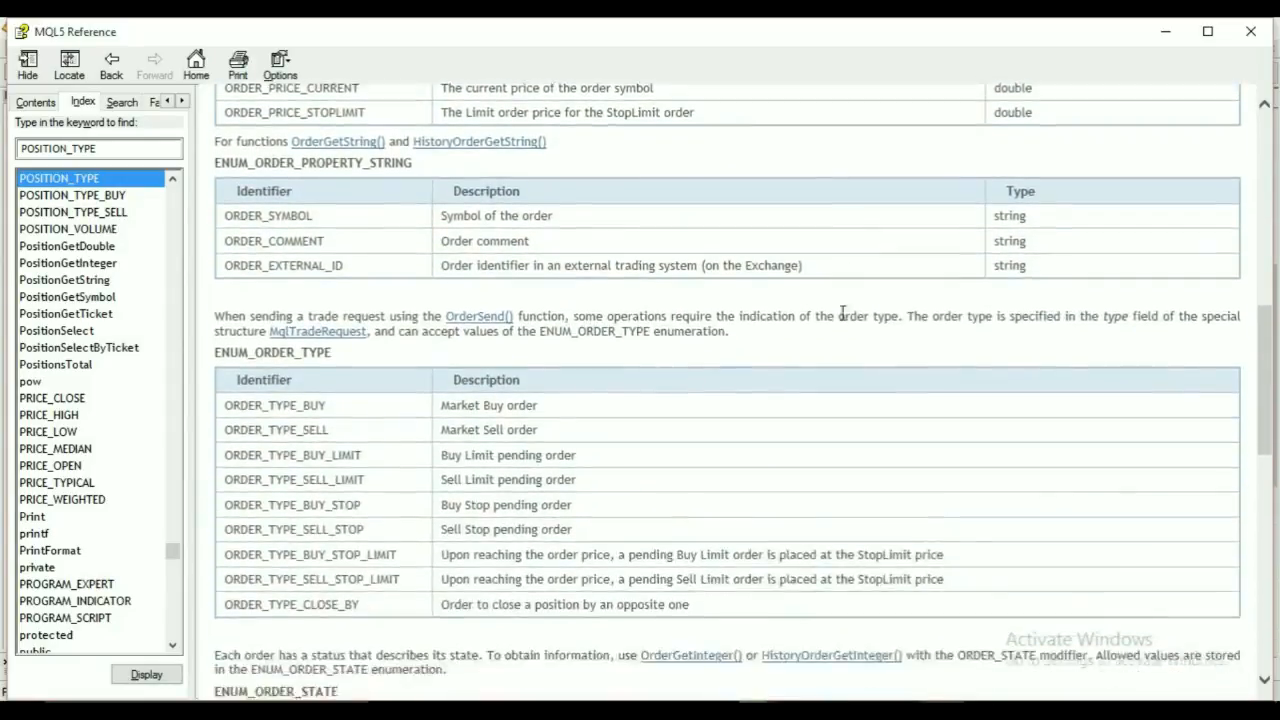
scroll(down, 3)
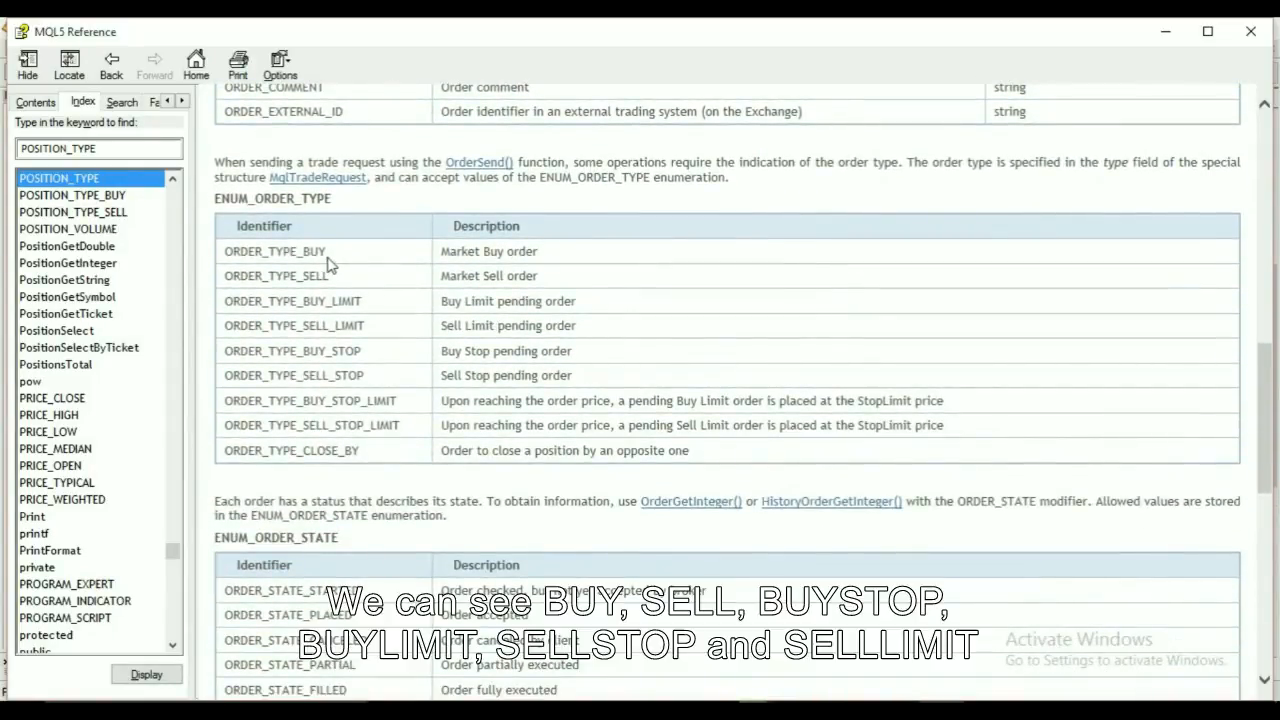
mouse_move(336, 280)
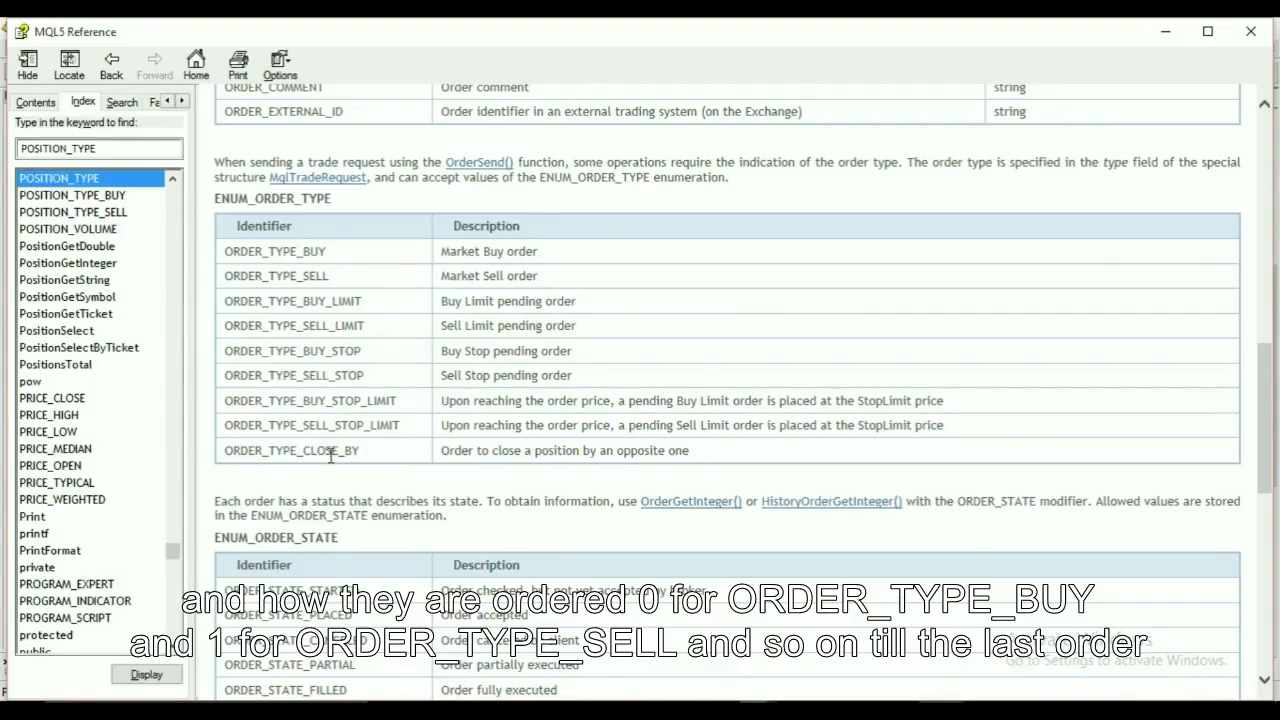
mouse_move(1156, 144)
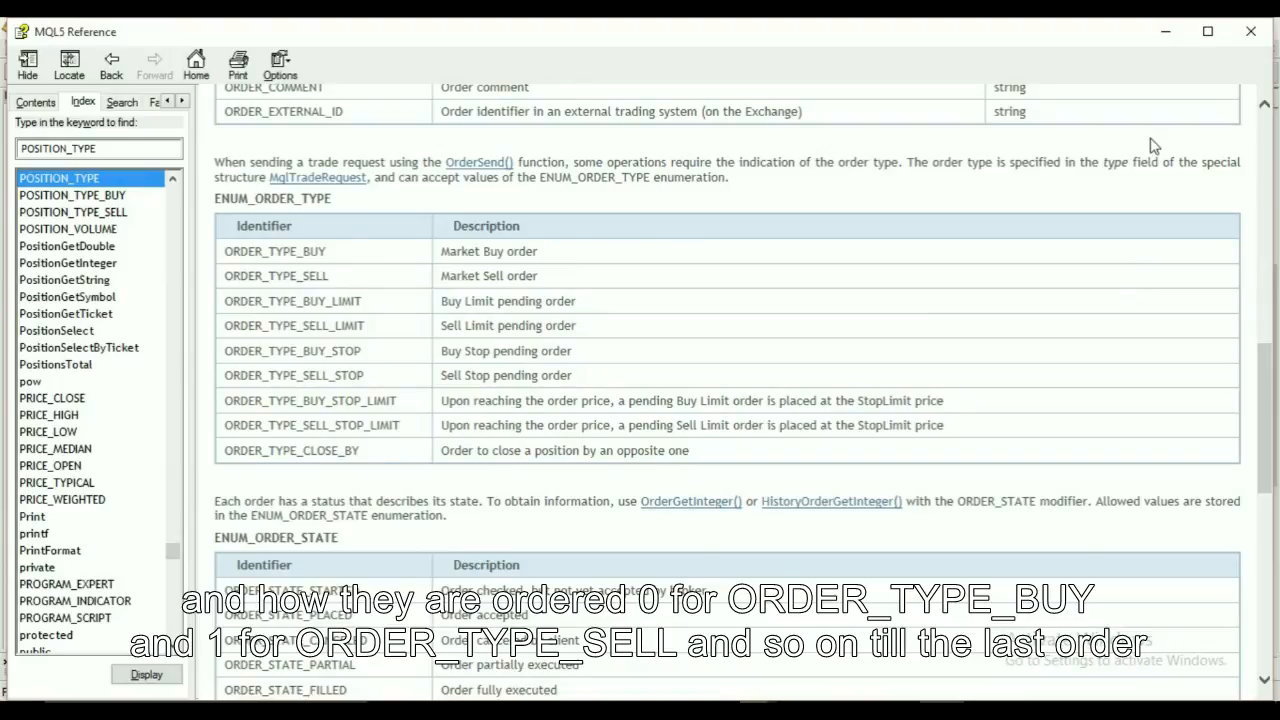
mouse_move(832, 132)
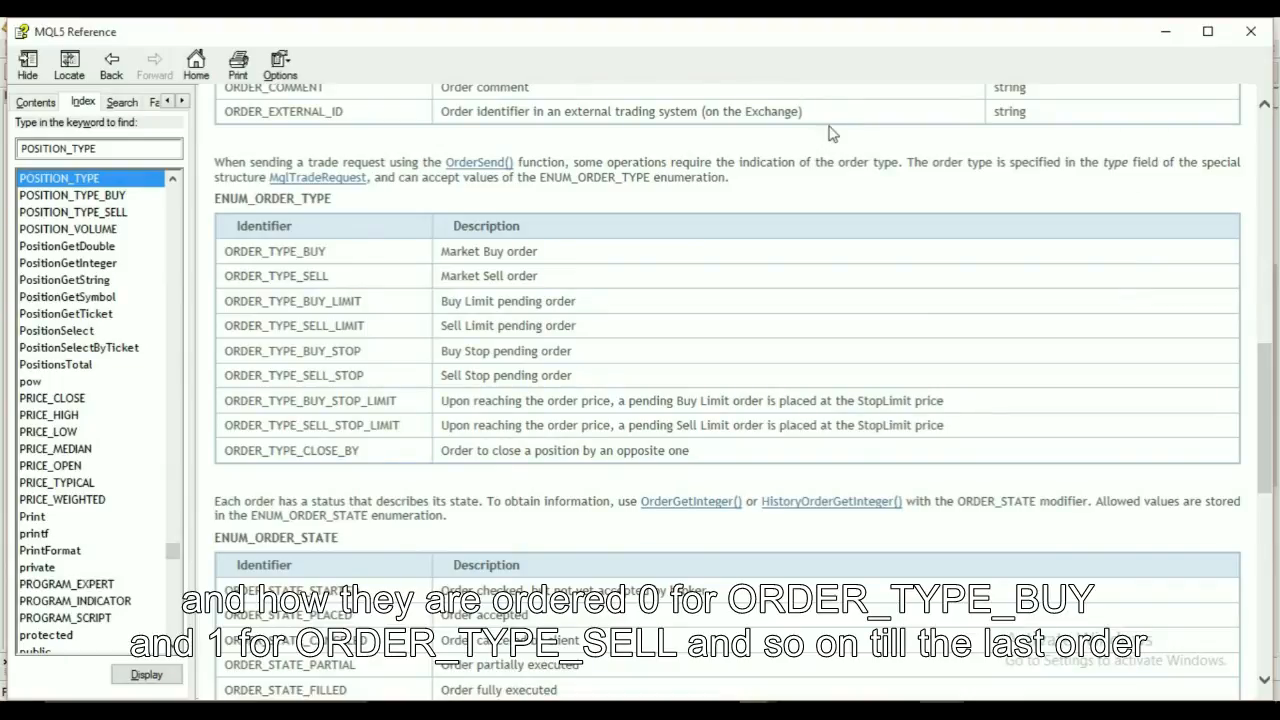
mouse_move(1172, 152)
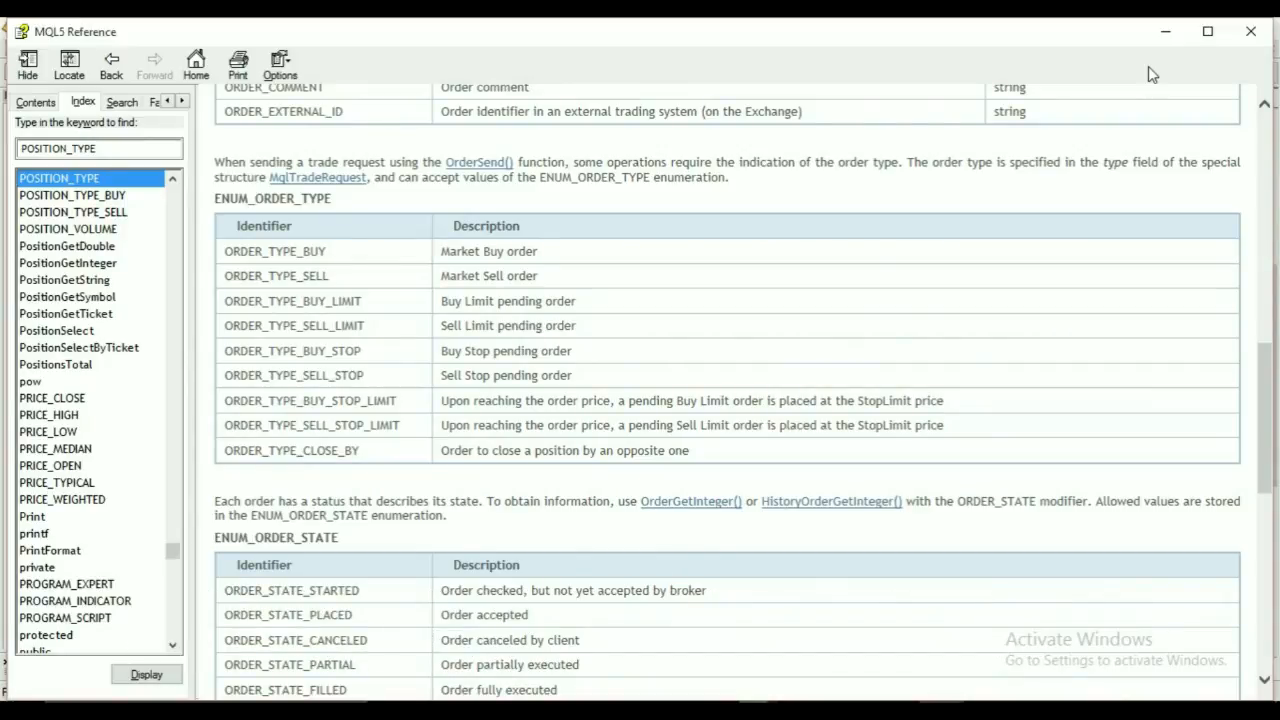
mouse_move(1166, 32)
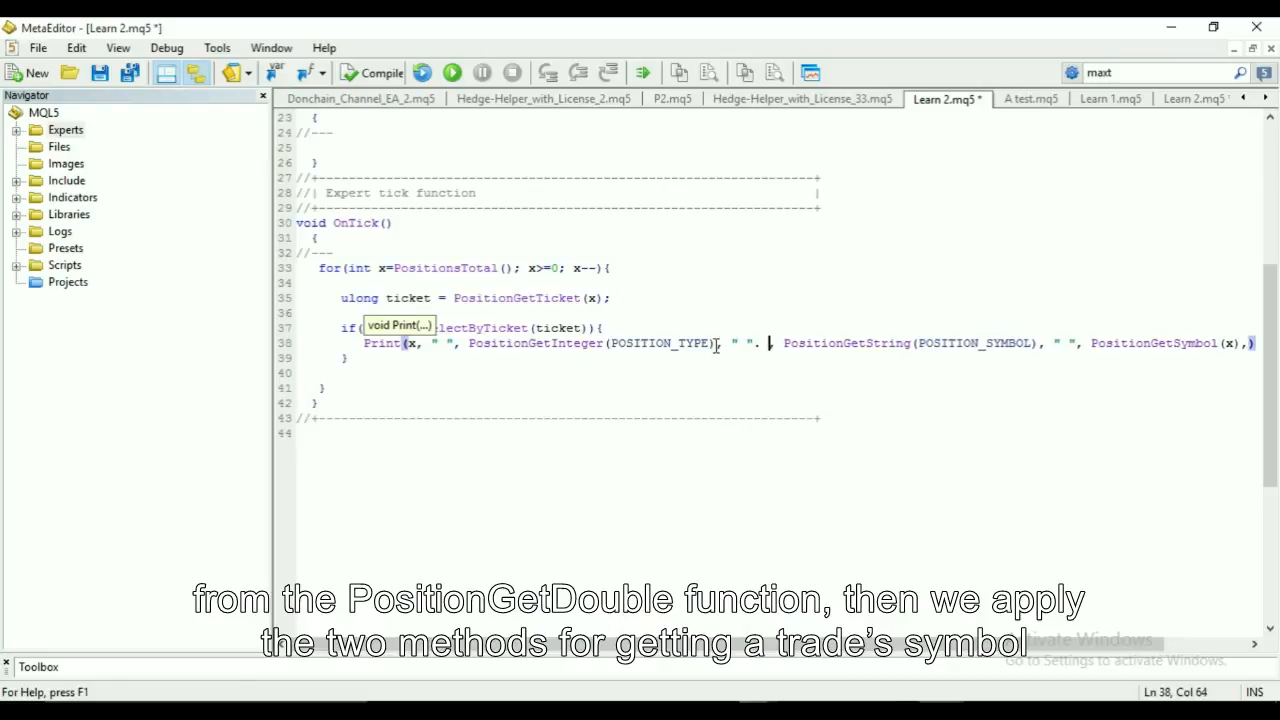
Insert PositionGetDouble(POSITION_PRICE_OPEN), " ", into Print after the position type
text(PositionGet)
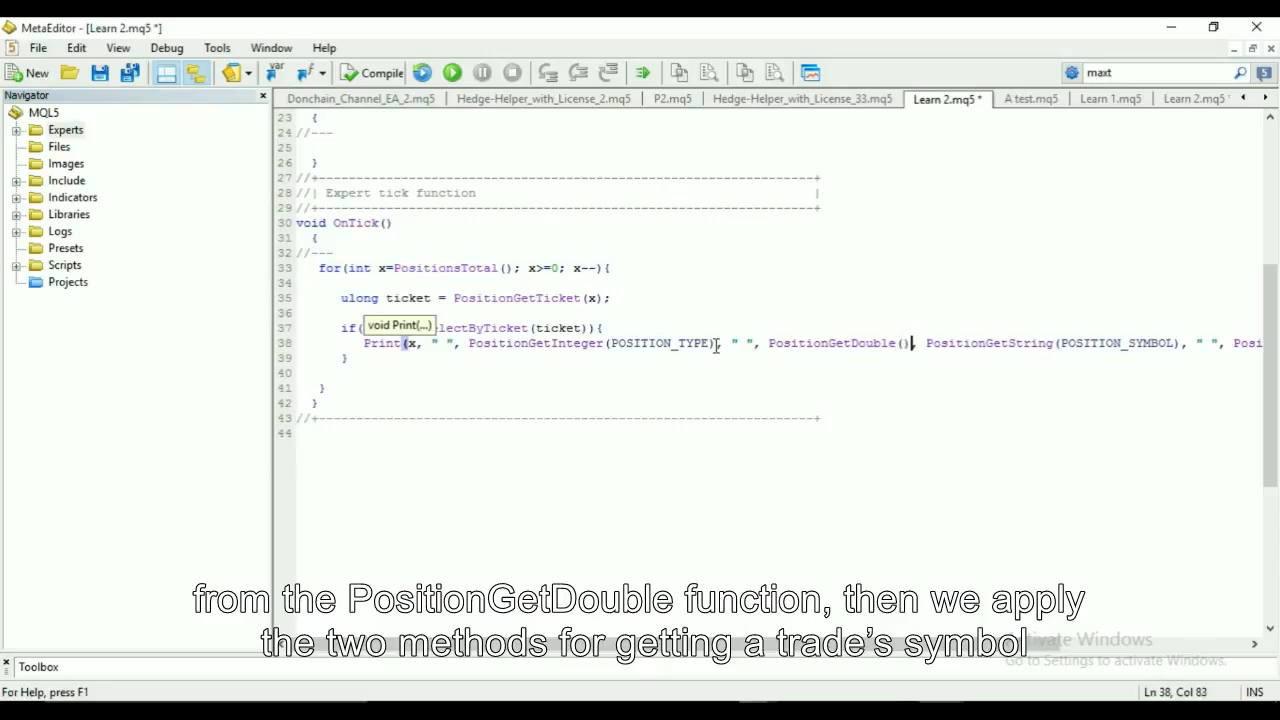
text(Po)
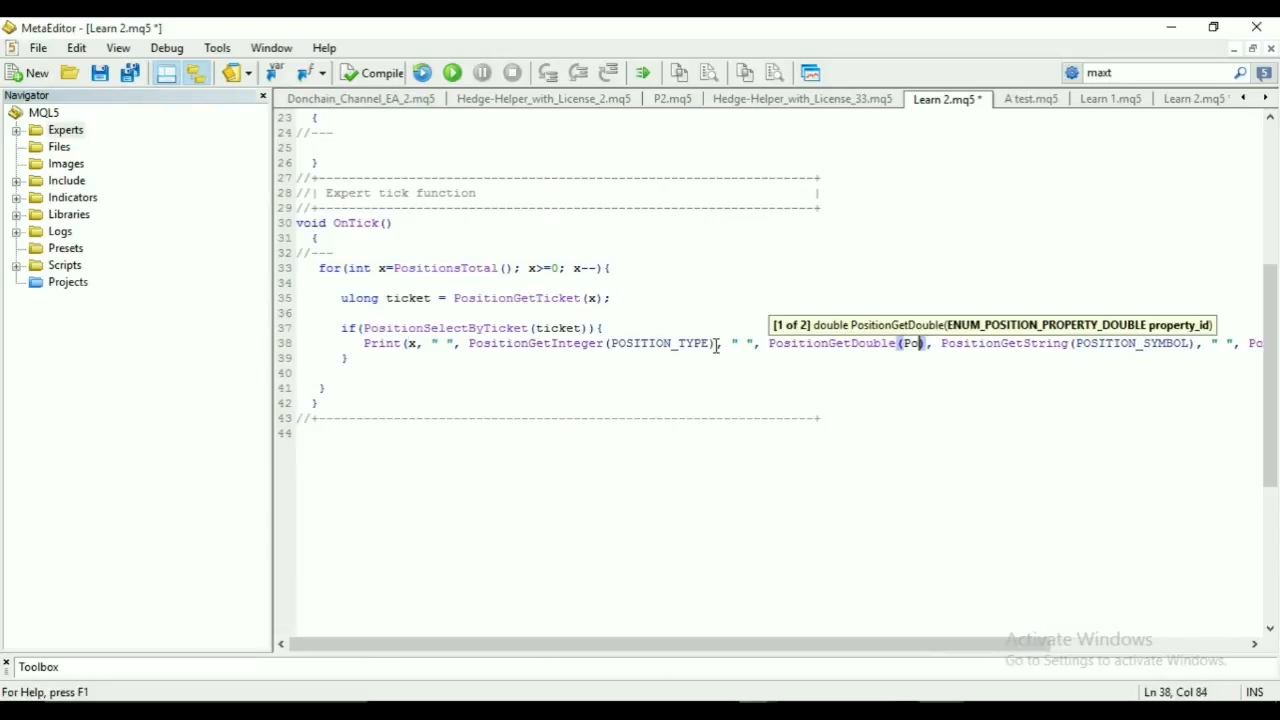
text(SITION_PRICE_OPEN)
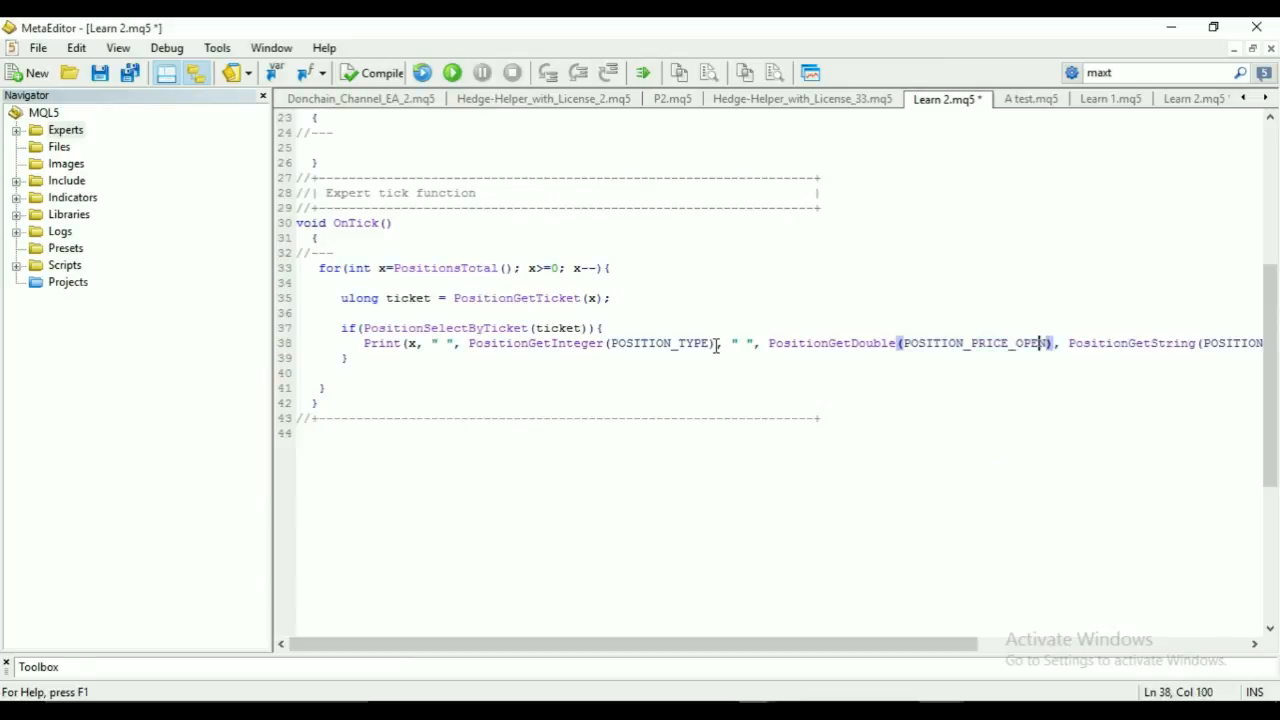
click(890, 344)
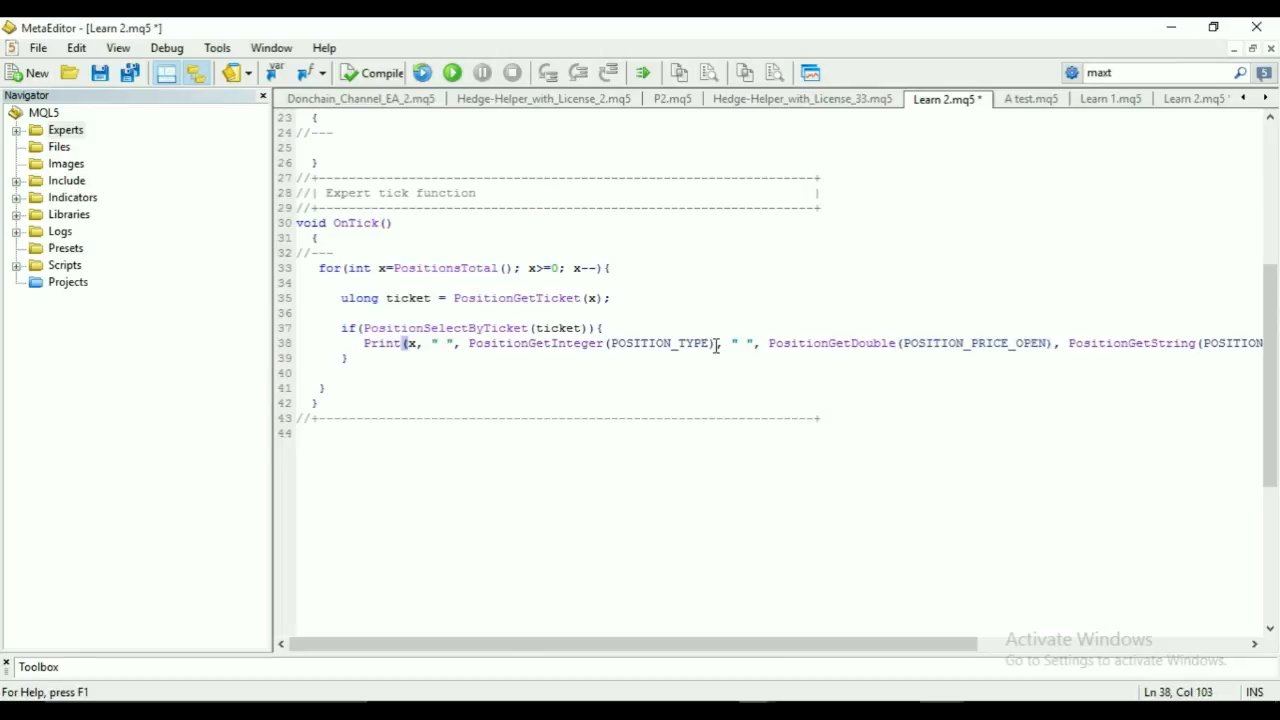
text(,)
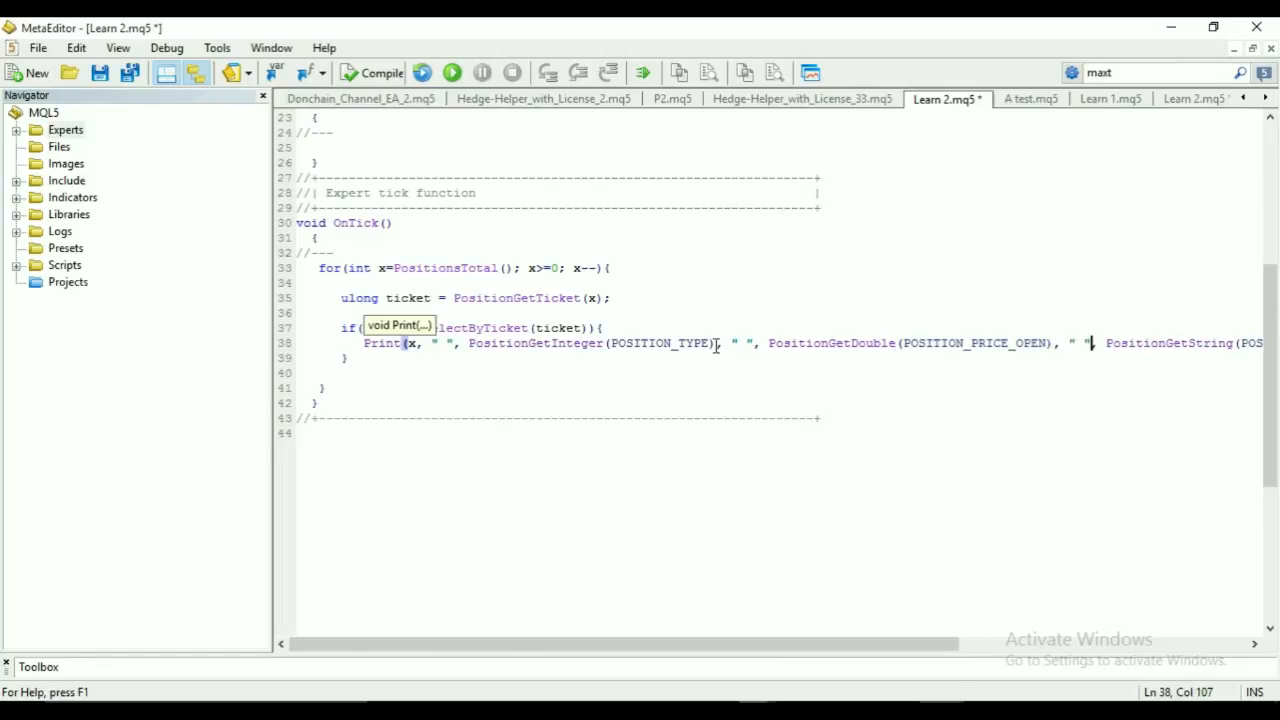
scroll(right, 3)
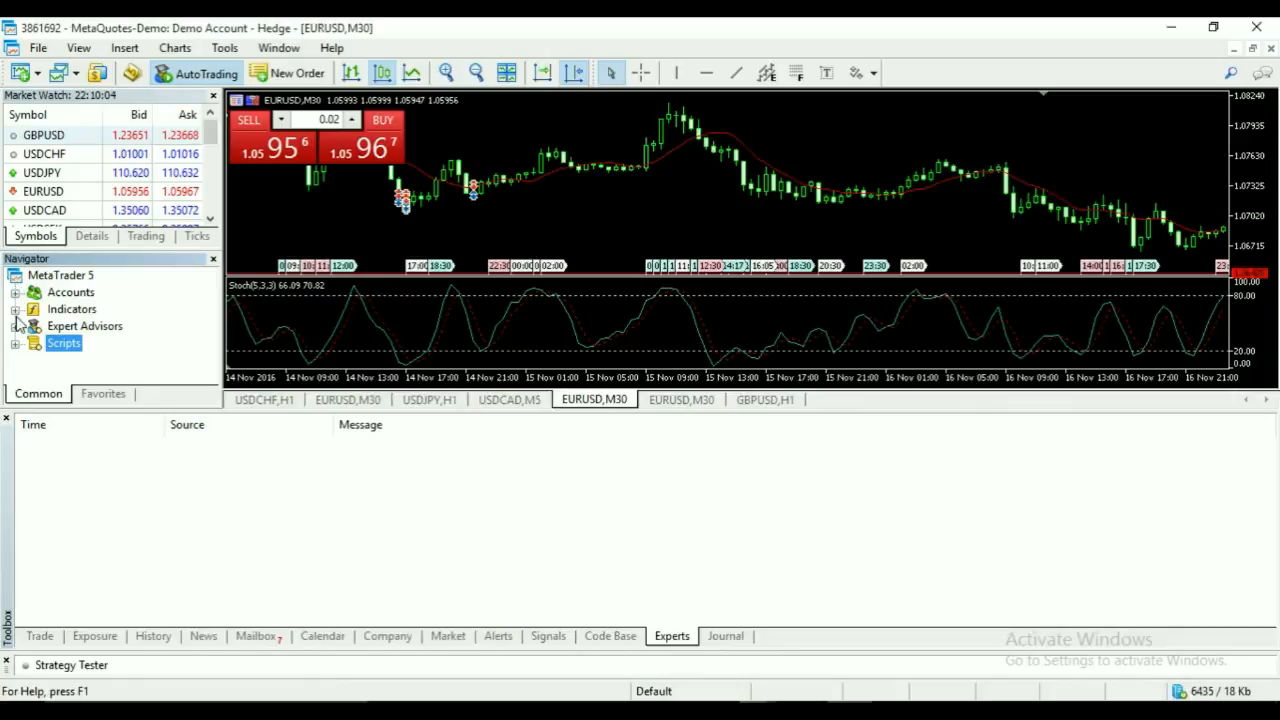
Expand Expert Advisors > Tutorials in the Navigator to show Learn 1 and Learn 2
click(32, 324)
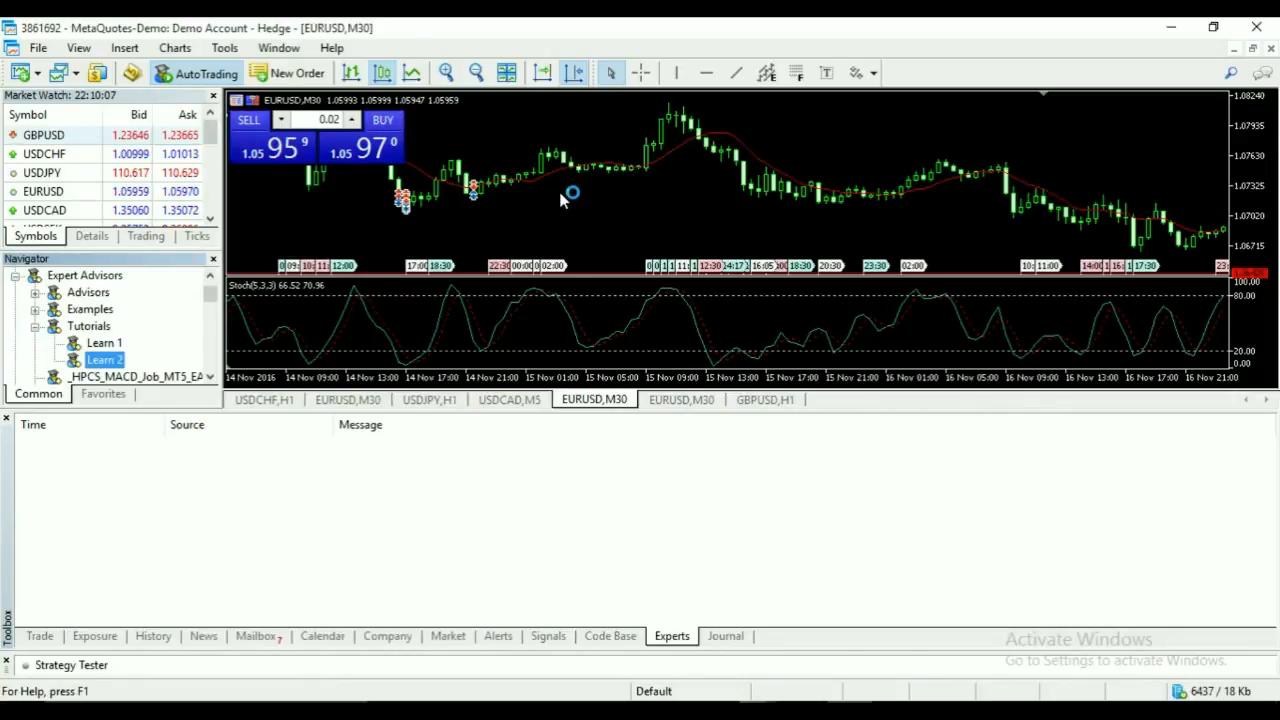
mouse_move(920, 478)
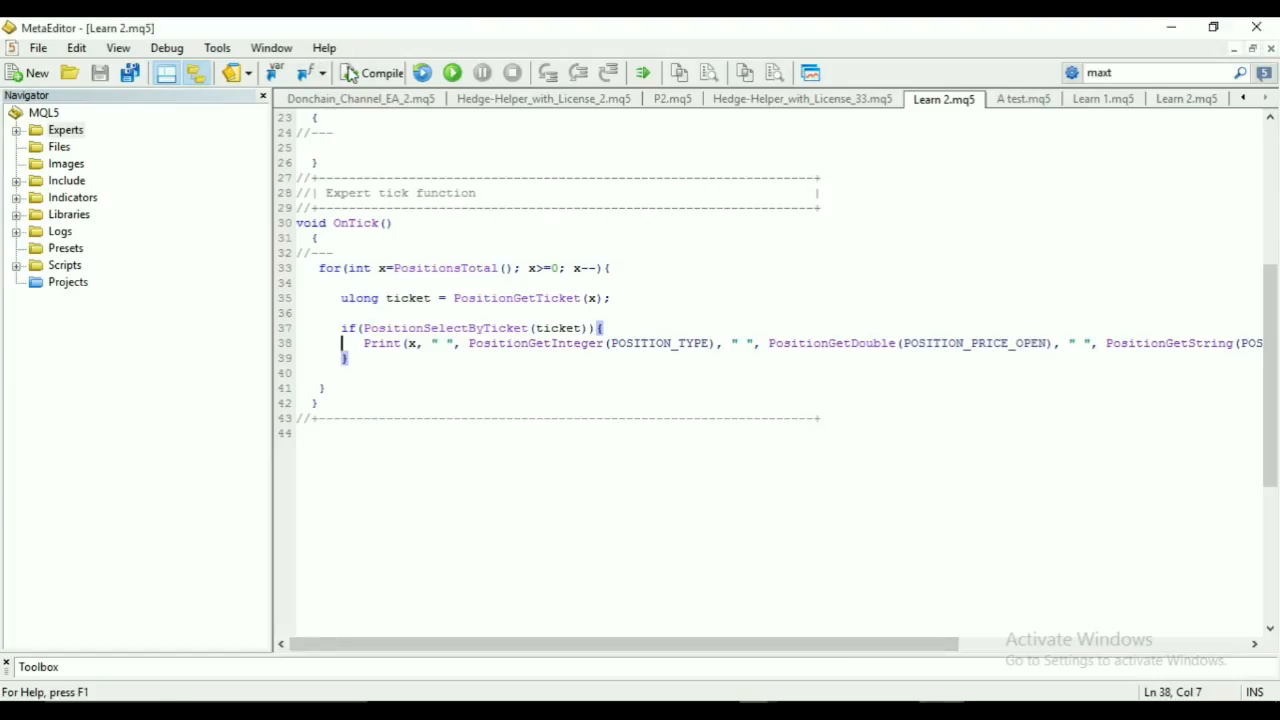
Compile Learn 2, replace the stray comma ending the Print line with ';', recompile and return to the terminal
click(372, 72)
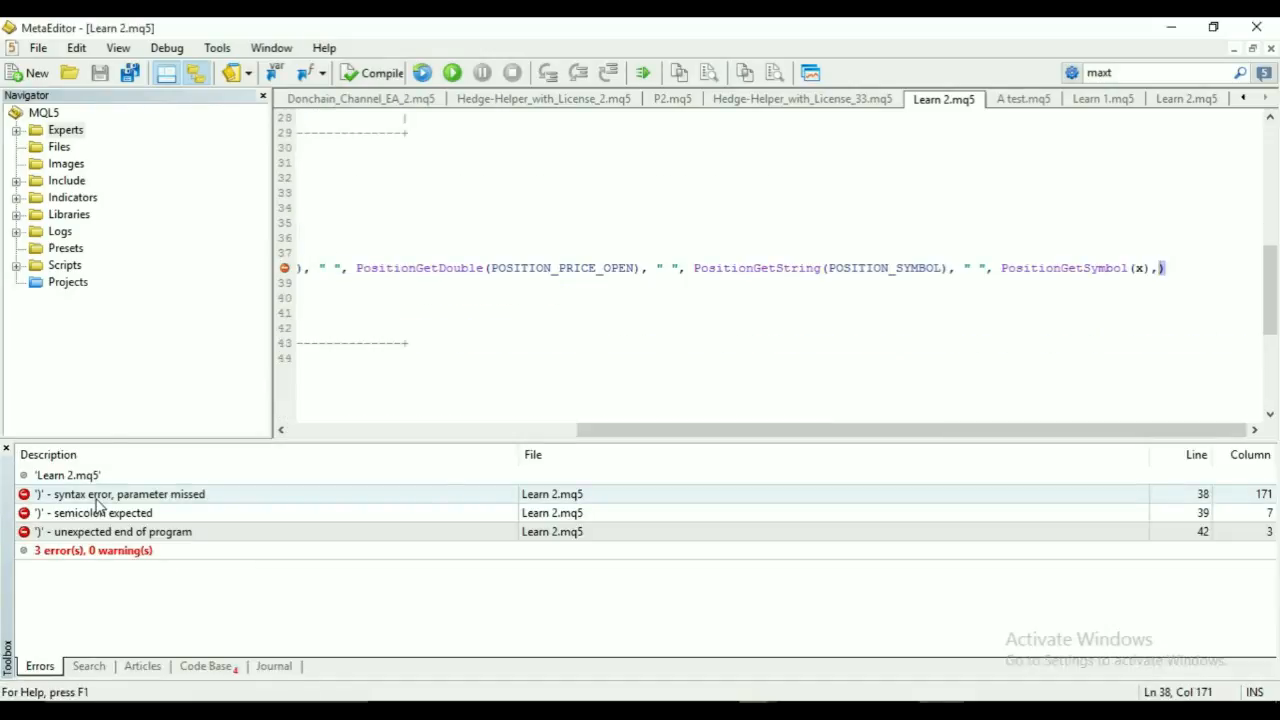
key(Backspace)
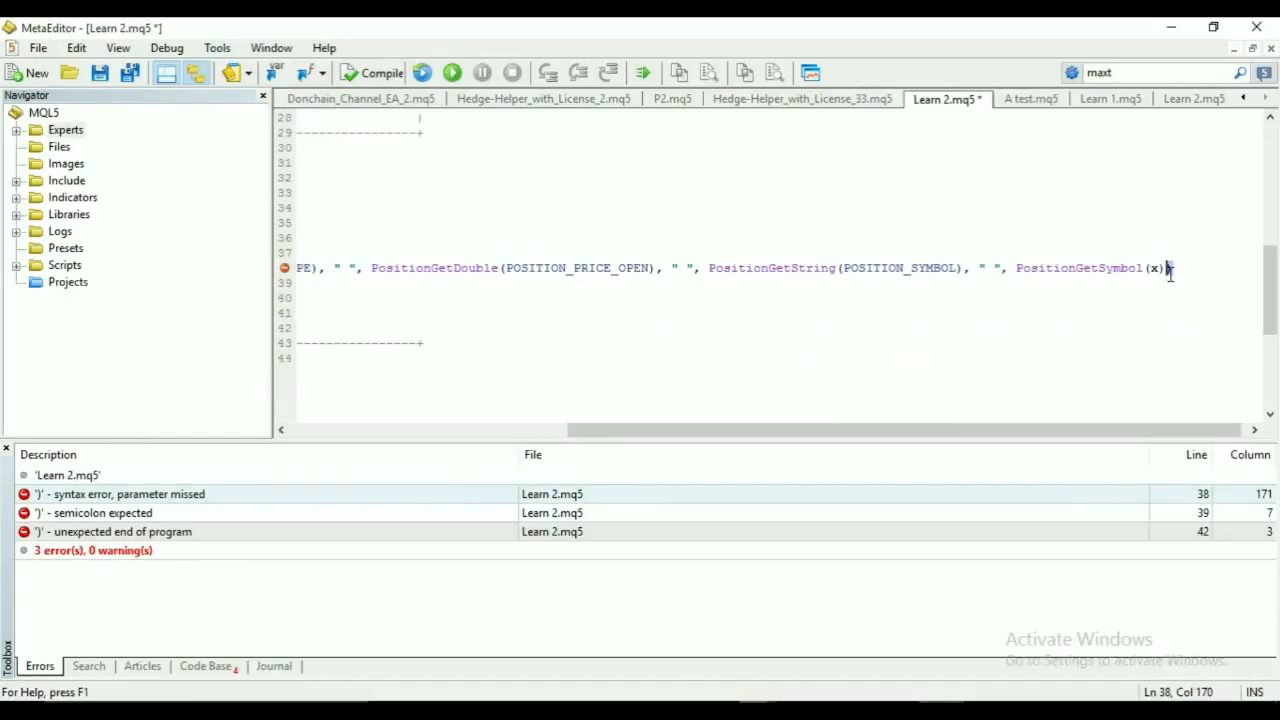
text(;)
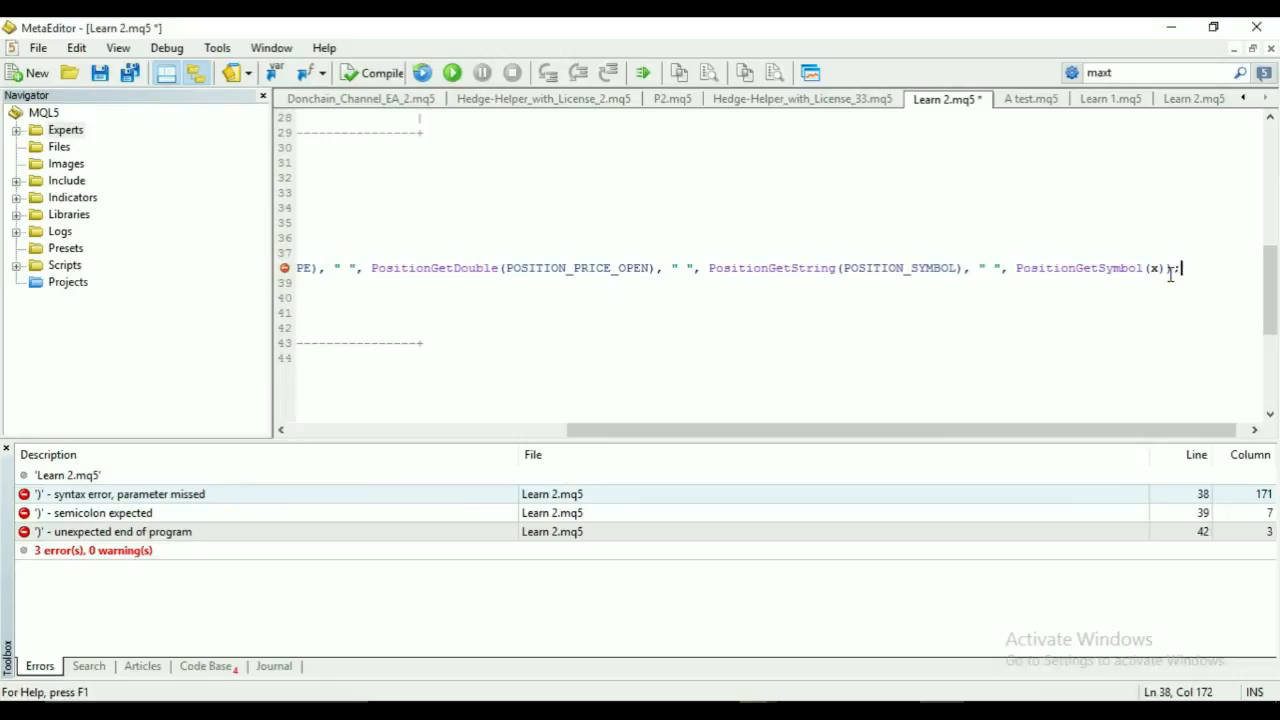
click(378, 72)
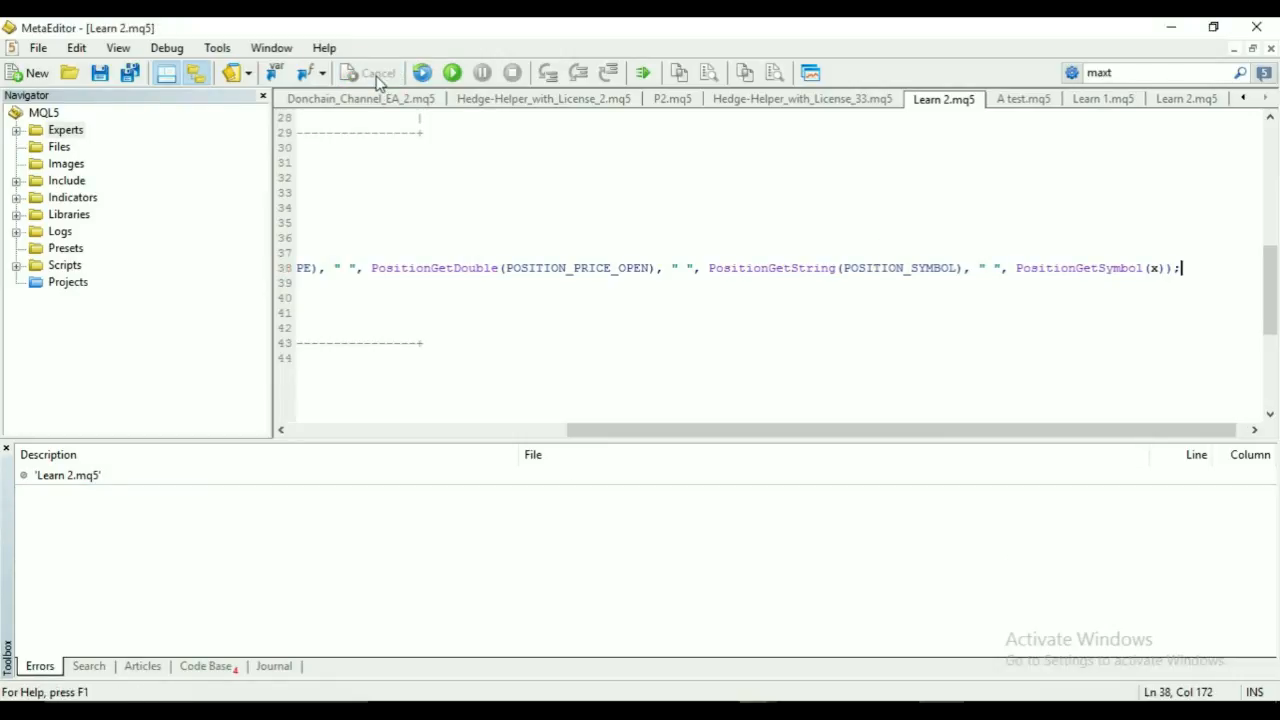
click(368, 72)
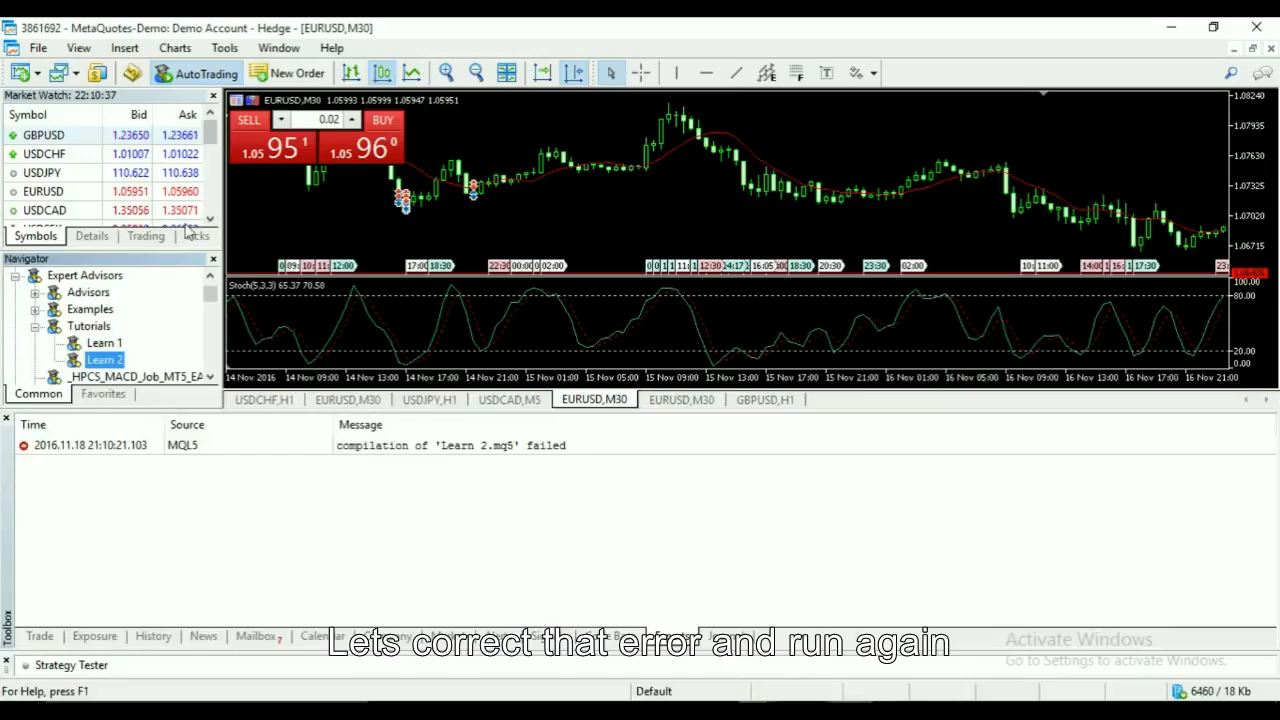
Attach Learn 2 to the EURUSD chart, watch positions logged, then return to the code
double_click(104, 360)
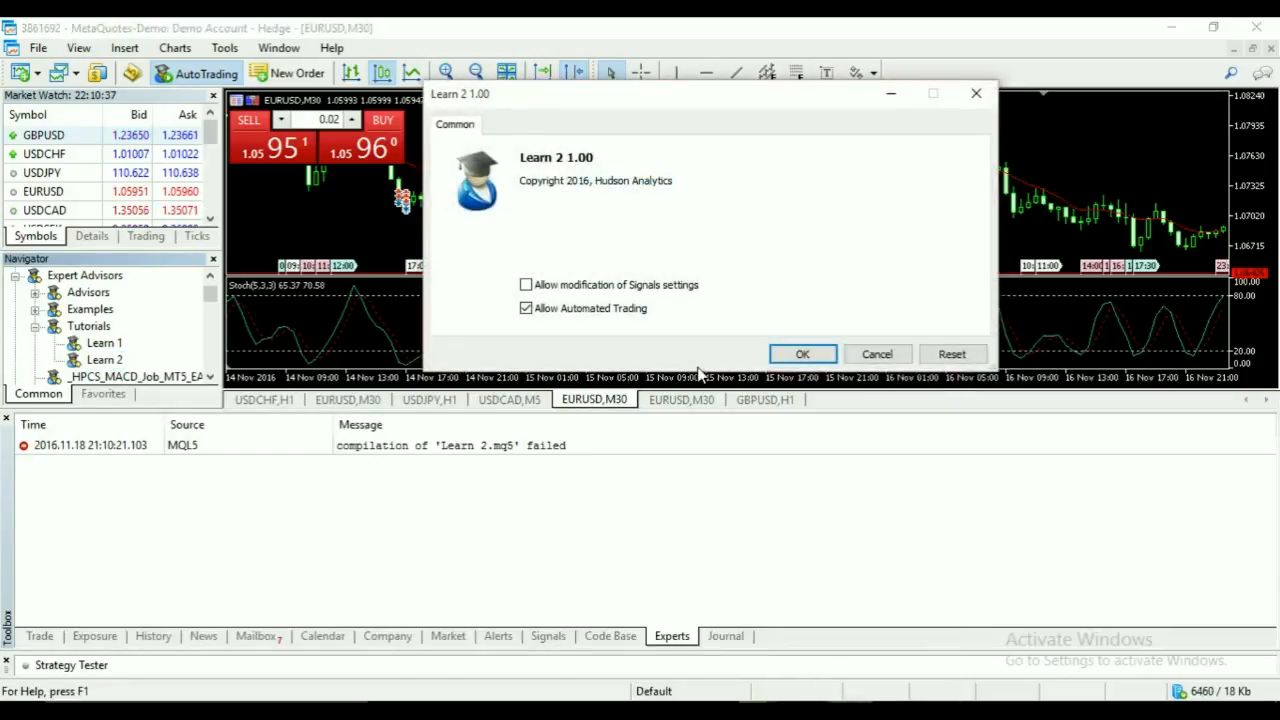
click(802, 354)
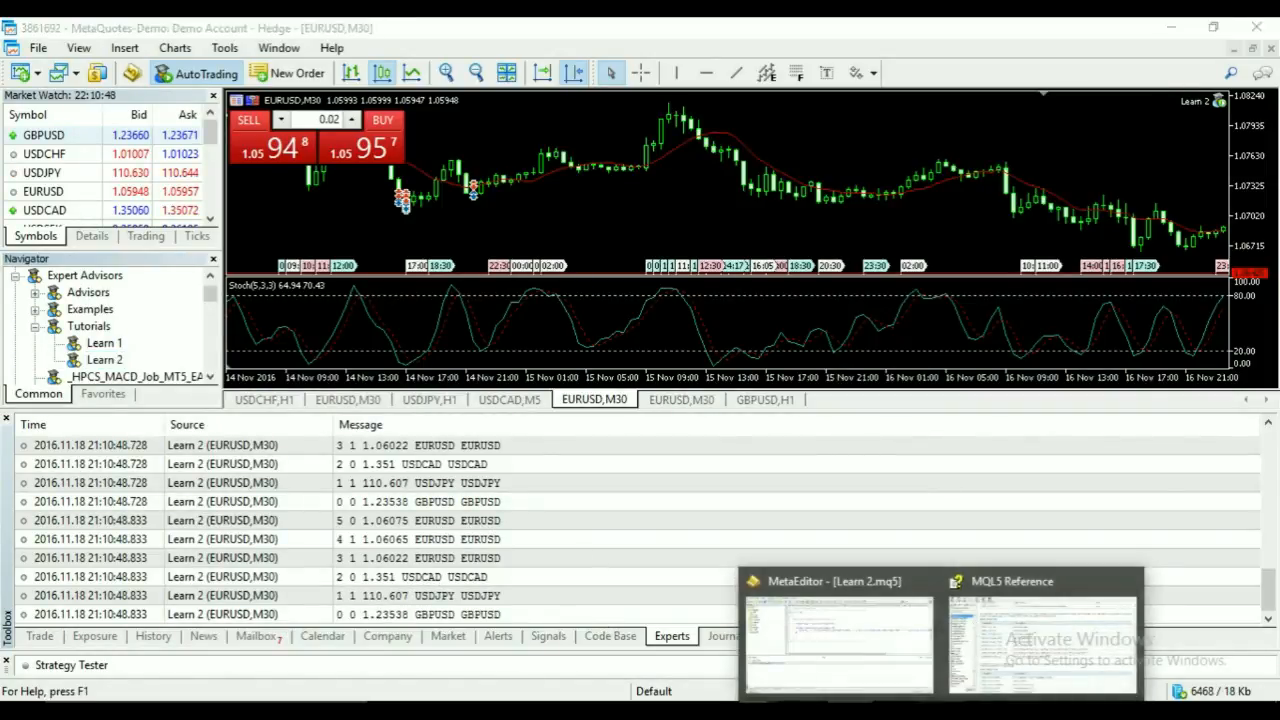
click(838, 640)
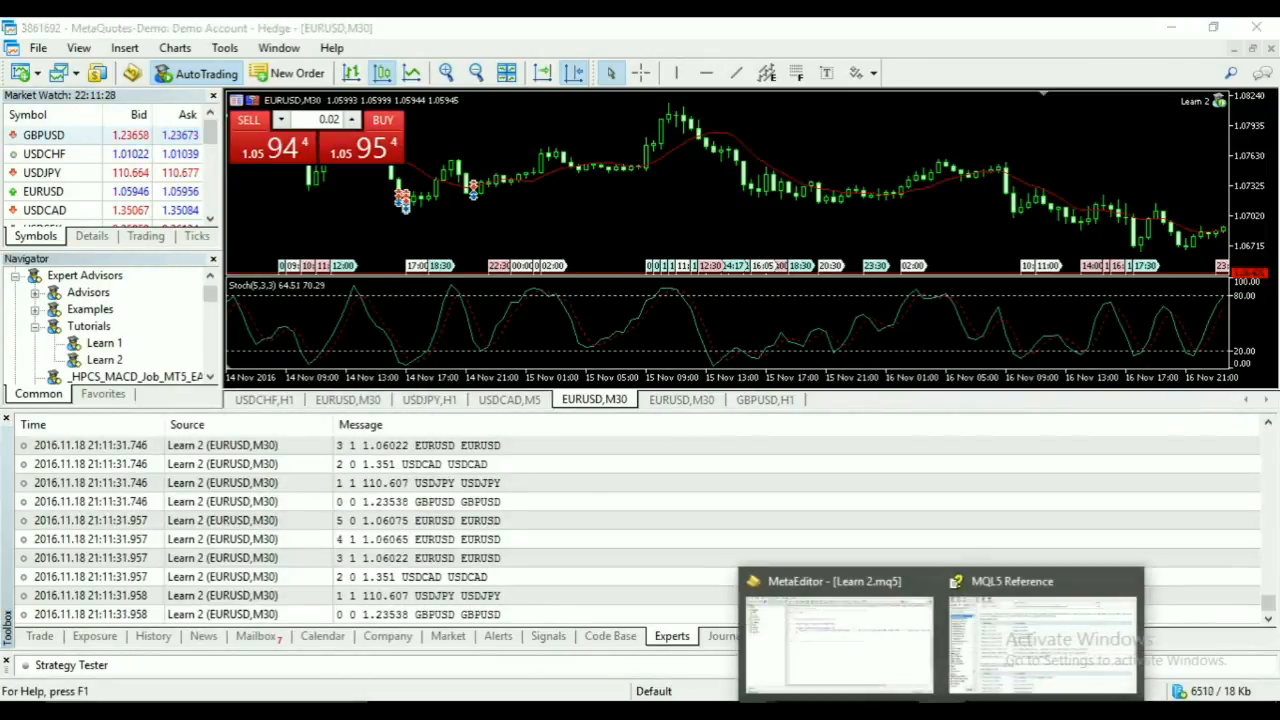
click(838, 640)
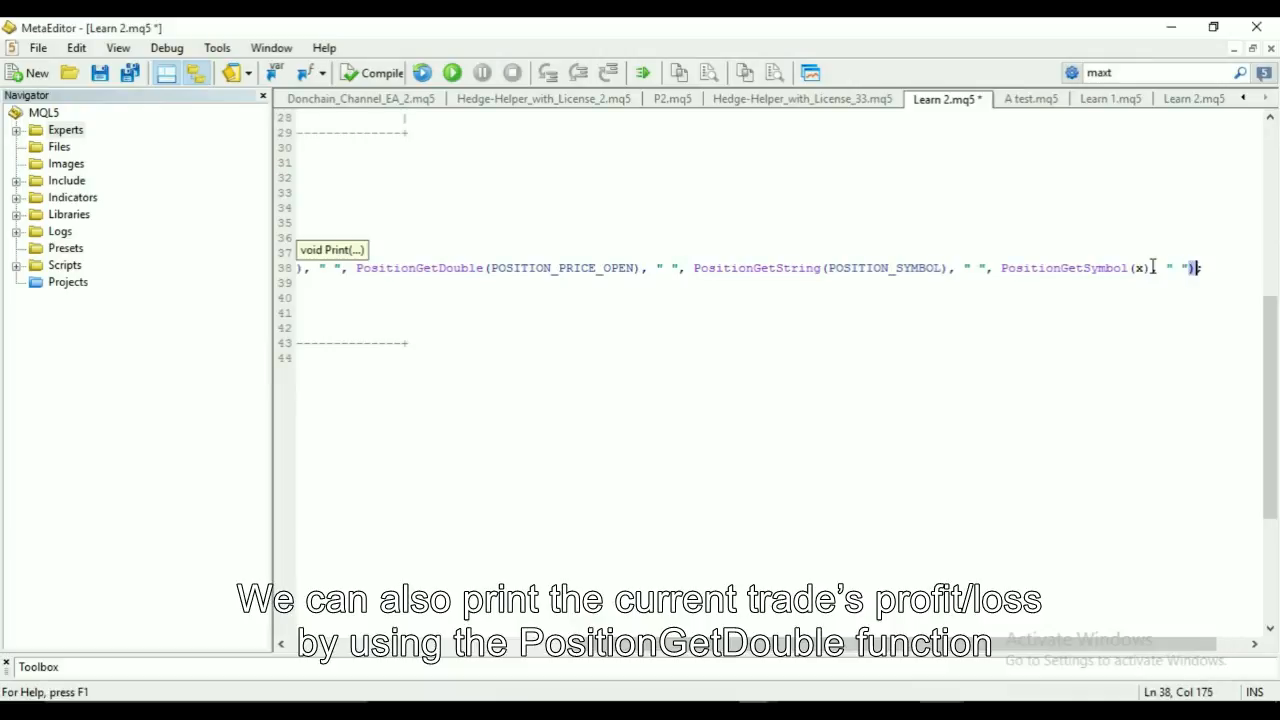
Append PositionGetDouble(POSITION_PROFIT) to the Print call and compare with OrderGetDouble()
text(PositionGetDouble)
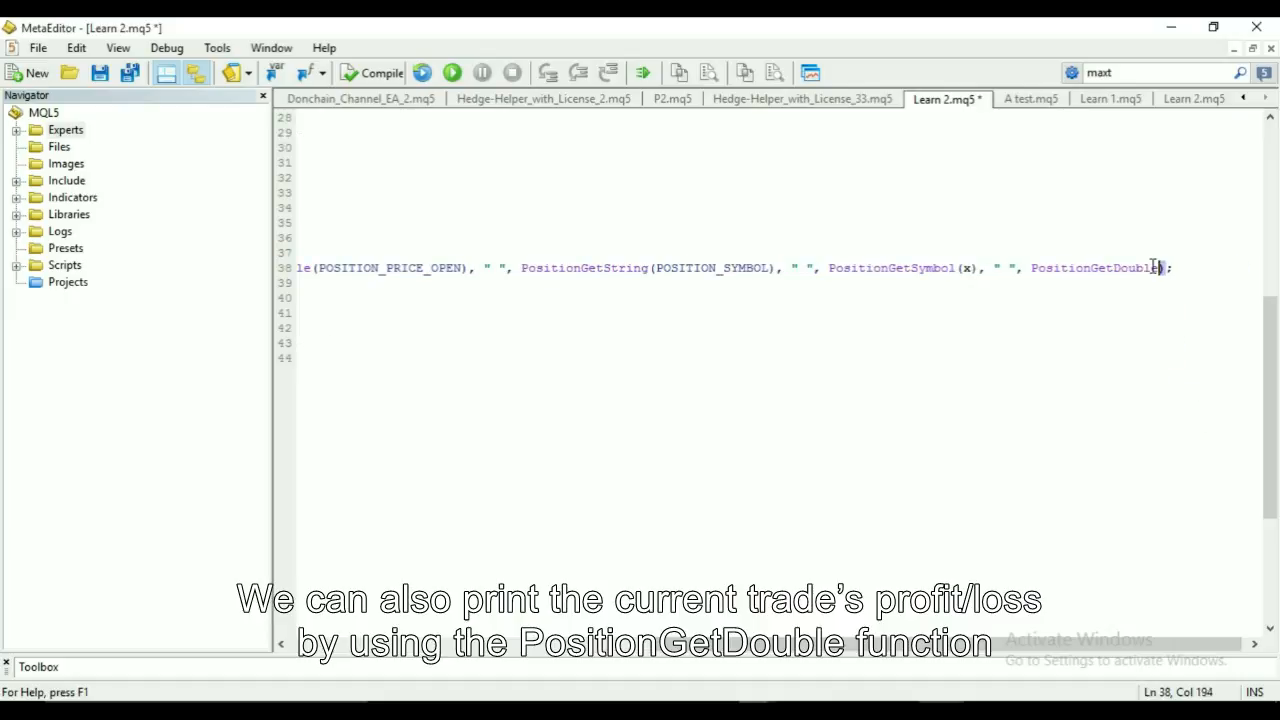
text(()
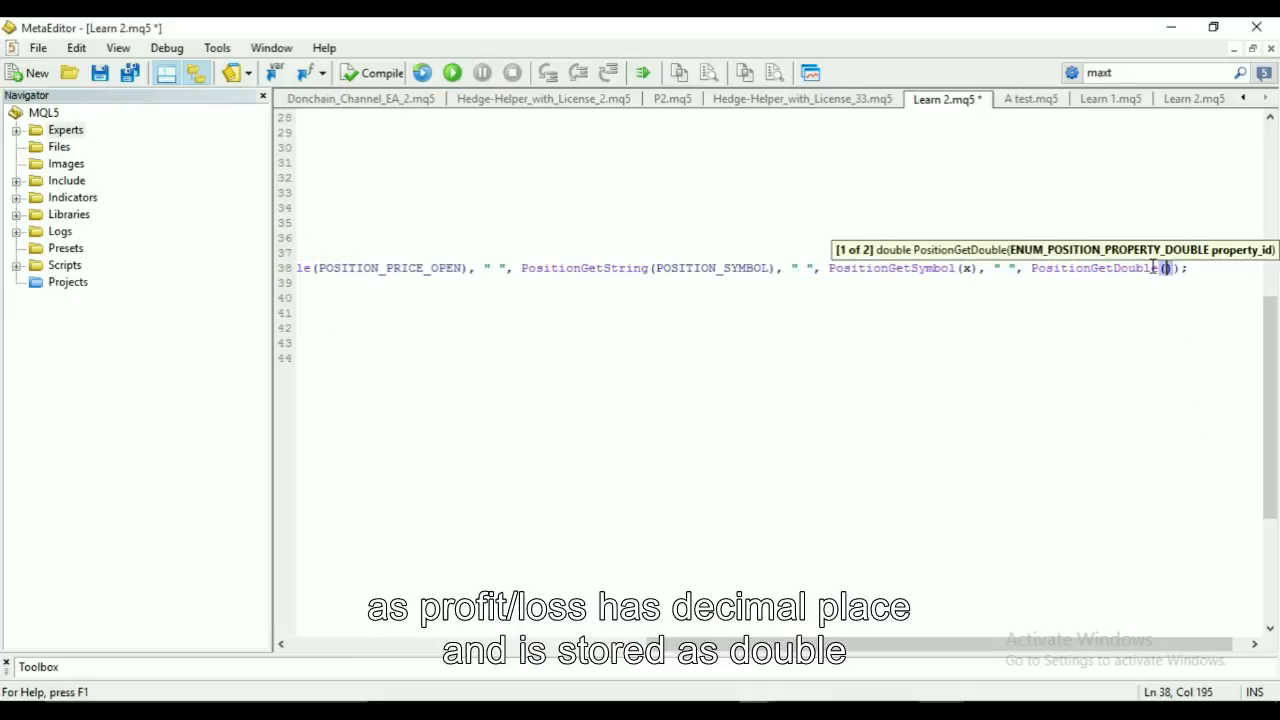
text(POSITION_PROFIT),)
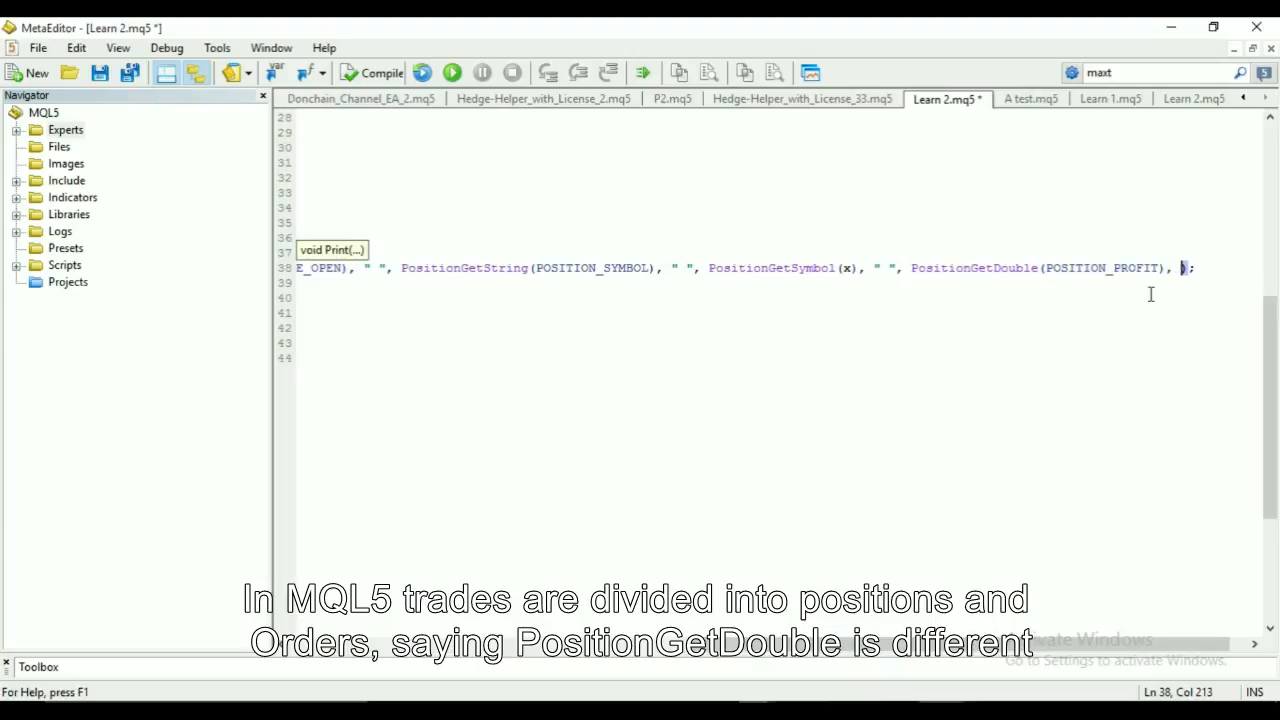
text(OrderGetDouble)
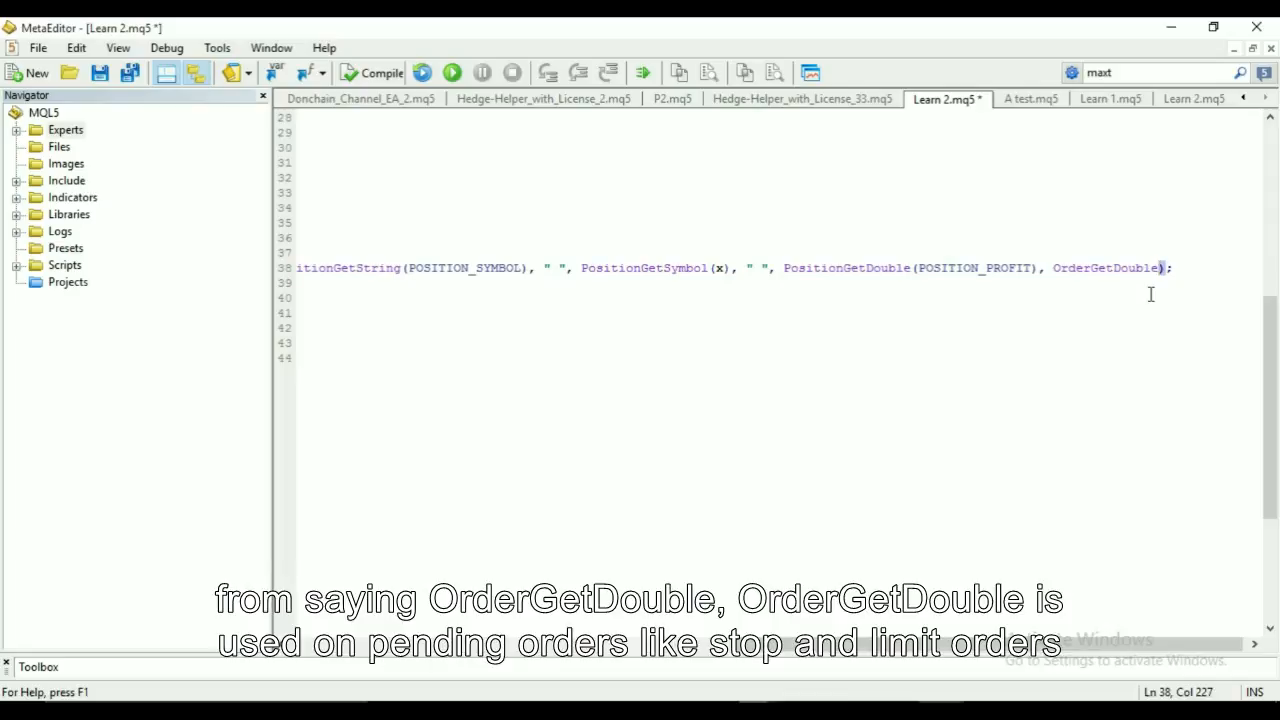
text(()
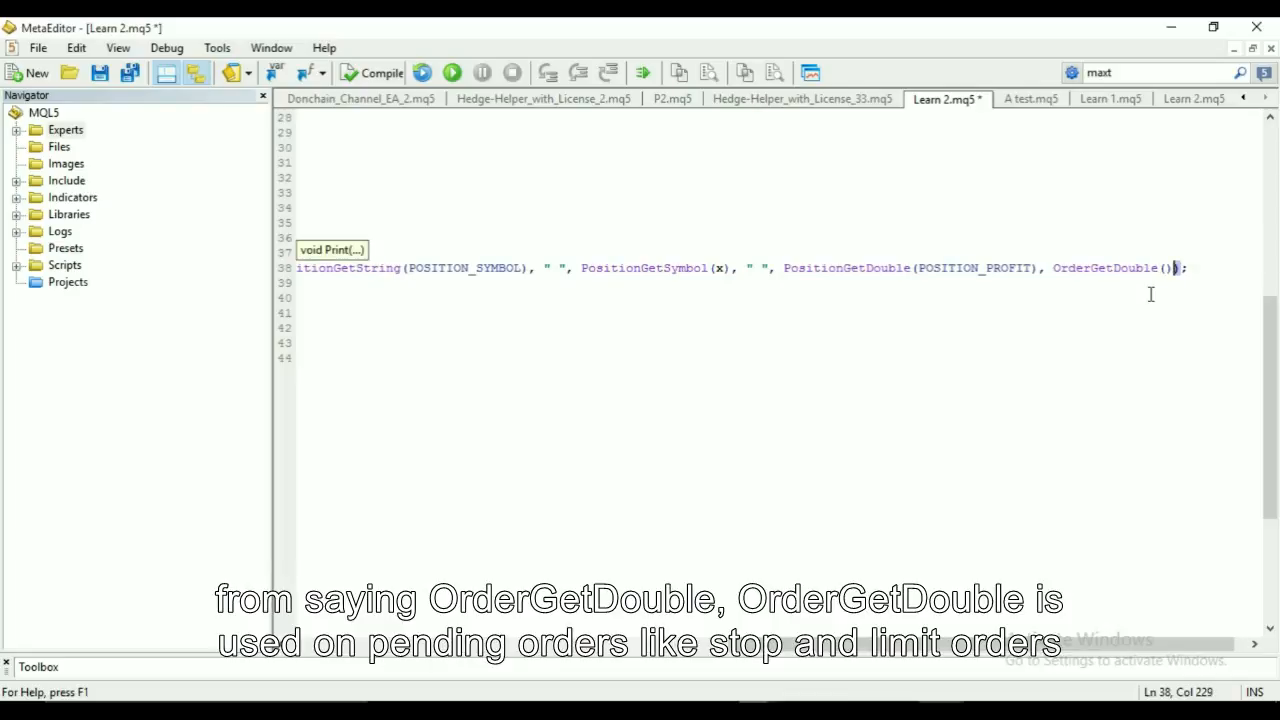
click(1076, 268)
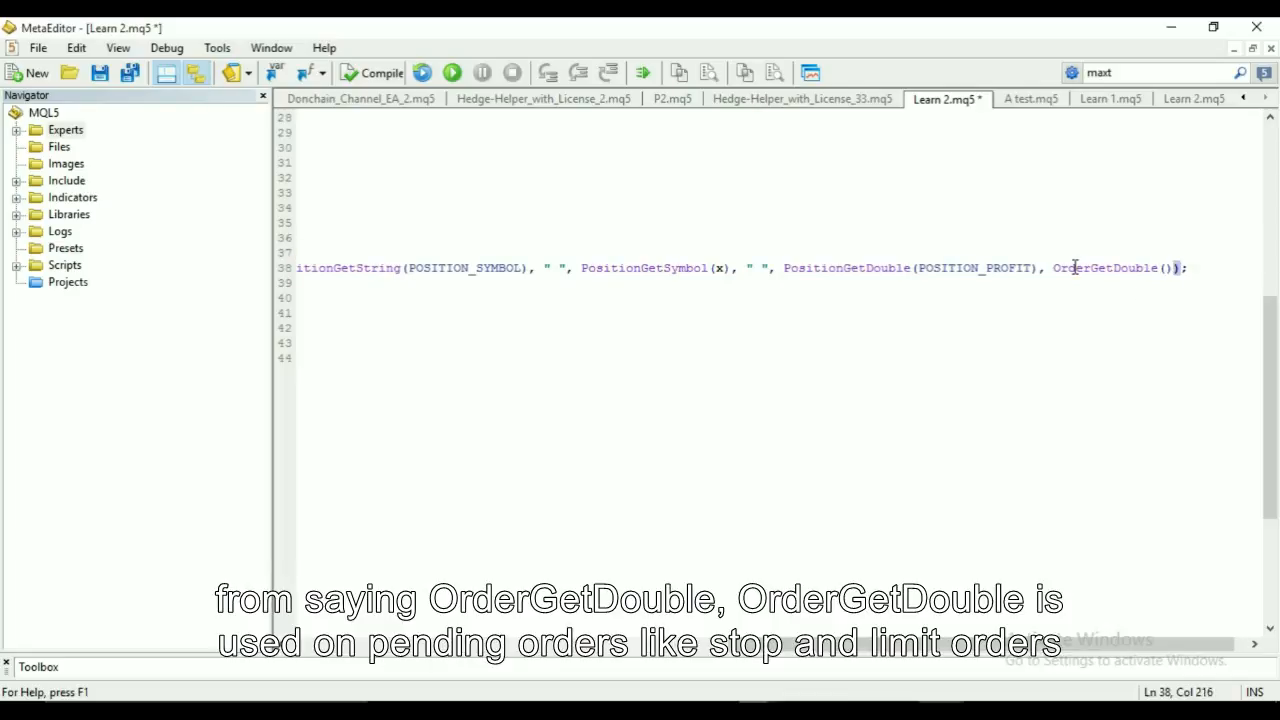
click(852, 268)
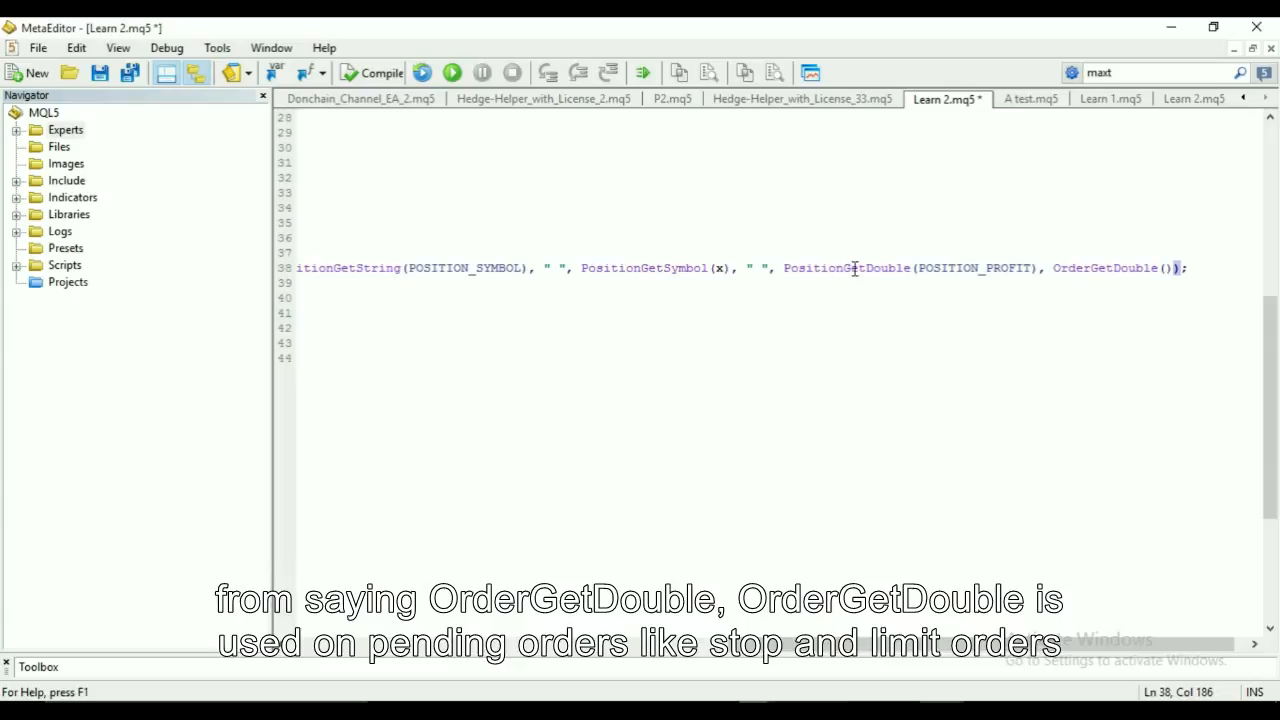
click(1040, 268)
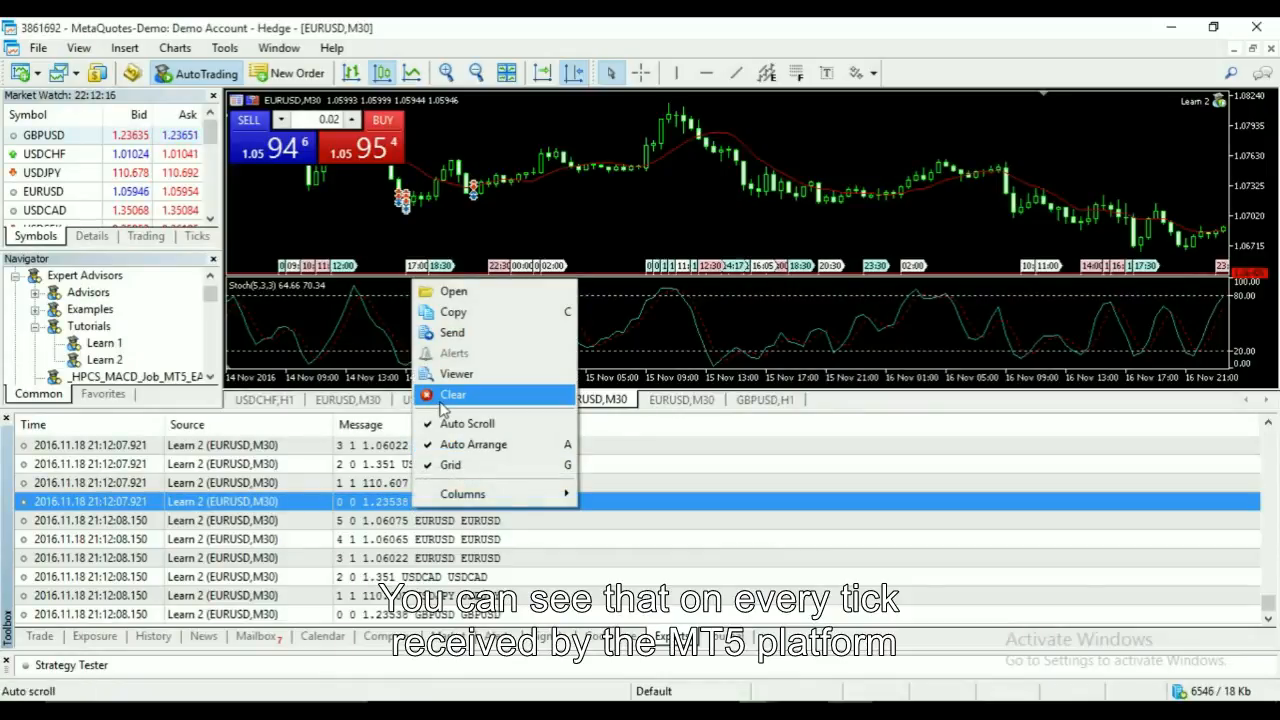
Clear the earlier Learn 2 messages from the Experts log
click(452, 394)
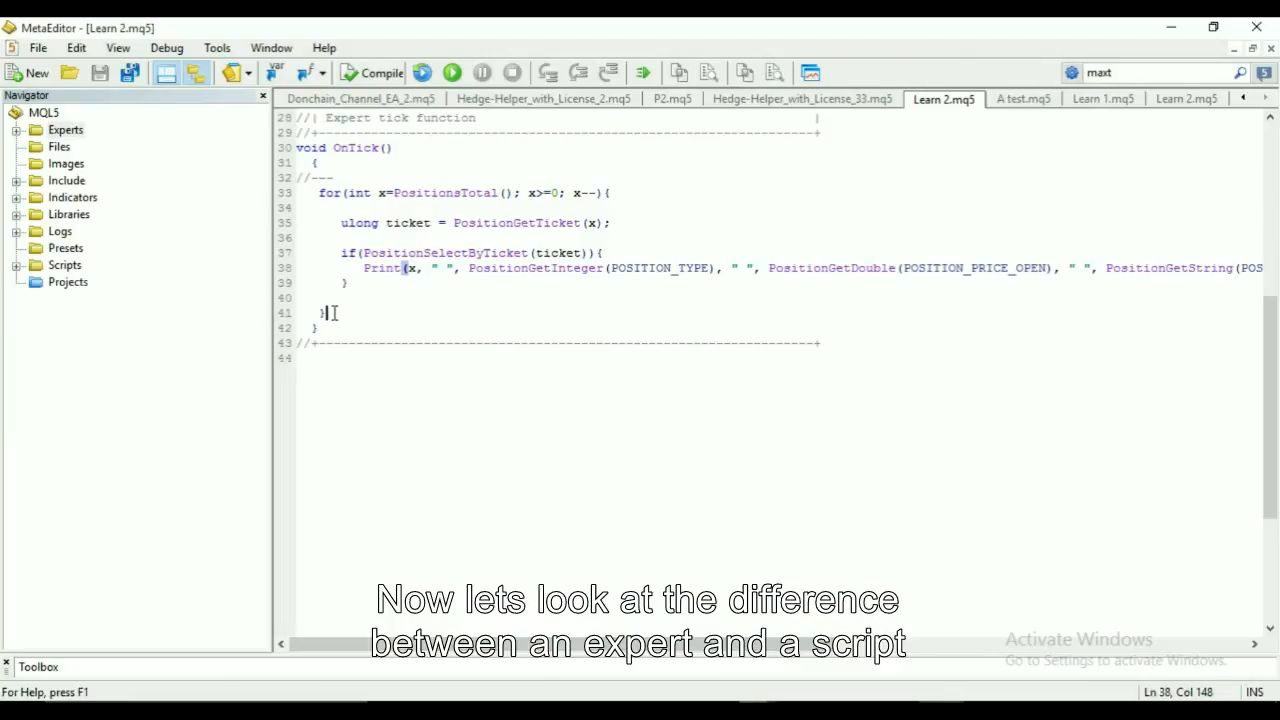
Copy the OnTick loop into a new Learn 2 script's OnStart function via the MQL wizard
drag(340, 310, 320, 192)
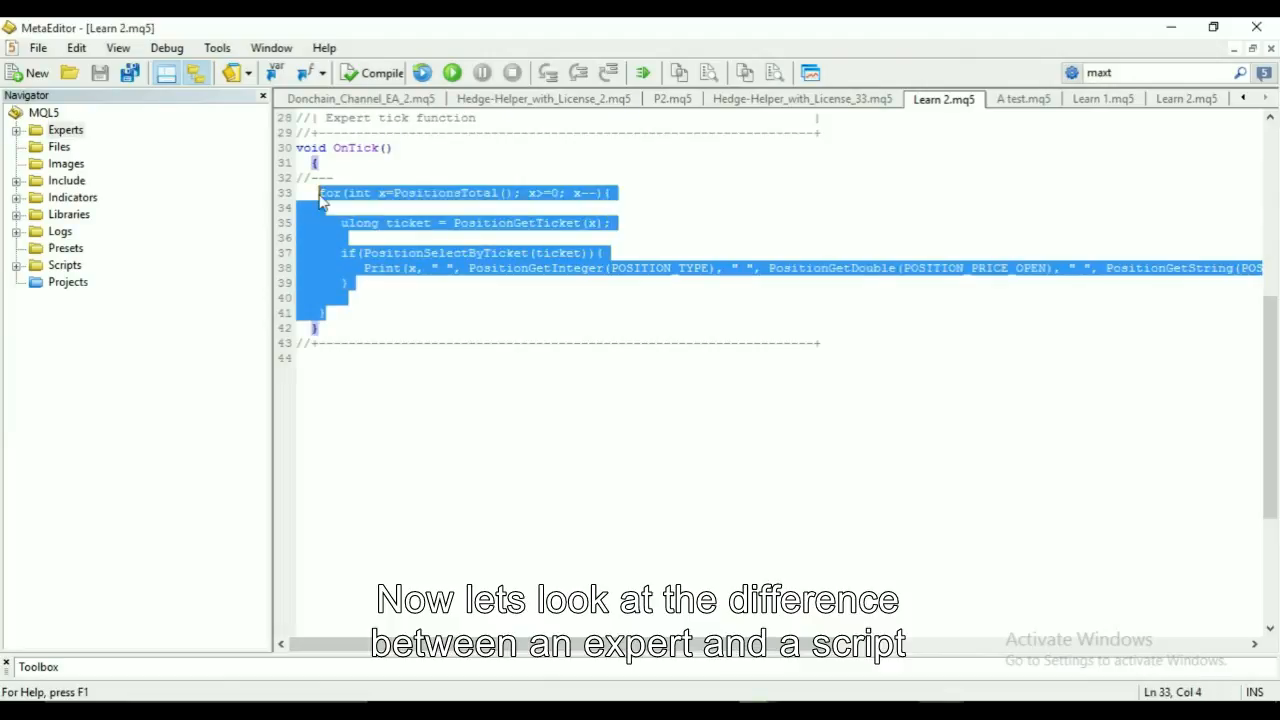
mouse_move(556, 310)
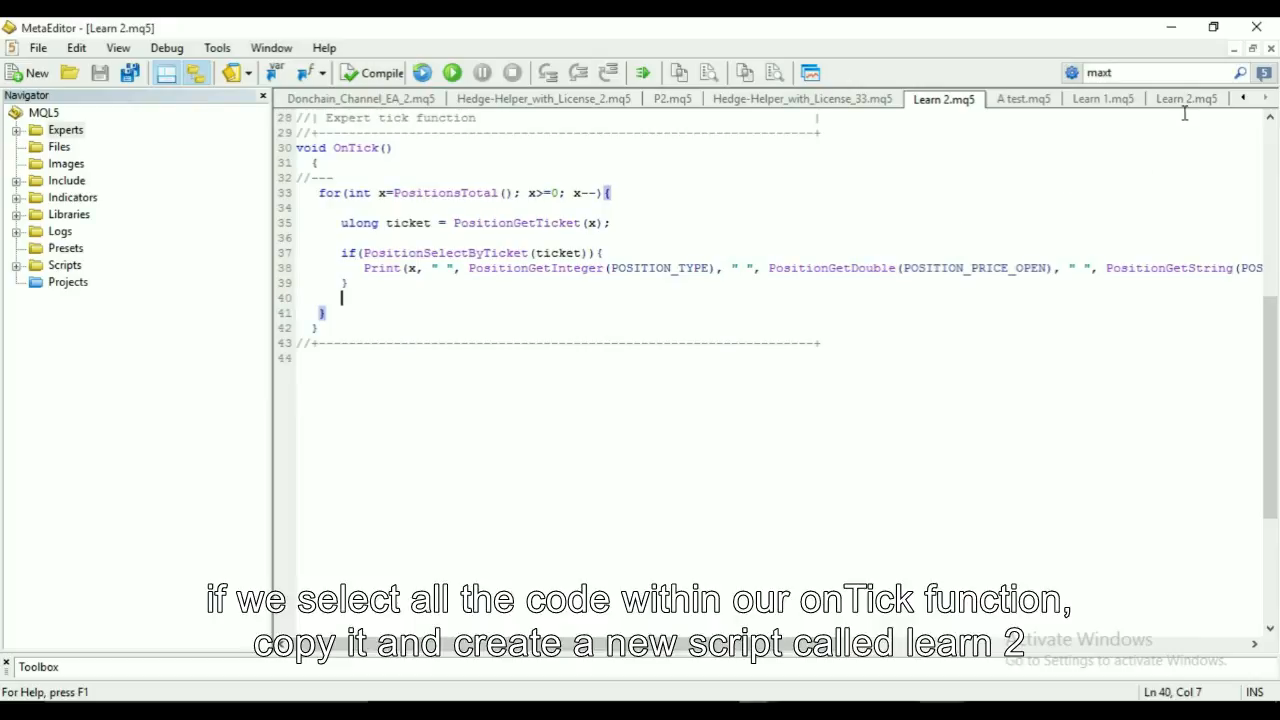
click(1188, 98)
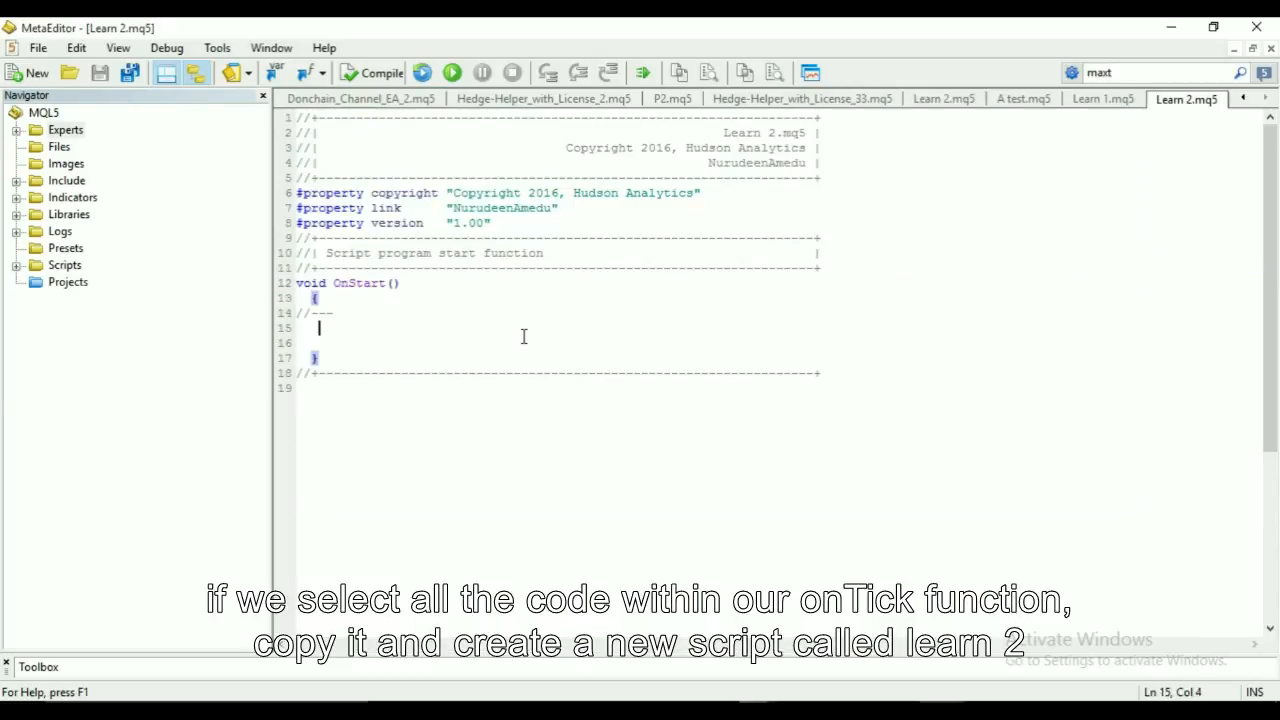
mouse_move(1164, 110)
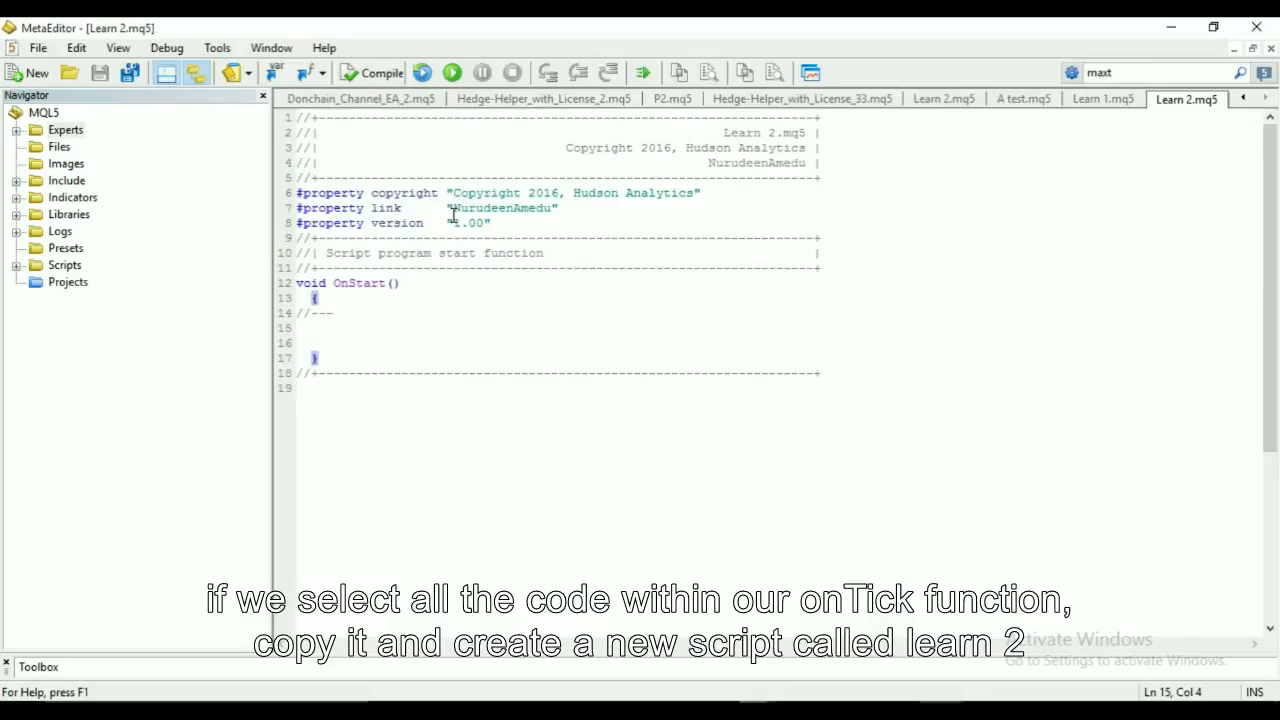
click(28, 72)
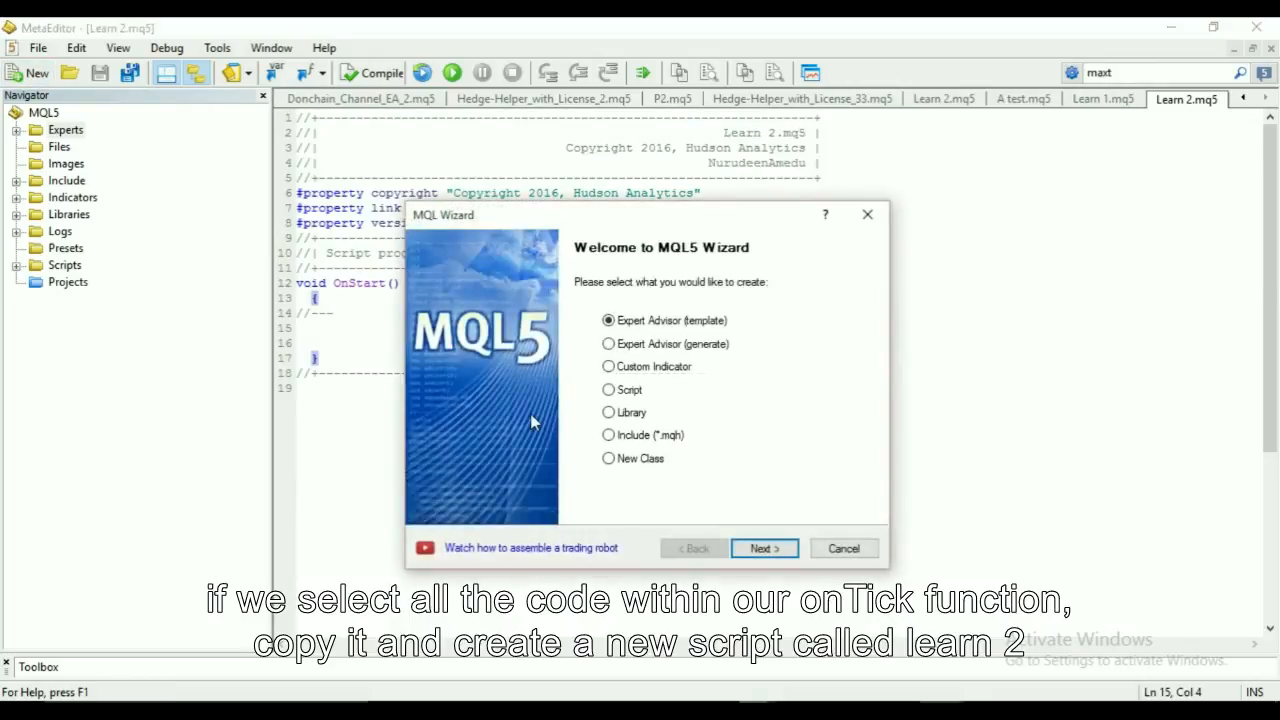
click(608, 390)
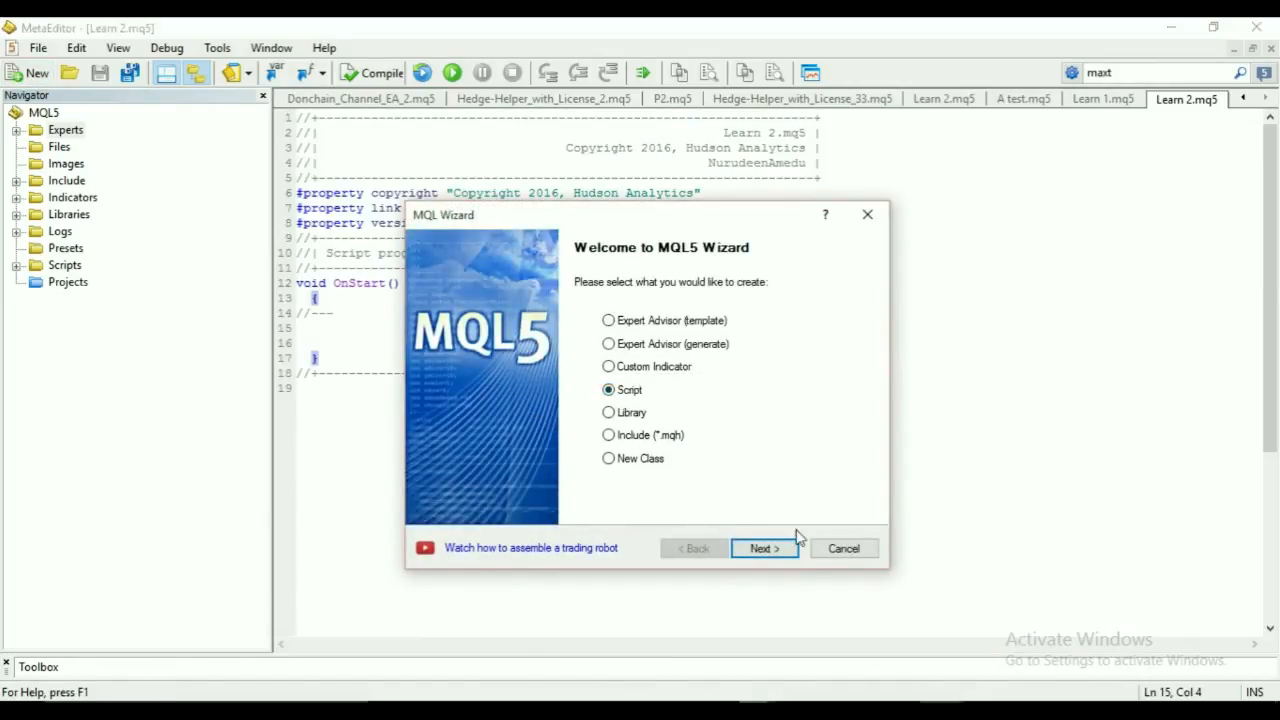
click(764, 548)
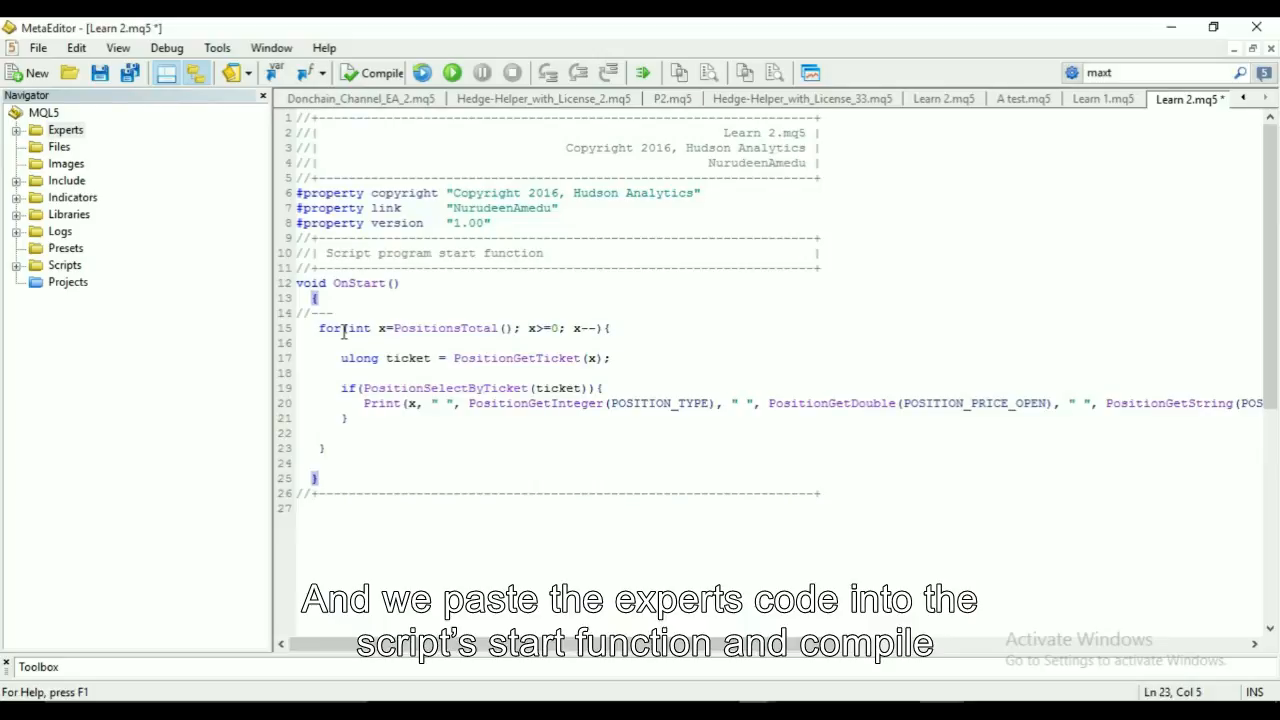
mouse_move(480, 206)
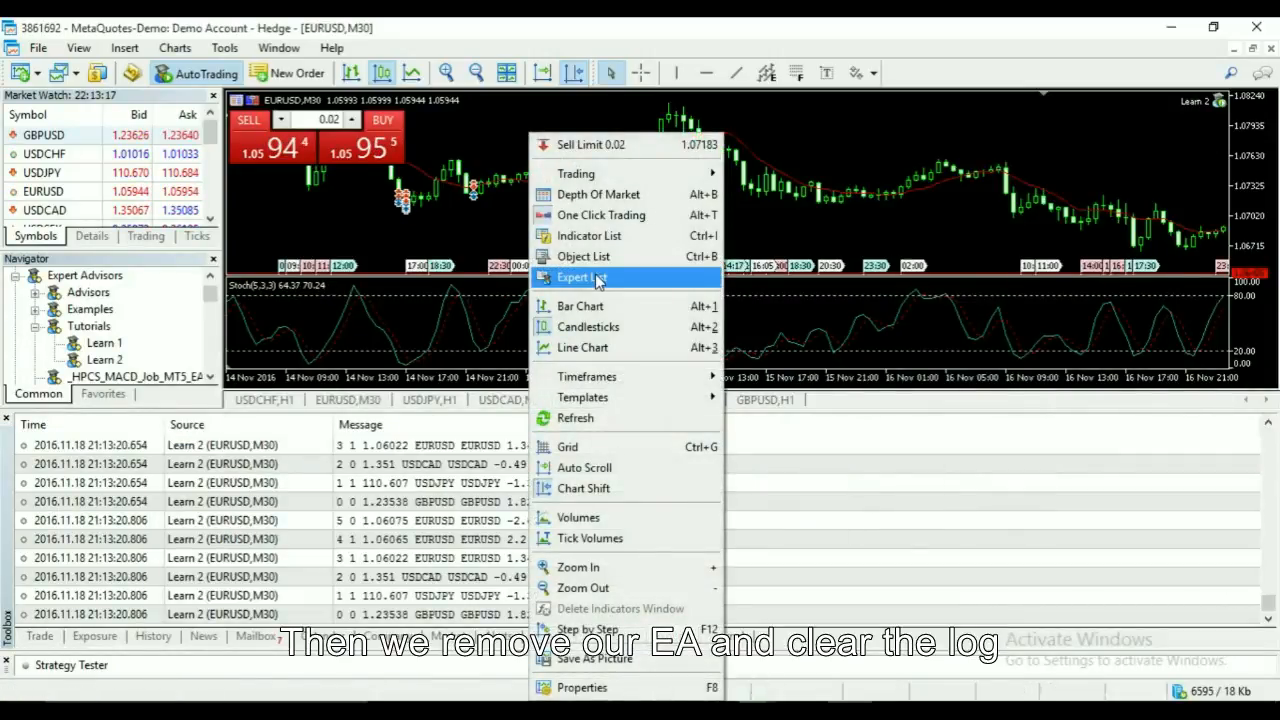
Remove the expert from the chart, clear the log, and run the Learn 2 script once
click(580, 276)
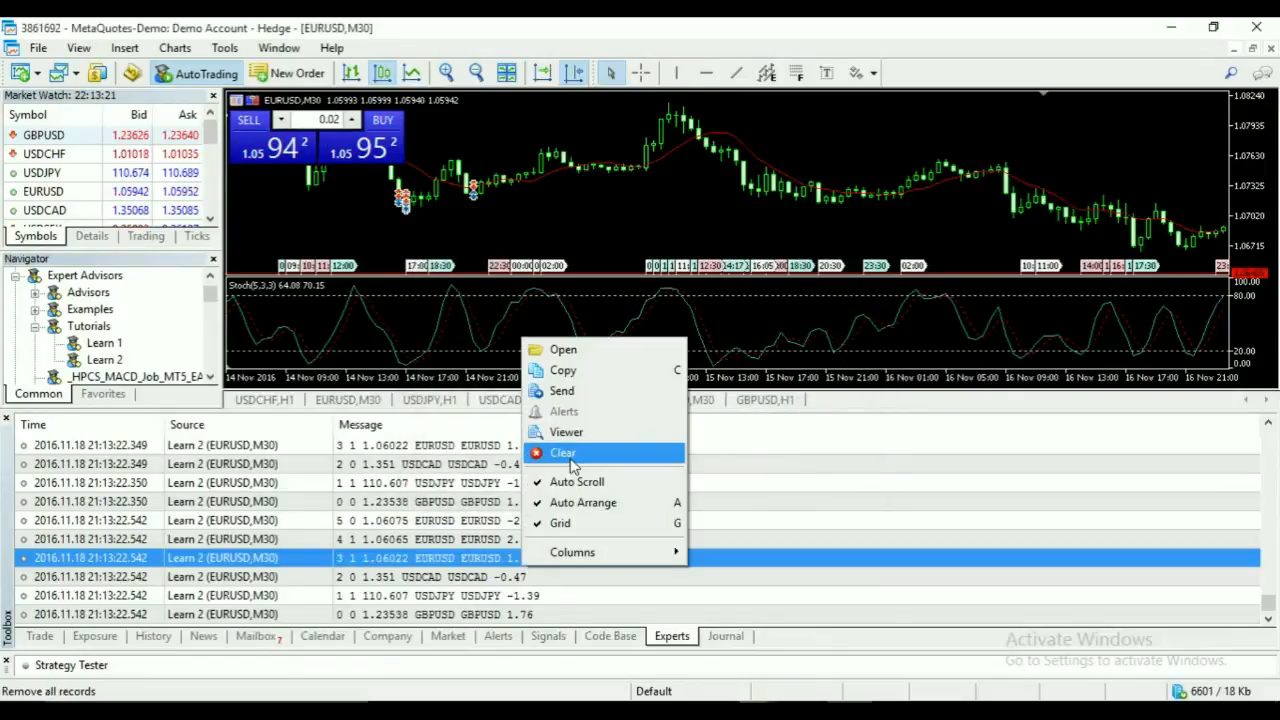
click(564, 452)
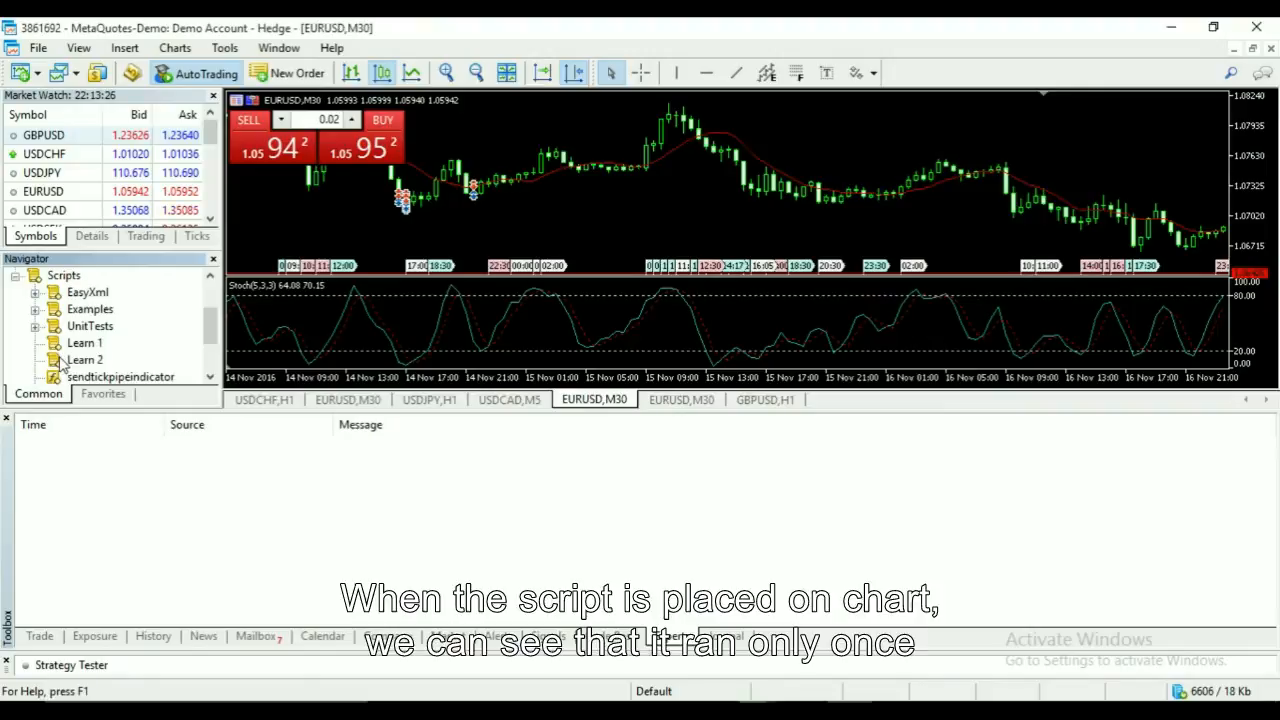
click(84, 360)
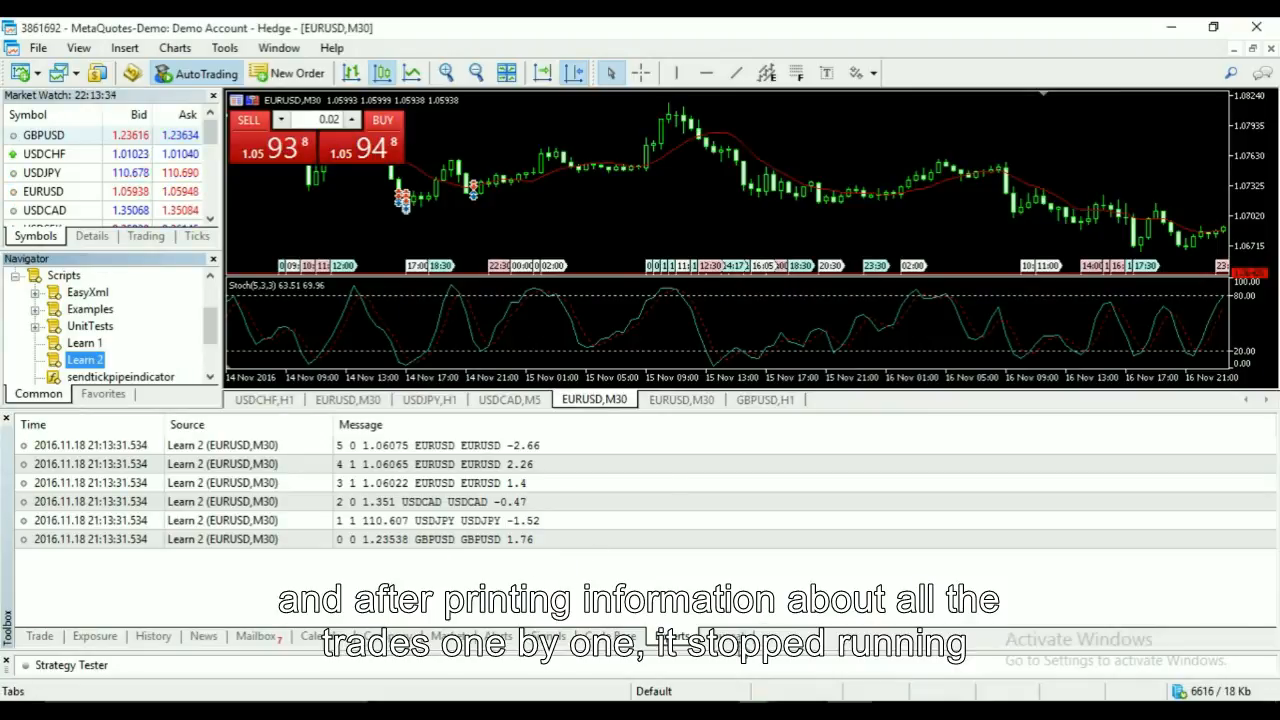
click(12, 692)
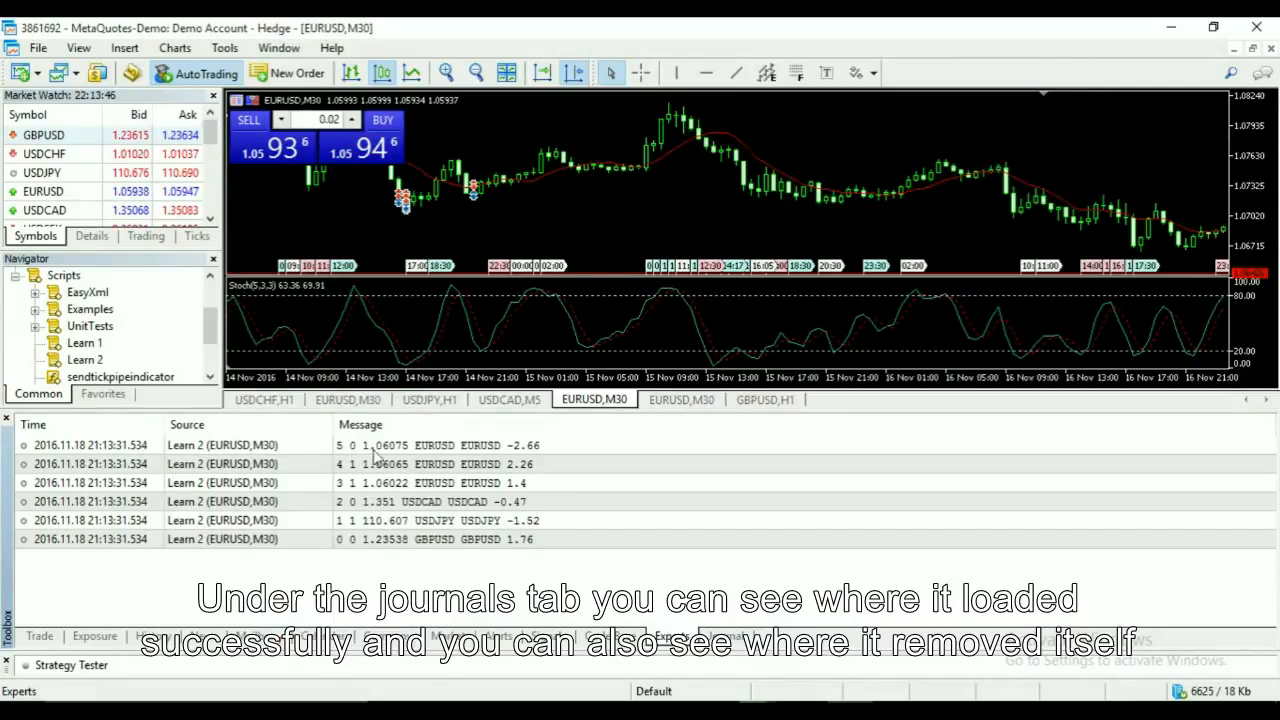
mouse_move(500, 448)
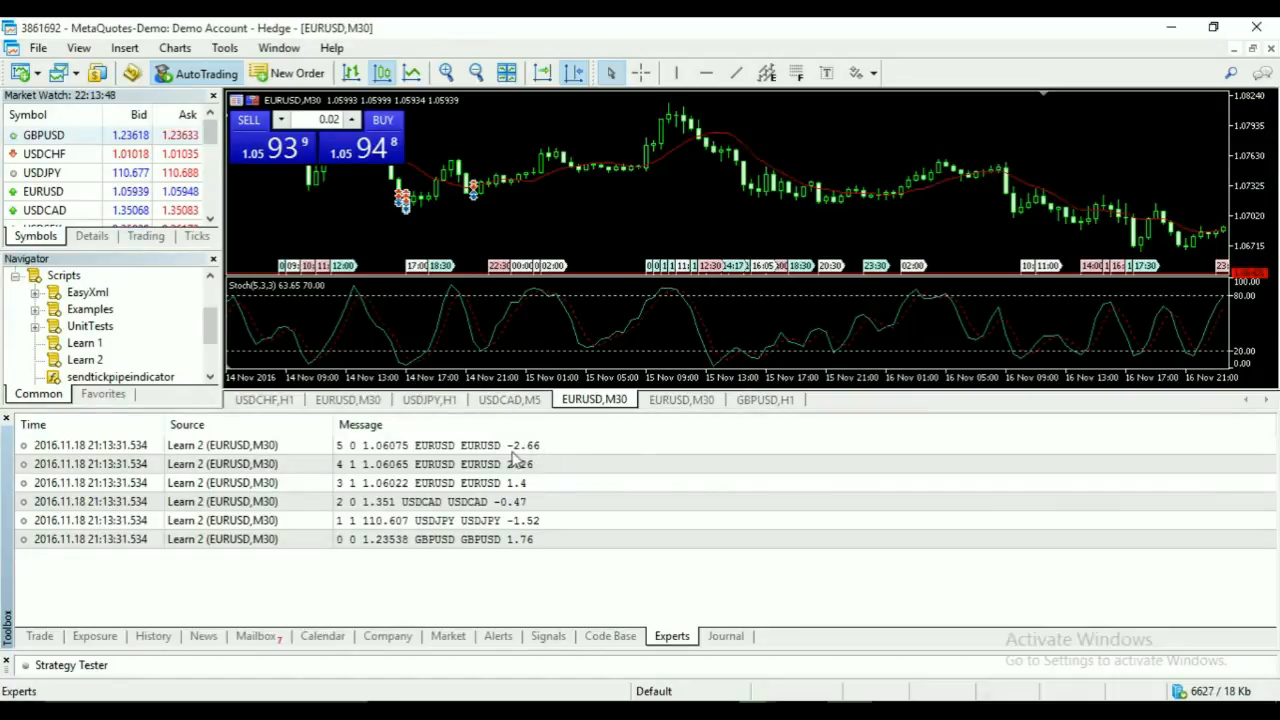
mouse_move(528, 502)
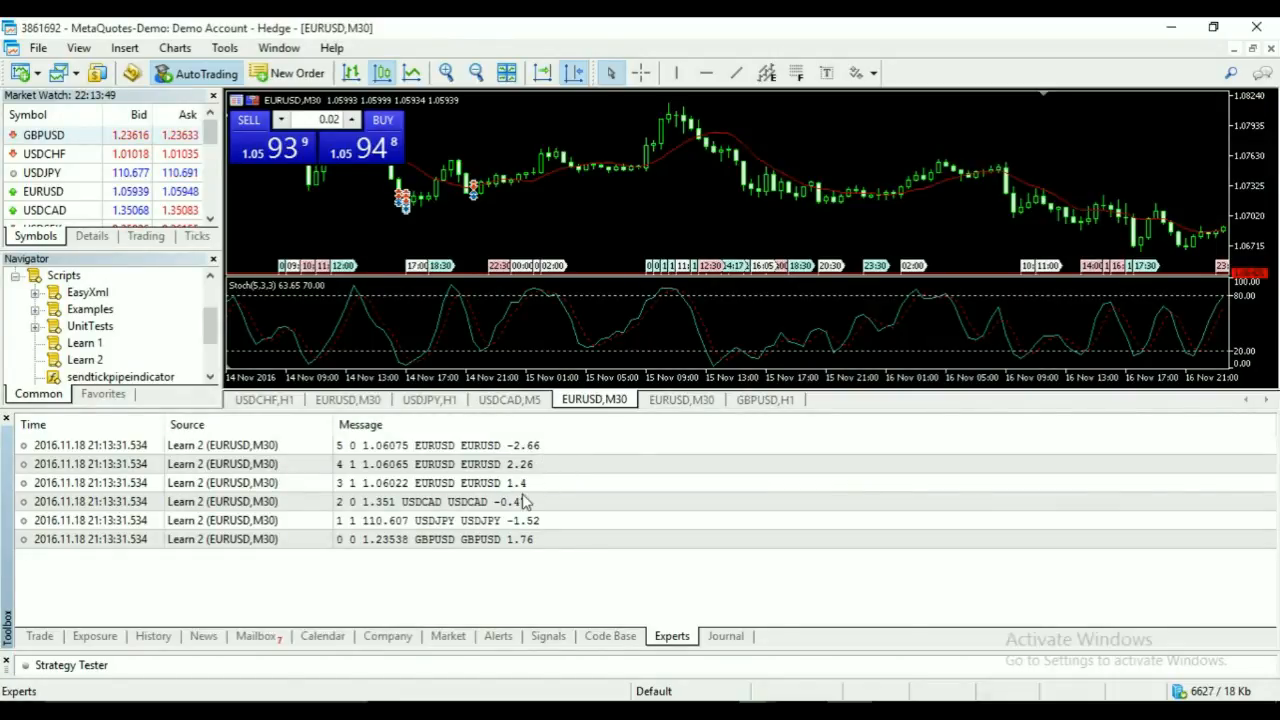